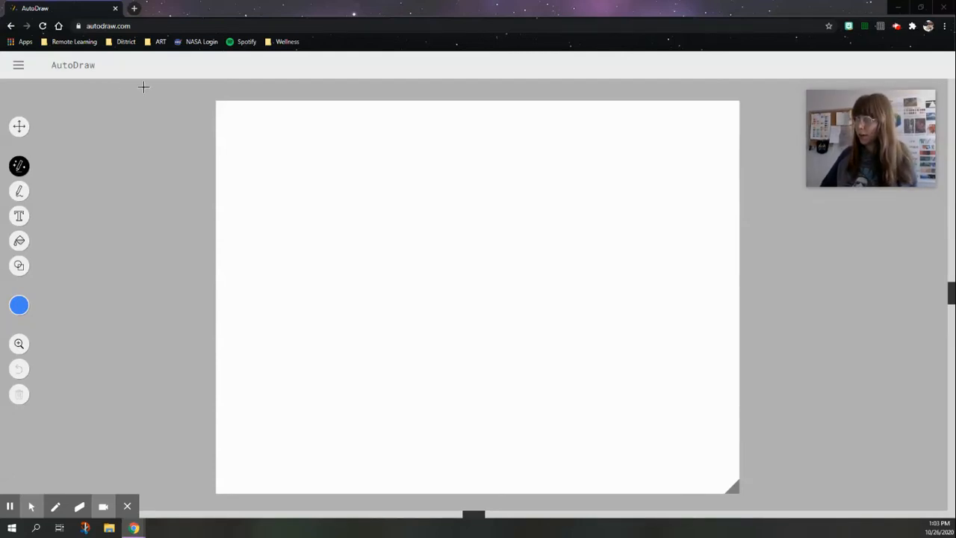
{"action": "mouse_move", "coordinate": [480, 374]}
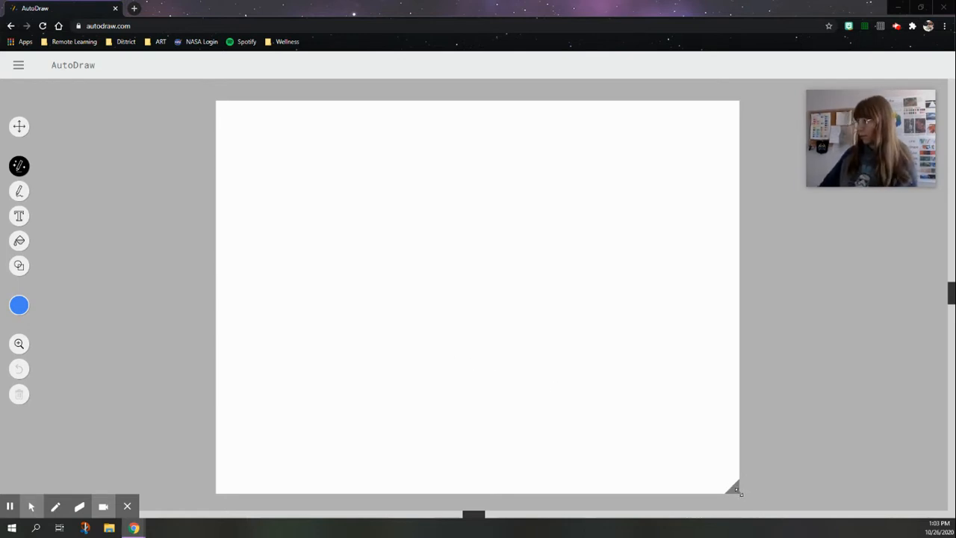
- Drag the page's corner handle to stretch it, then reshape it into a roughly square canvas
{"action": "left_click_drag", "start_coordinate": [736, 489], "coordinate": [852, 476]}
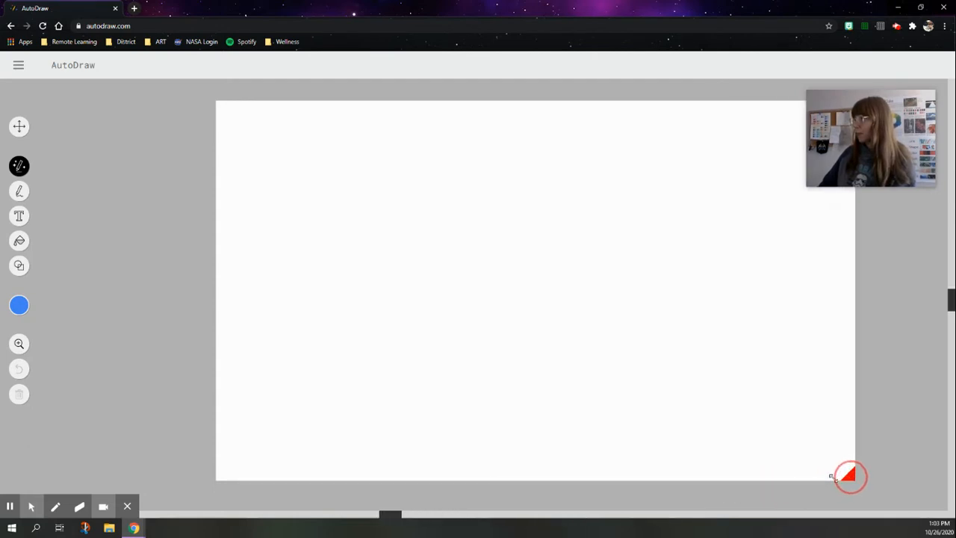
{"action": "left_click_drag", "start_coordinate": [850, 477], "coordinate": [663, 484]}
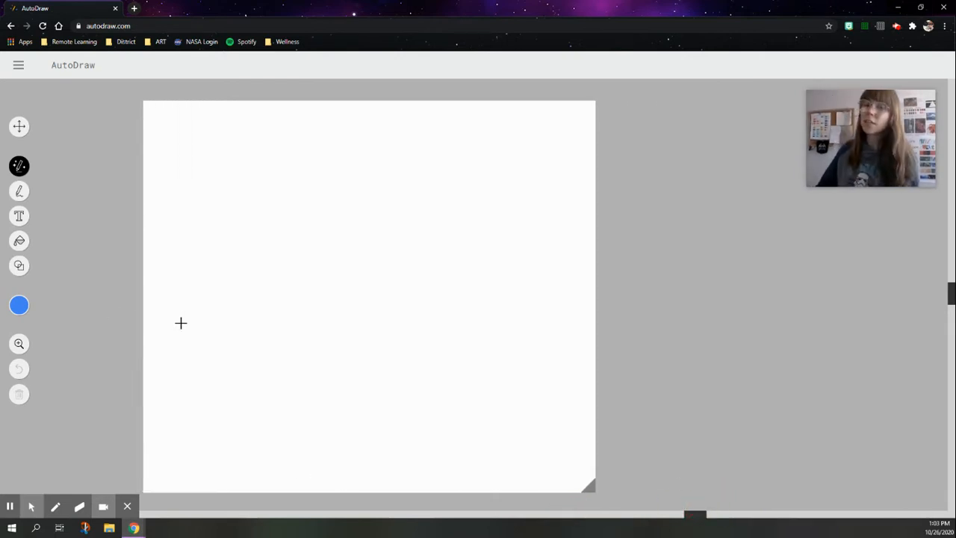
- Set the drawing colour to black and switch to the Shape tool for the triangle
{"action": "left_click", "coordinate": [19, 305]}
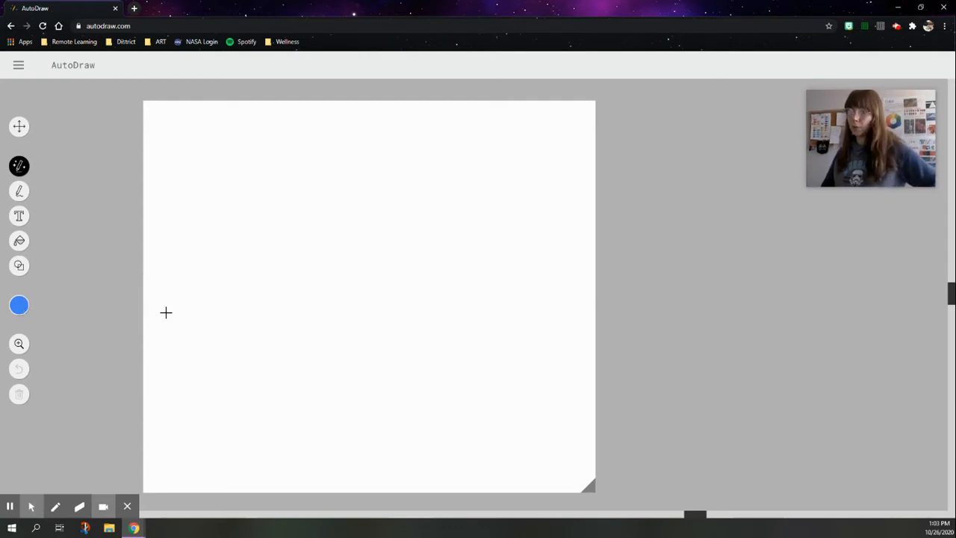
{"action": "left_click", "coordinate": [19, 304]}
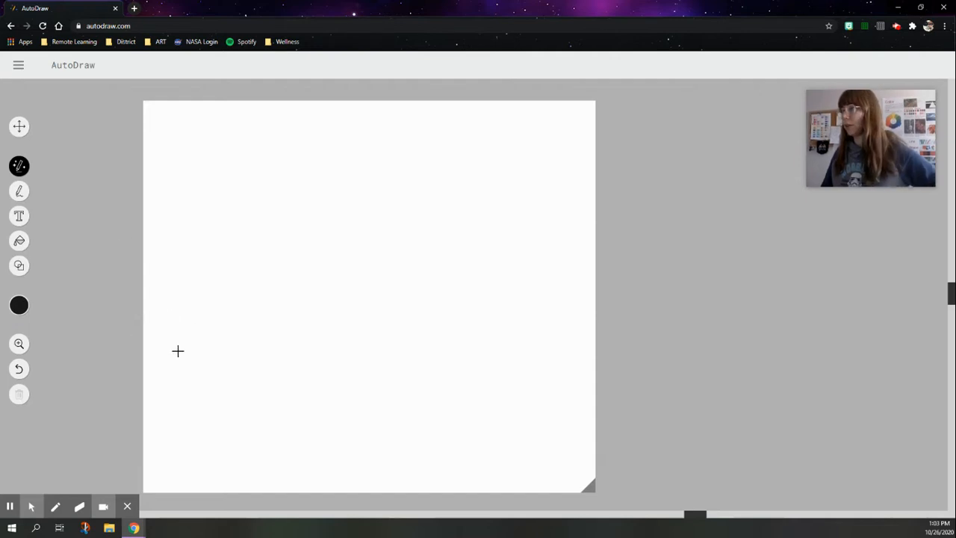
{"action": "mouse_move", "coordinate": [19, 265]}
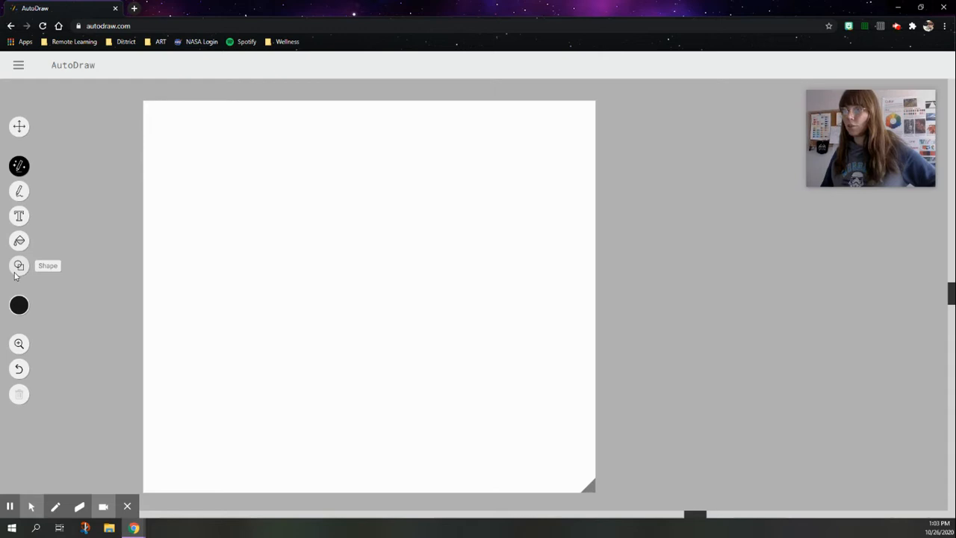
{"action": "left_click", "coordinate": [19, 266]}
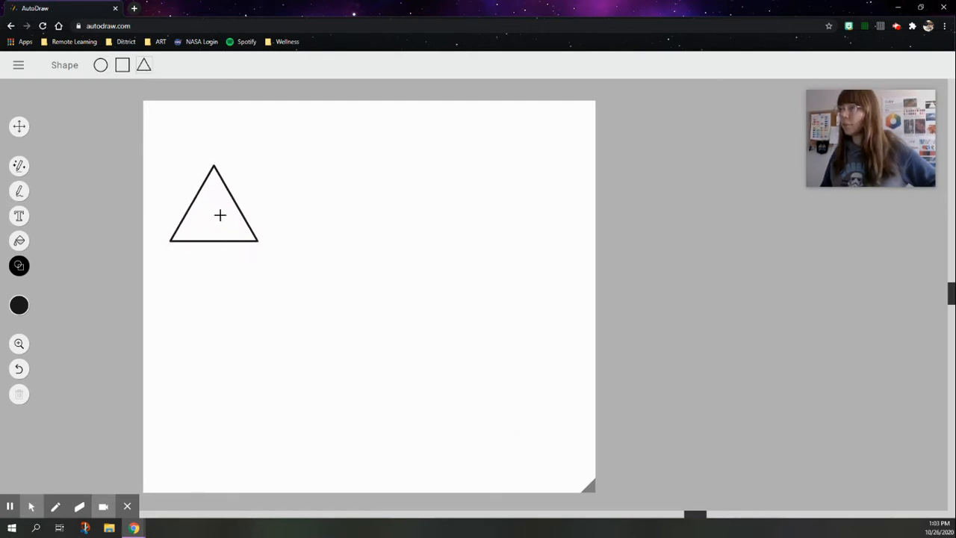
{"action": "mouse_move", "coordinate": [427, 354]}
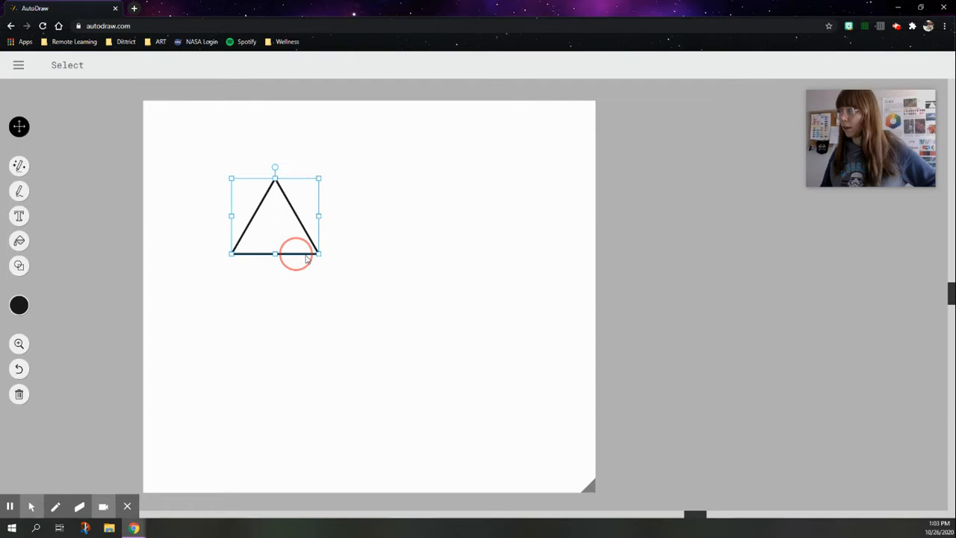
- Drag the triangle toward the page centre and dismiss the right-click browser menu
{"action": "left_click_drag", "start_coordinate": [275, 217], "coordinate": [359, 224]}
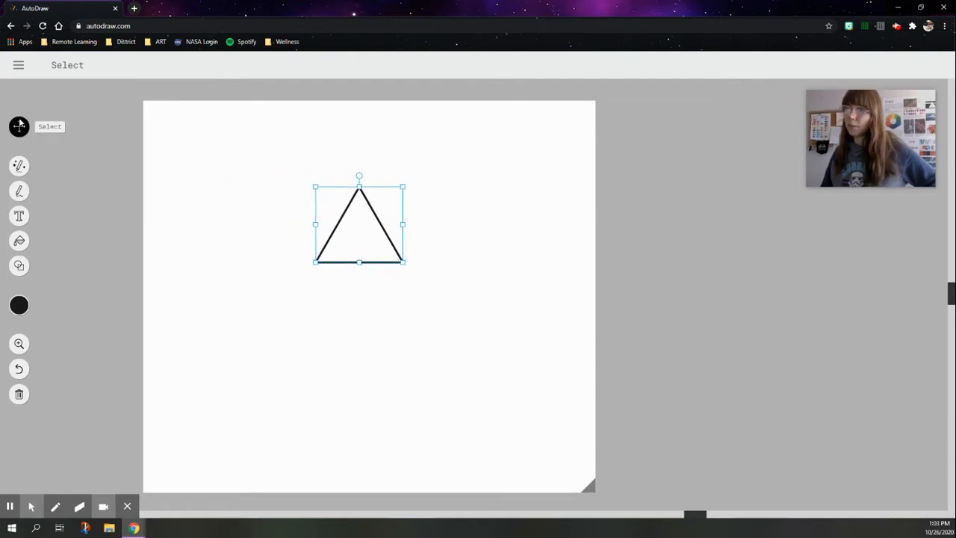
{"action": "mouse_move", "coordinate": [352, 237]}
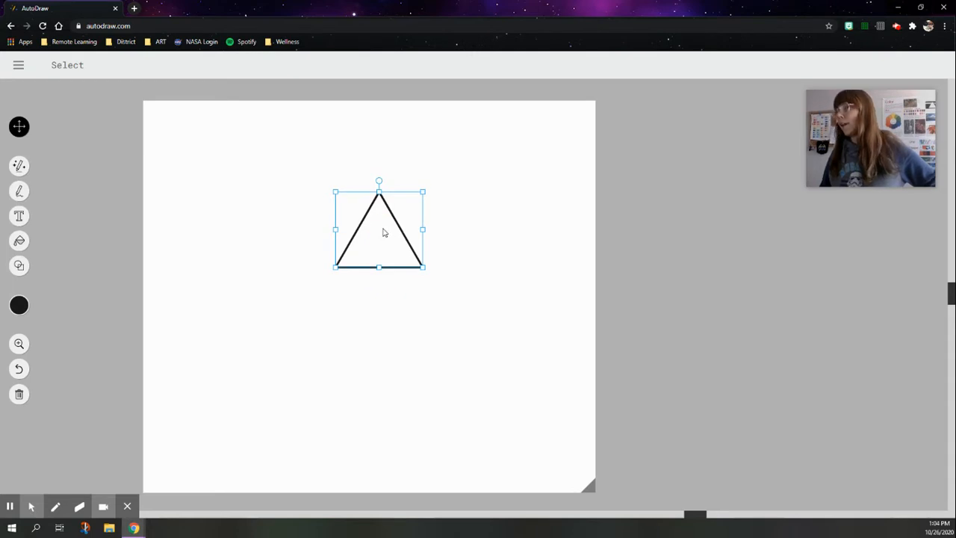
{"action": "right_click", "coordinate": [347, 218]}
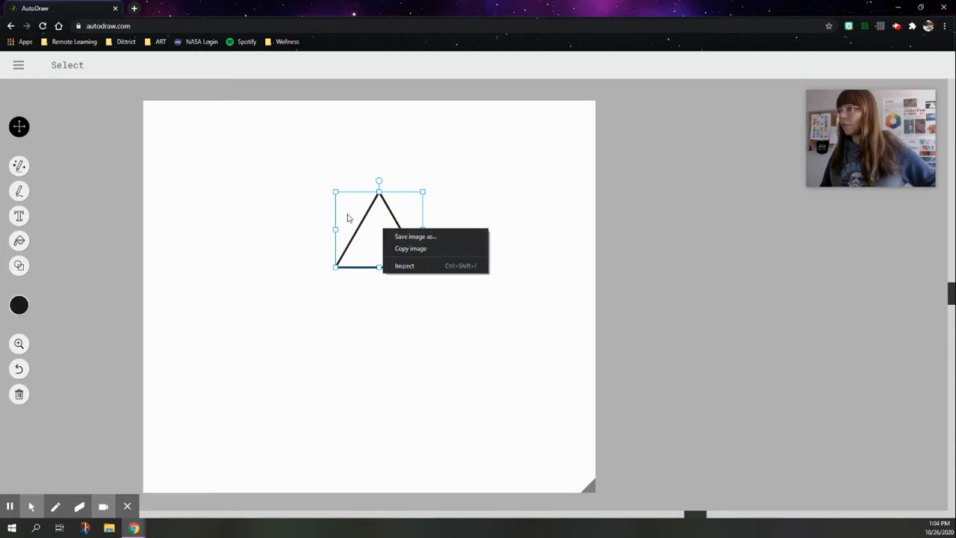
{"action": "left_click", "coordinate": [387, 262]}
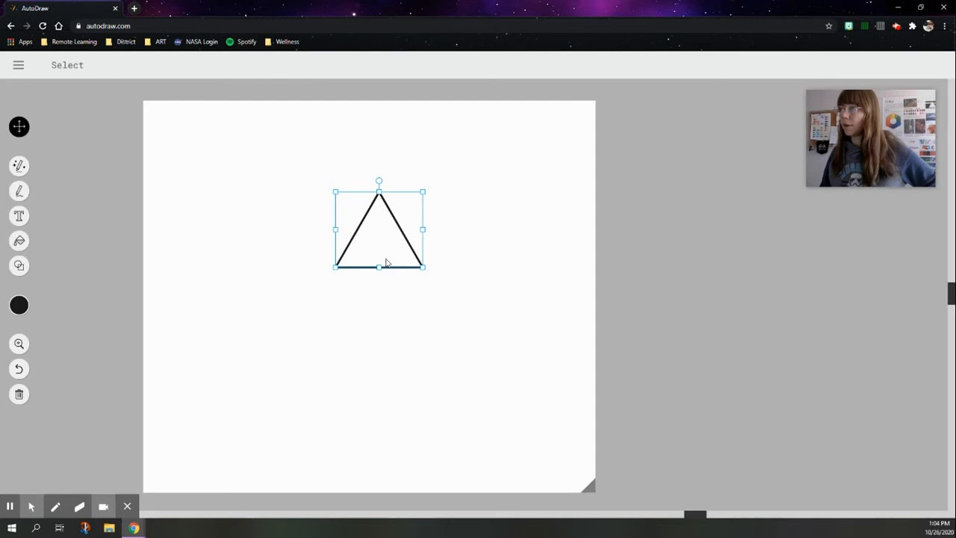
{"action": "mouse_move", "coordinate": [392, 238]}
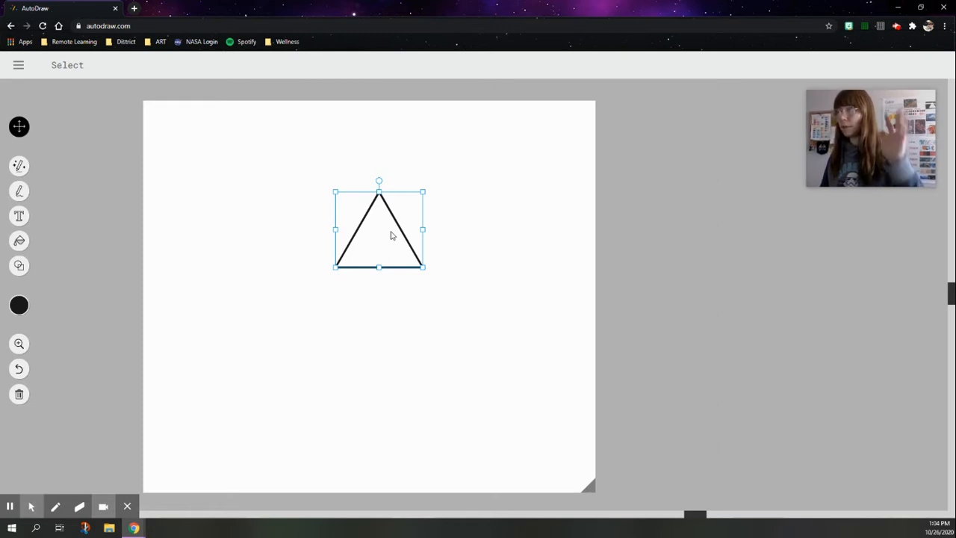
{"action": "mouse_move", "coordinate": [394, 230]}
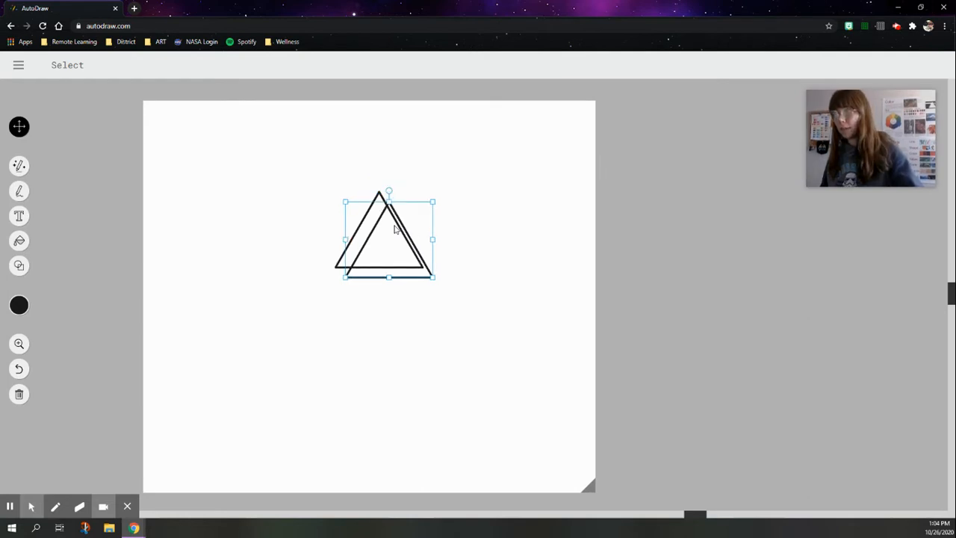
- Move the triangle copy under the original and flip it upside down
{"action": "left_click_drag", "start_coordinate": [388, 239], "coordinate": [400, 329]}
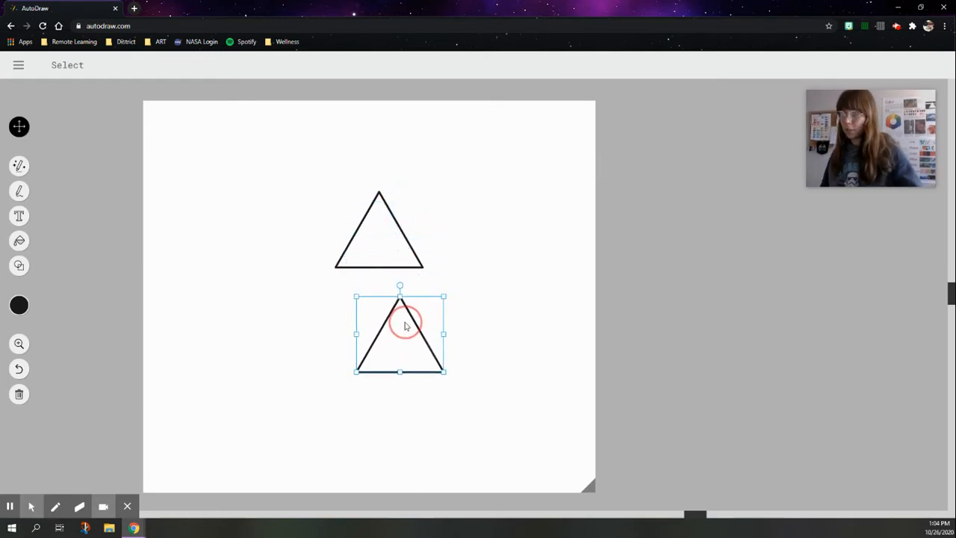
{"action": "left_click_drag", "start_coordinate": [405, 327], "coordinate": [383, 314]}
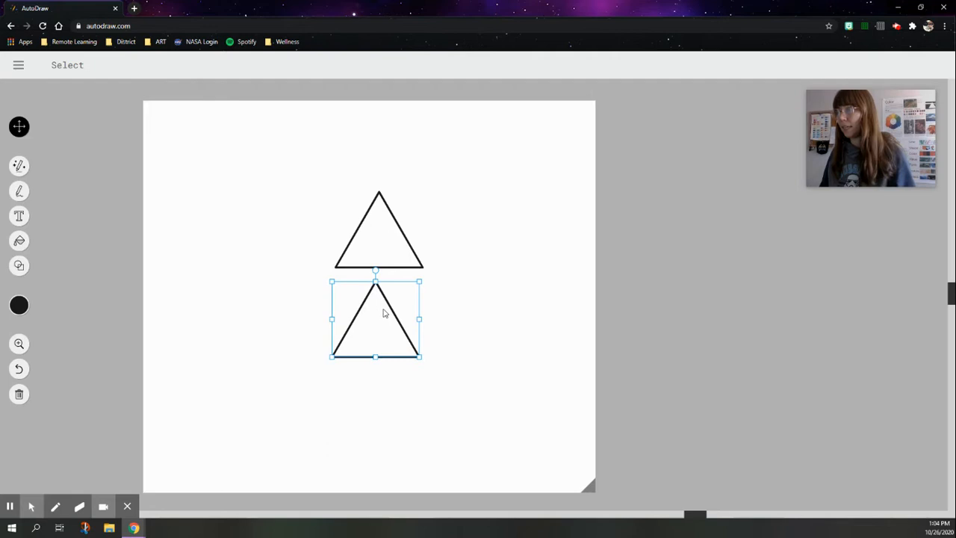
{"action": "left_click_drag", "start_coordinate": [384, 314], "coordinate": [388, 305]}
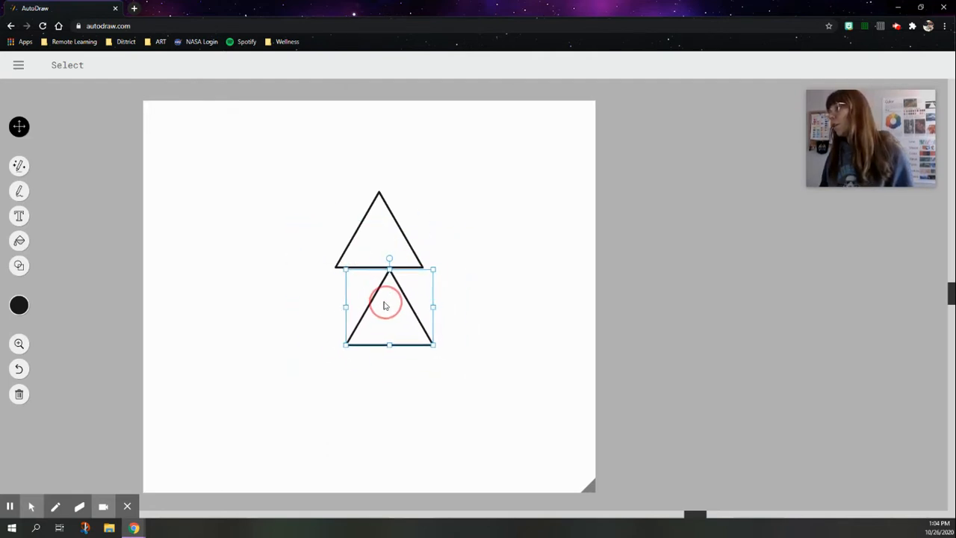
{"action": "left_click_drag", "start_coordinate": [388, 306], "coordinate": [378, 306]}
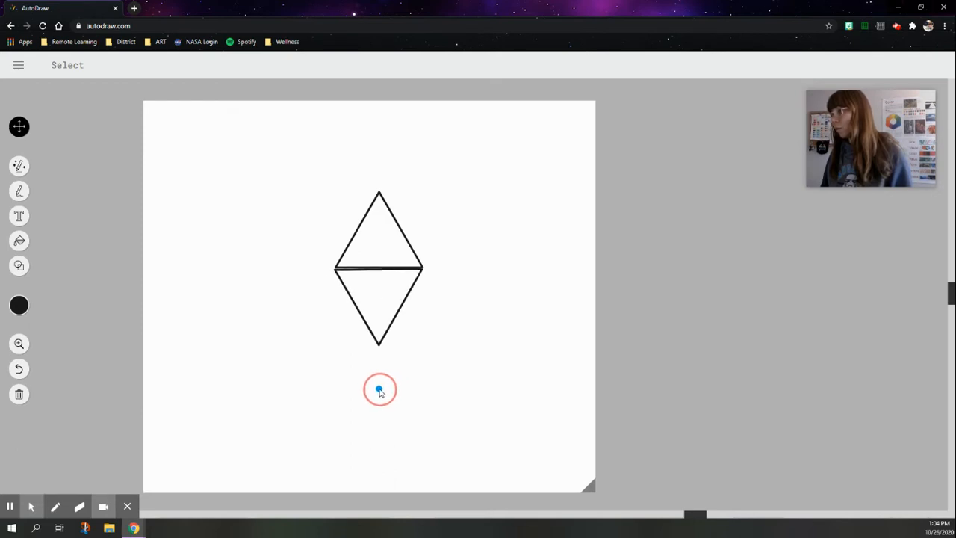
{"action": "left_click", "coordinate": [379, 322]}
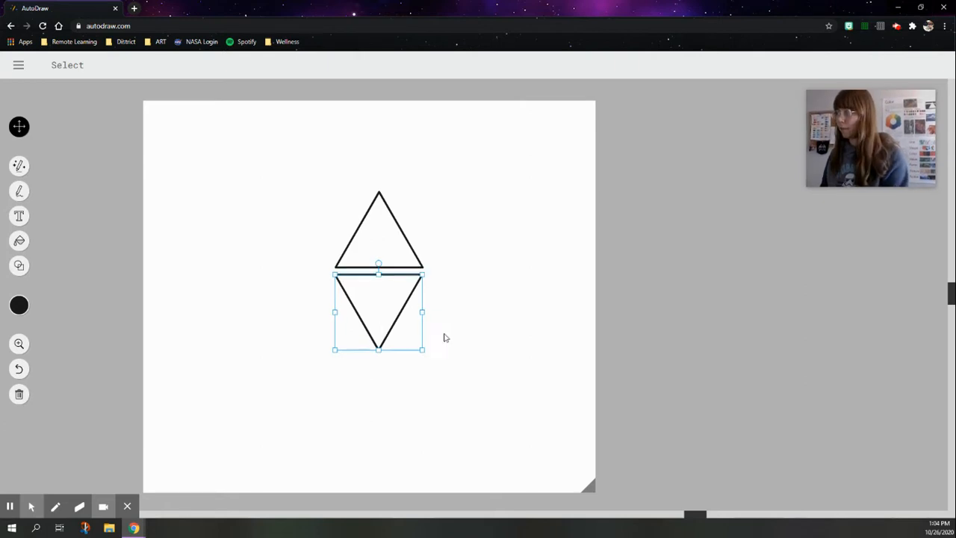
- Slide the inverted triangle so its point meets the upright triangle's point, forming an hourglass
{"action": "left_click", "coordinate": [448, 332]}
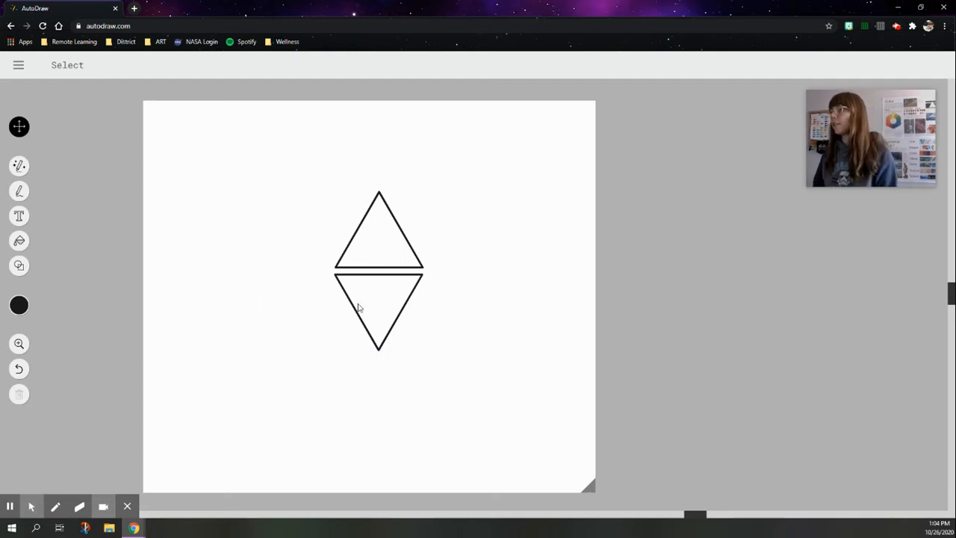
{"action": "mouse_move", "coordinate": [375, 282]}
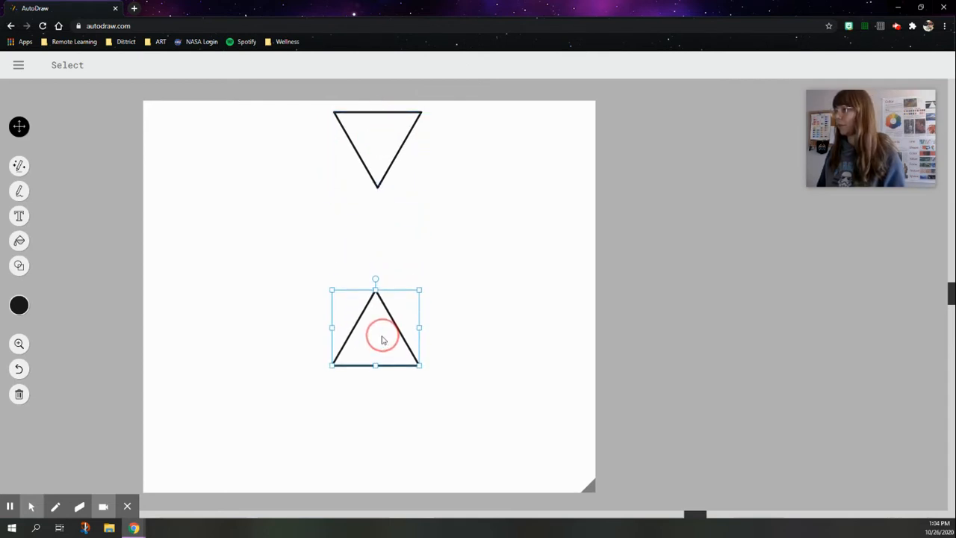
{"action": "left_click_drag", "start_coordinate": [376, 327], "coordinate": [376, 259]}
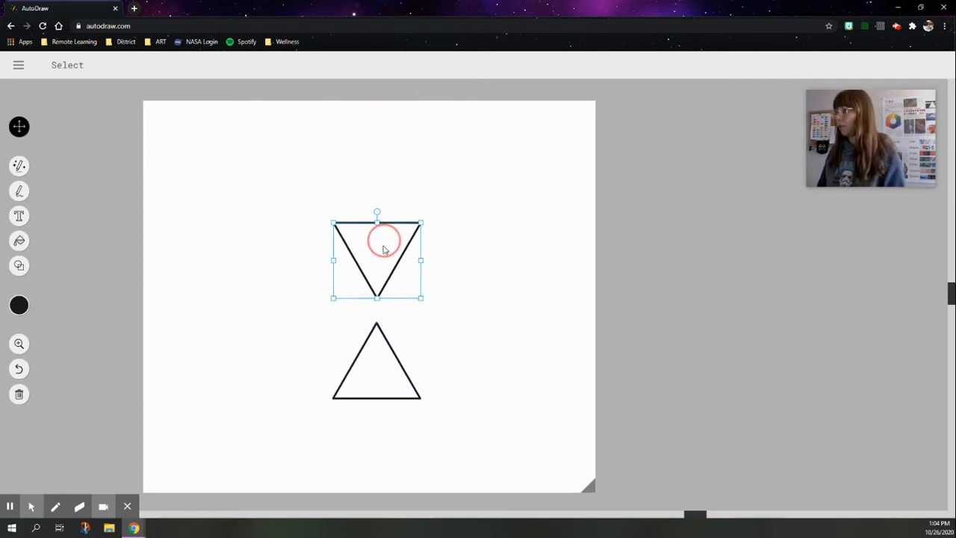
{"action": "left_click_drag", "start_coordinate": [384, 242], "coordinate": [377, 288]}
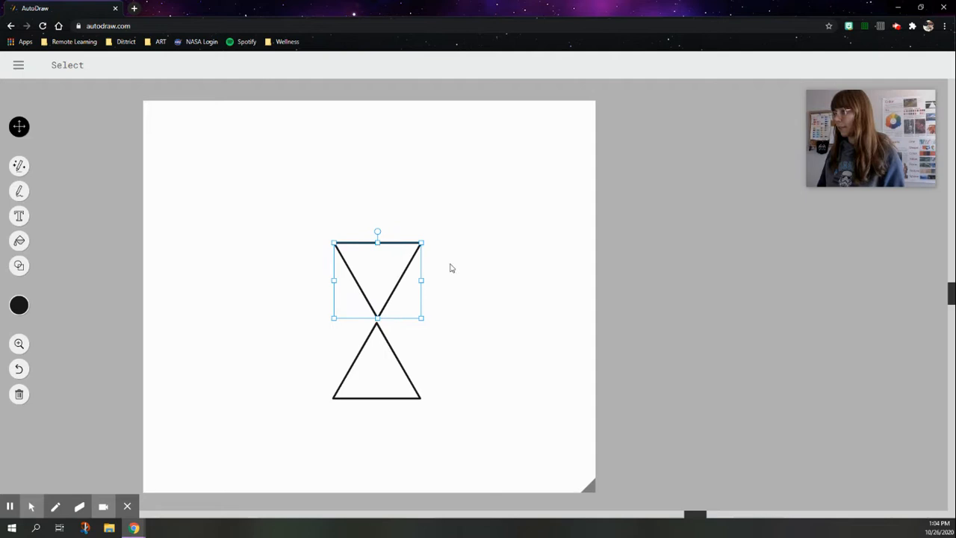
{"action": "left_click", "coordinate": [389, 290]}
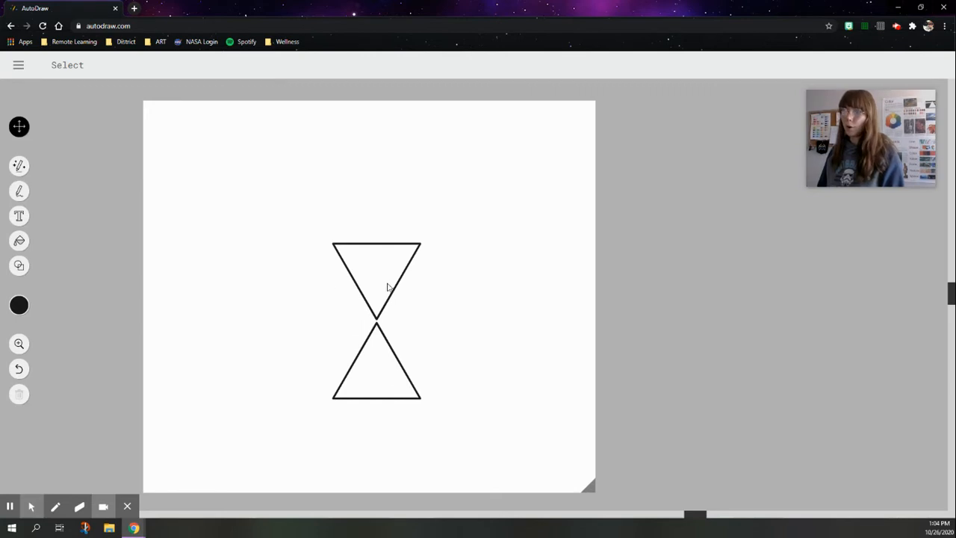
{"action": "mouse_move", "coordinate": [405, 322]}
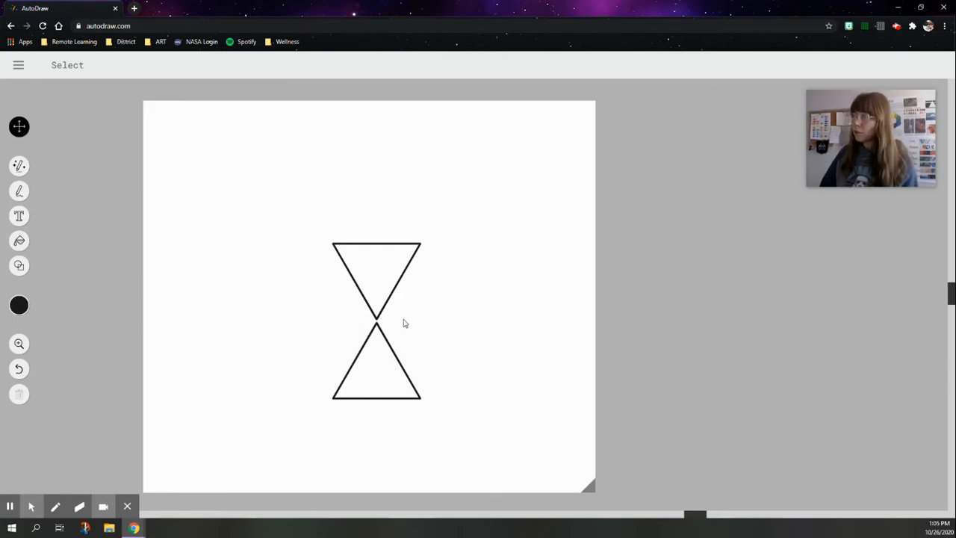
{"action": "mouse_move", "coordinate": [428, 344]}
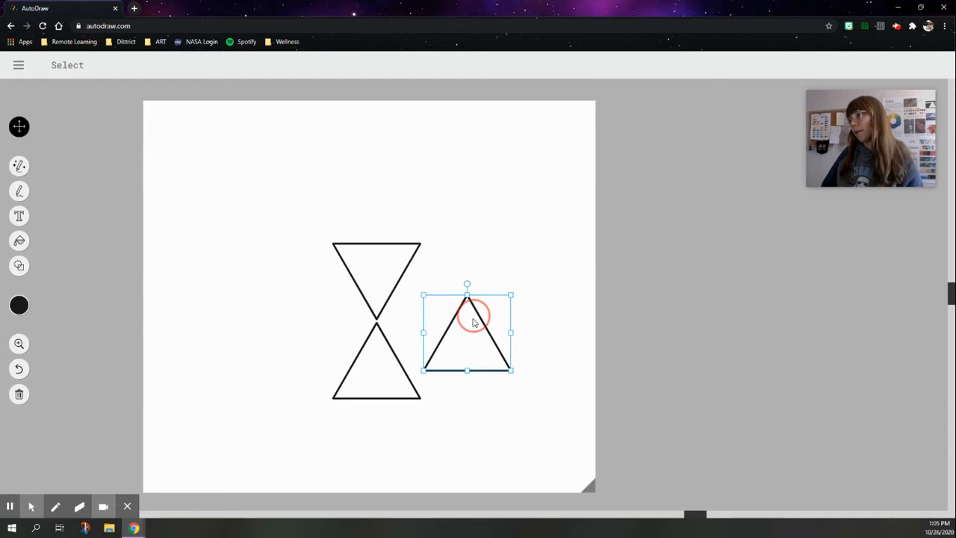
- Fit two triangle copies against the hourglass's left side to form a half-hexagon
{"action": "left_click_drag", "start_coordinate": [467, 332], "coordinate": [288, 351]}
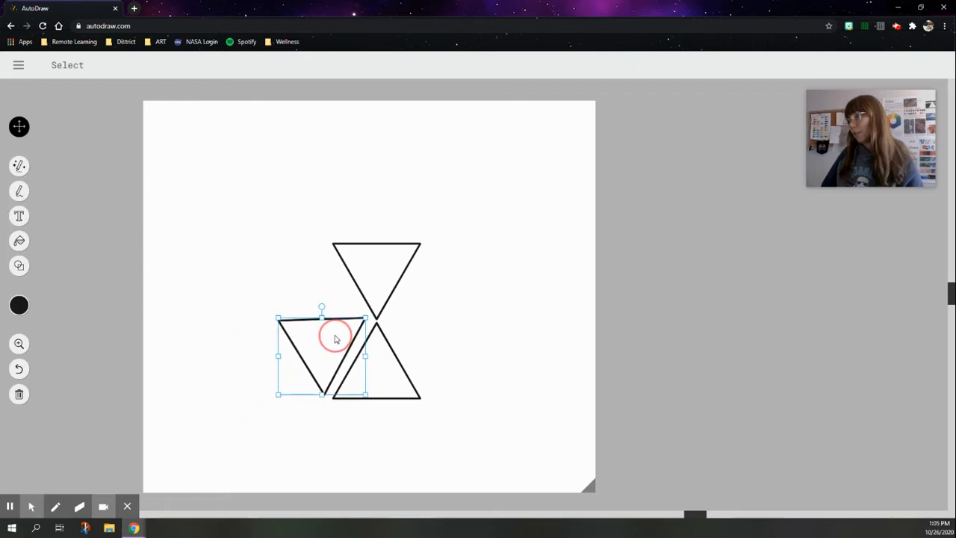
{"action": "left_click_drag", "start_coordinate": [334, 339], "coordinate": [327, 313]}
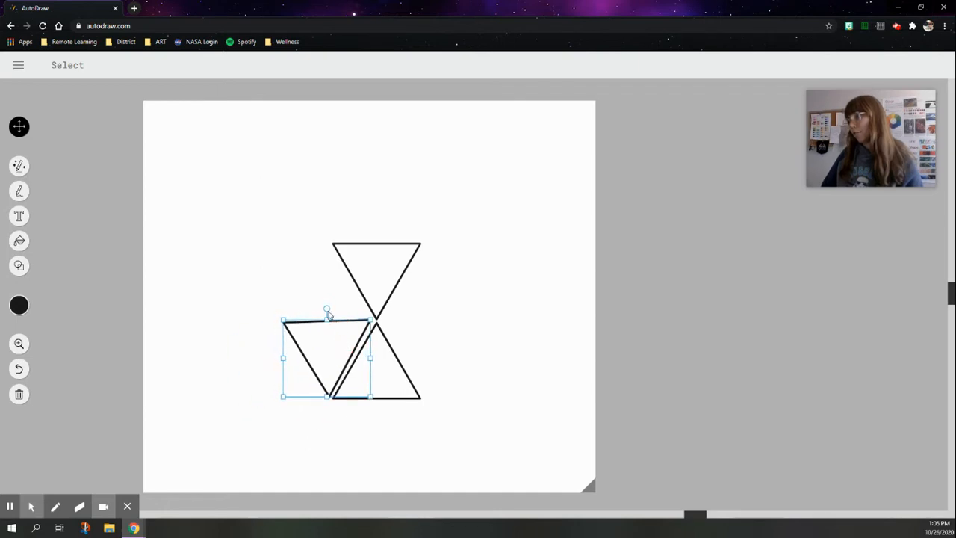
{"action": "left_click", "coordinate": [334, 350]}
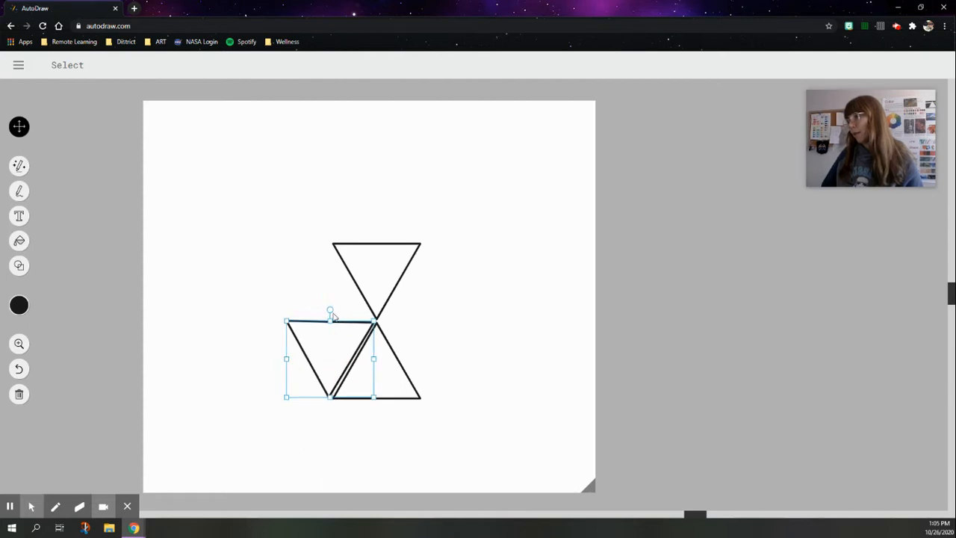
{"action": "left_click", "coordinate": [327, 310]}
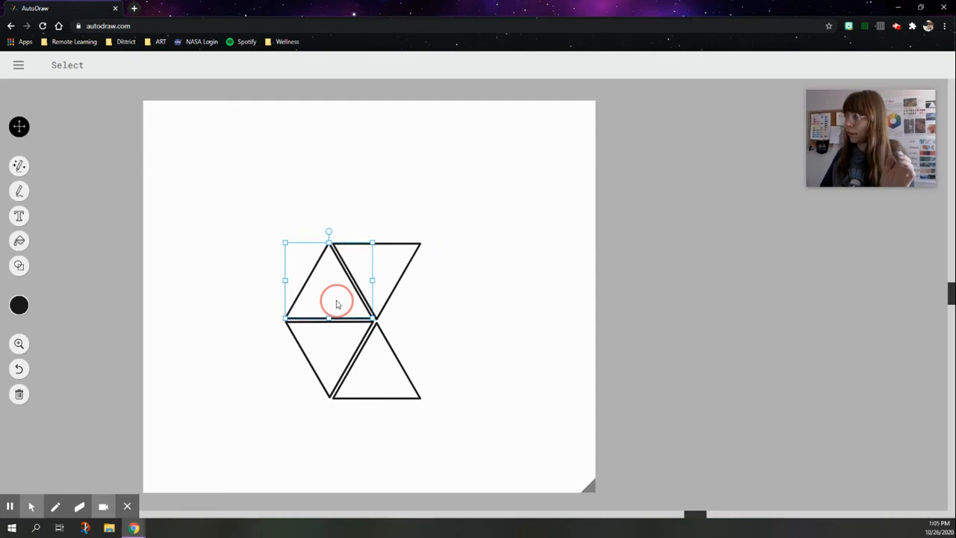
{"action": "left_click", "coordinate": [491, 321]}
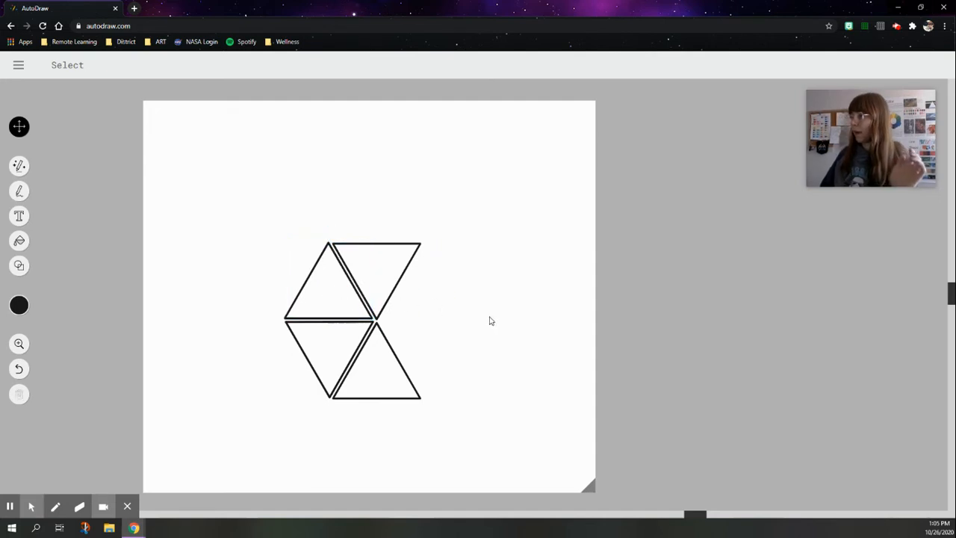
{"action": "mouse_move", "coordinate": [475, 317]}
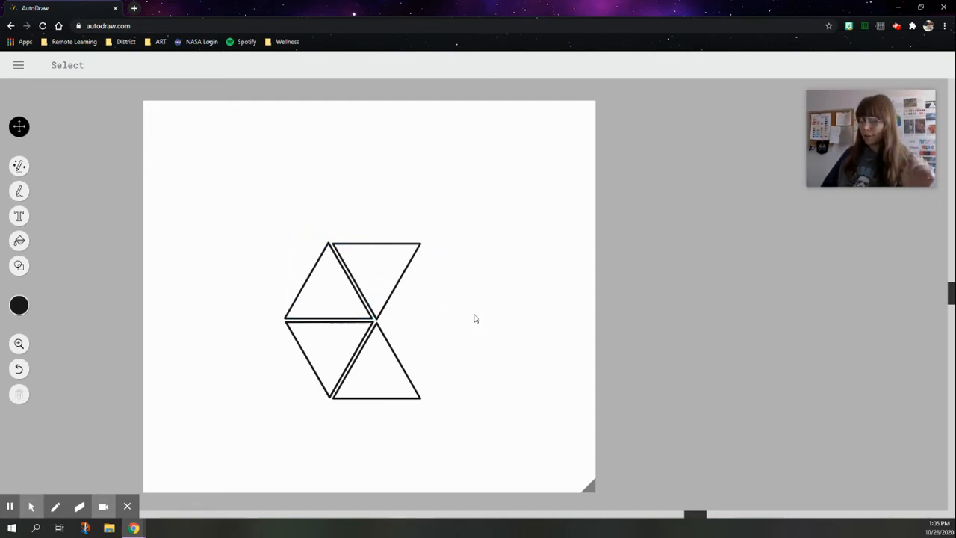
{"action": "mouse_move", "coordinate": [256, 269]}
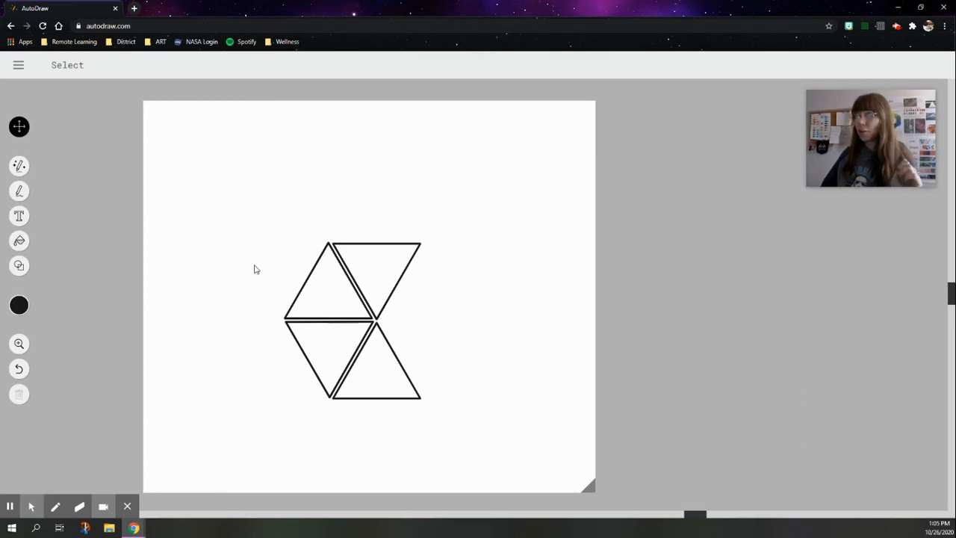
- Box-select the left triangle pair and place its copy on the right, closing the hexagon
{"action": "left_click_drag", "start_coordinate": [255, 267], "coordinate": [305, 370]}
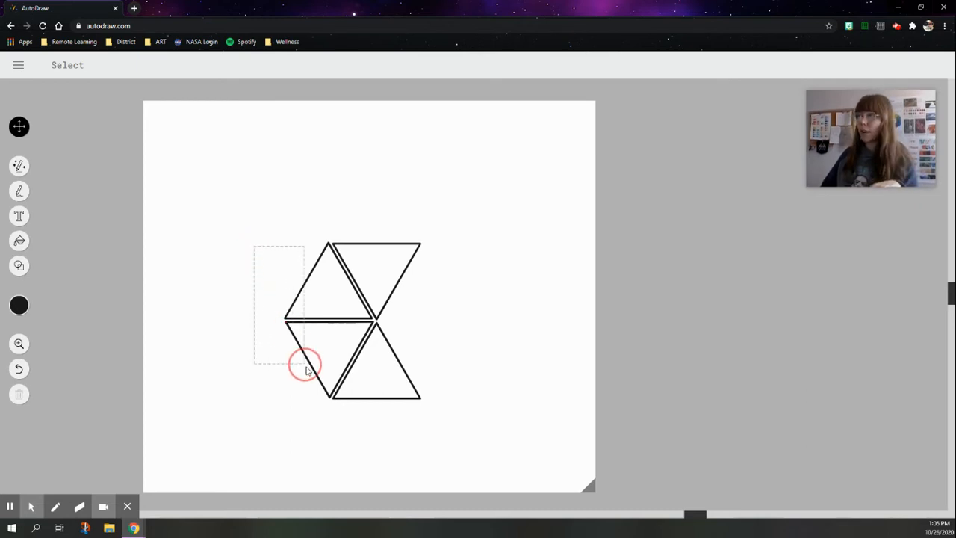
{"action": "left_click", "coordinate": [329, 321]}
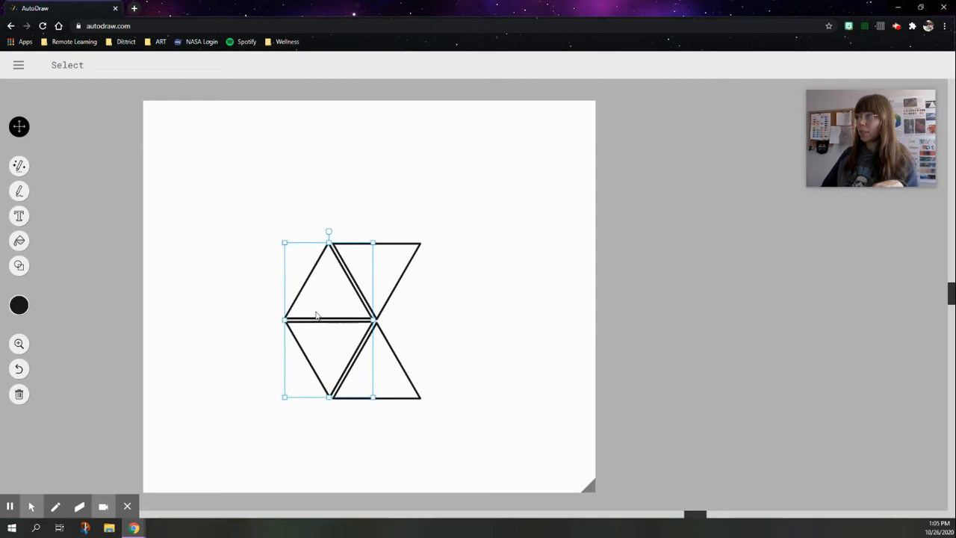
{"action": "left_click", "coordinate": [252, 274]}
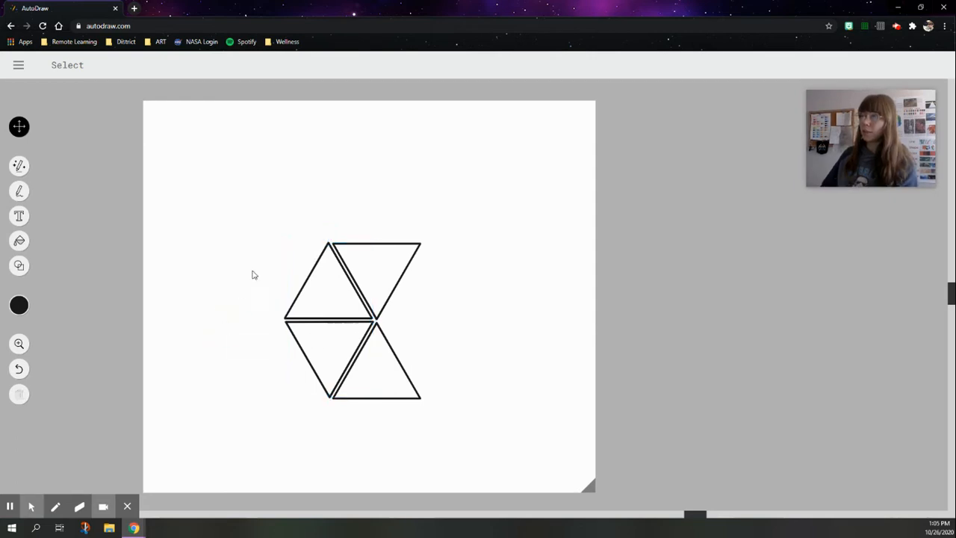
{"action": "left_click", "coordinate": [256, 287]}
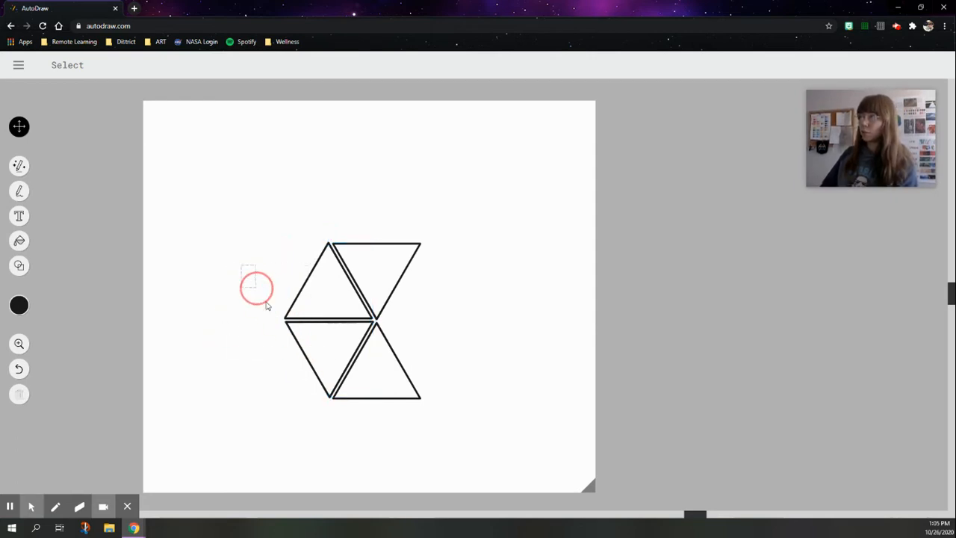
{"action": "left_click_drag", "start_coordinate": [256, 288], "coordinate": [310, 366]}
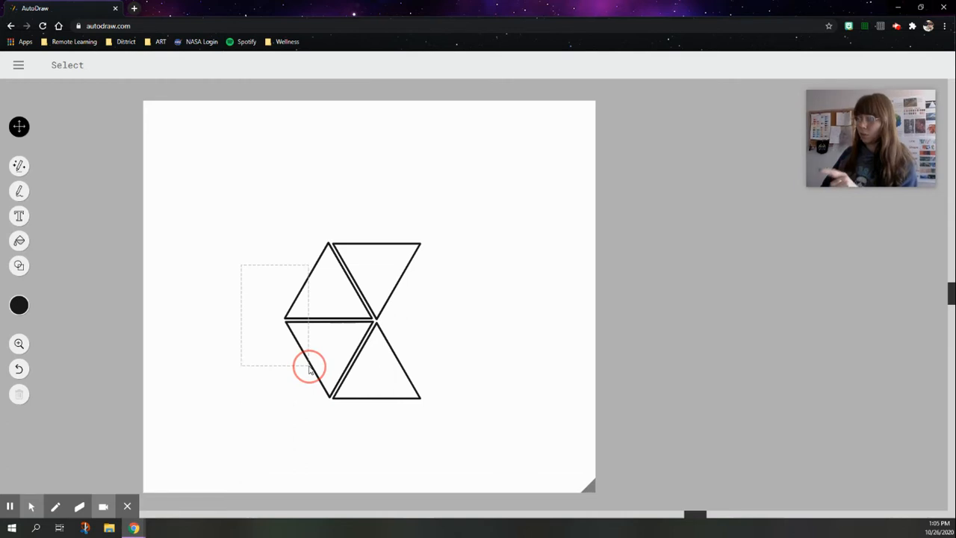
{"action": "left_click", "coordinate": [310, 366]}
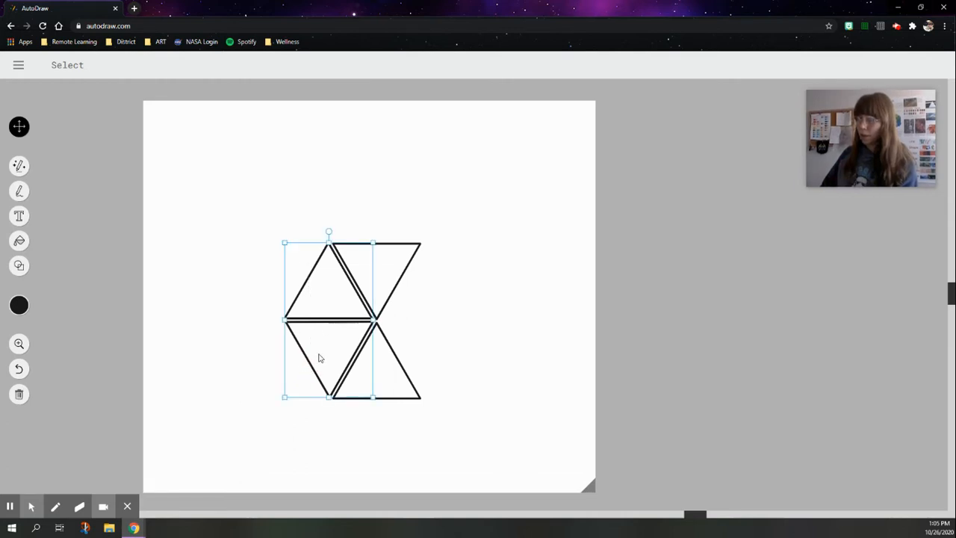
{"action": "mouse_move", "coordinate": [331, 359]}
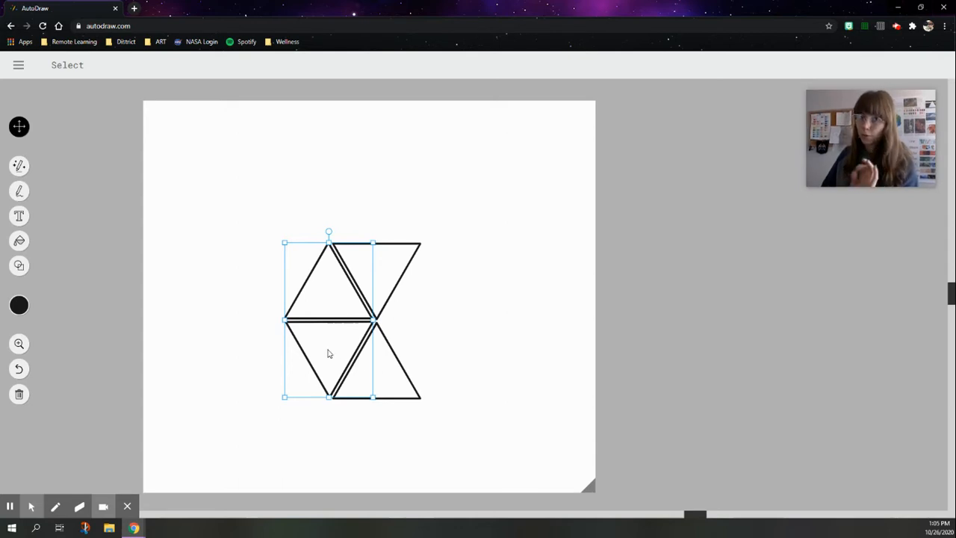
{"action": "mouse_move", "coordinate": [422, 341]}
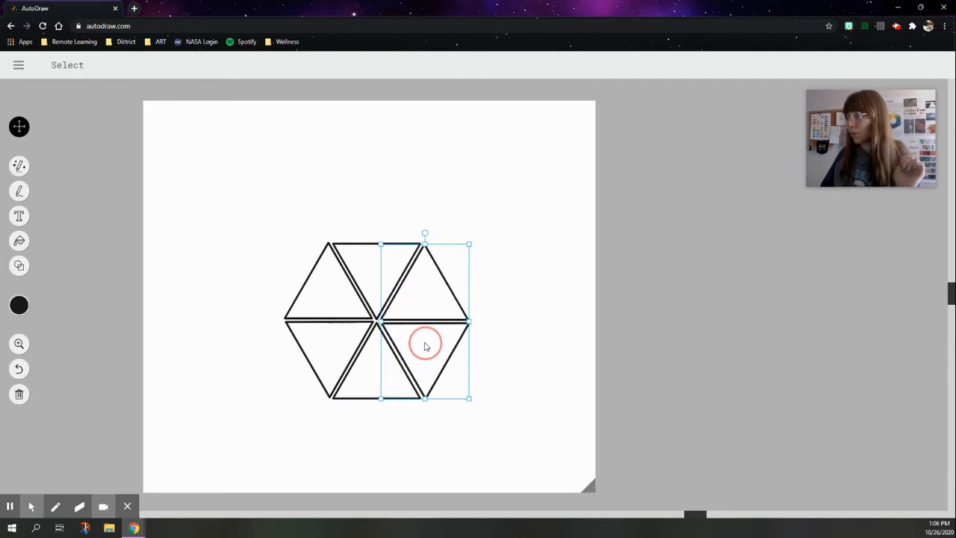
{"action": "left_click", "coordinate": [527, 341]}
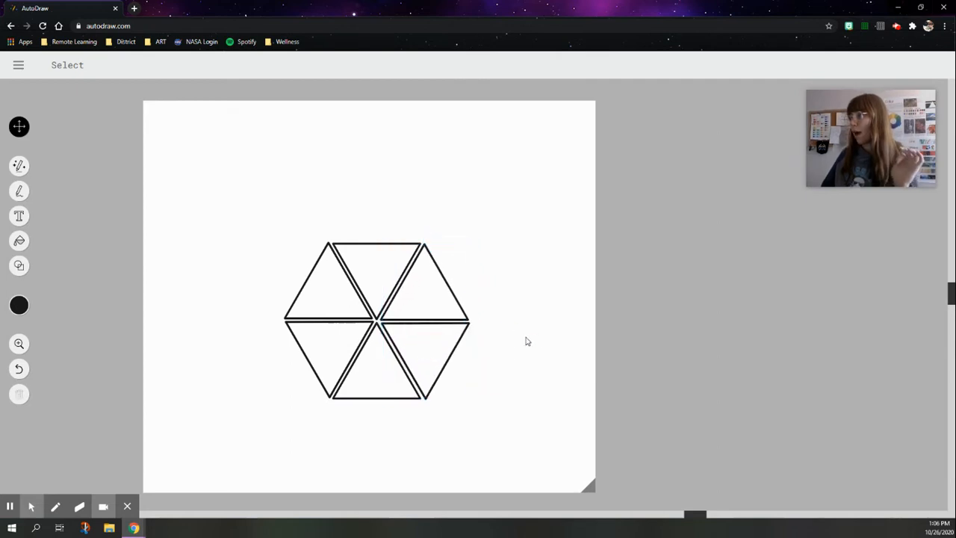
{"action": "mouse_move", "coordinate": [515, 358]}
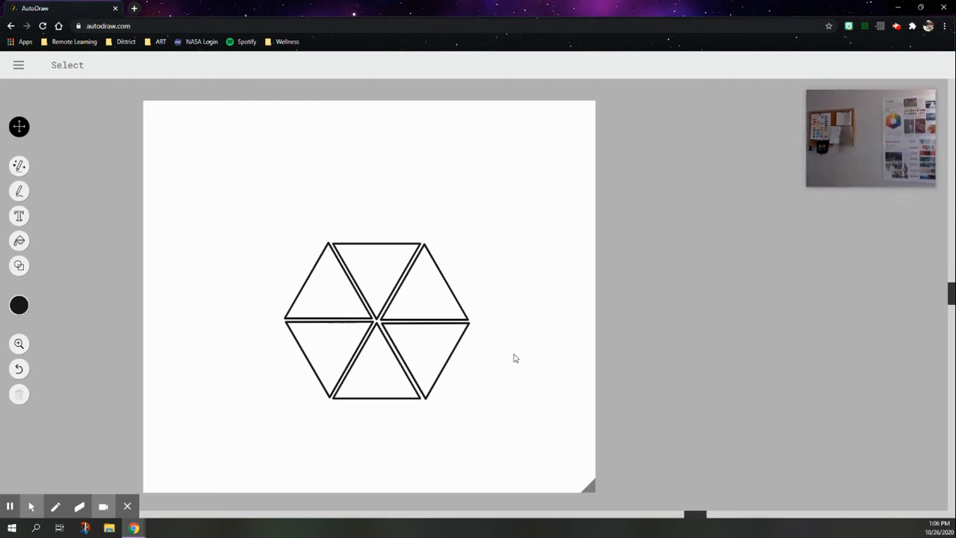
{"action": "mouse_move", "coordinate": [504, 222]}
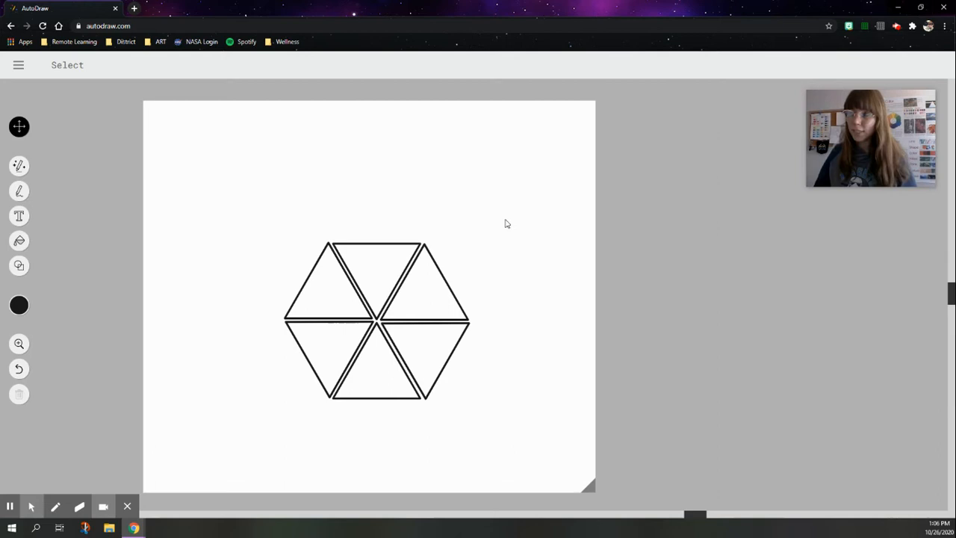
{"action": "left_click", "coordinate": [19, 304]}
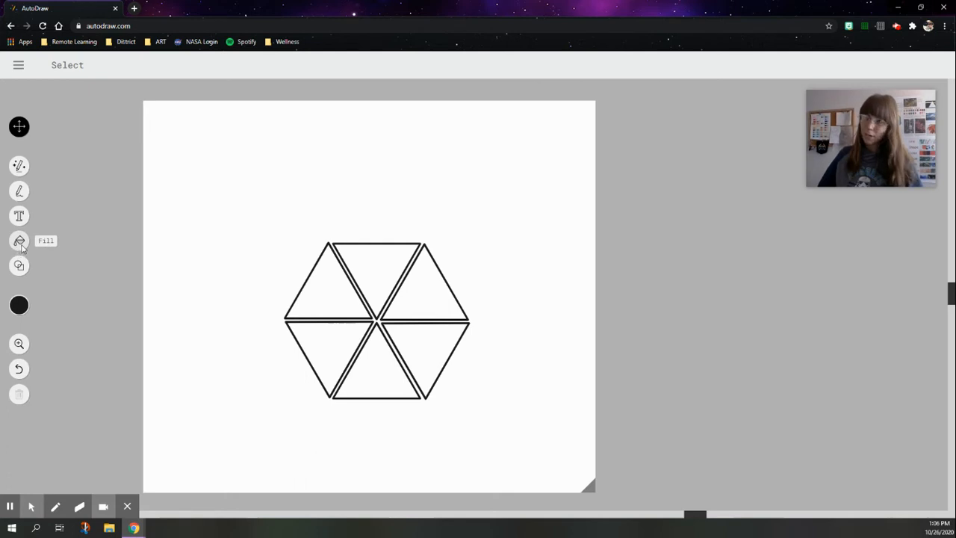
- Fill the top triangle red, then the others orange, yellow, green, blue and purple
{"action": "left_click", "coordinate": [18, 240]}
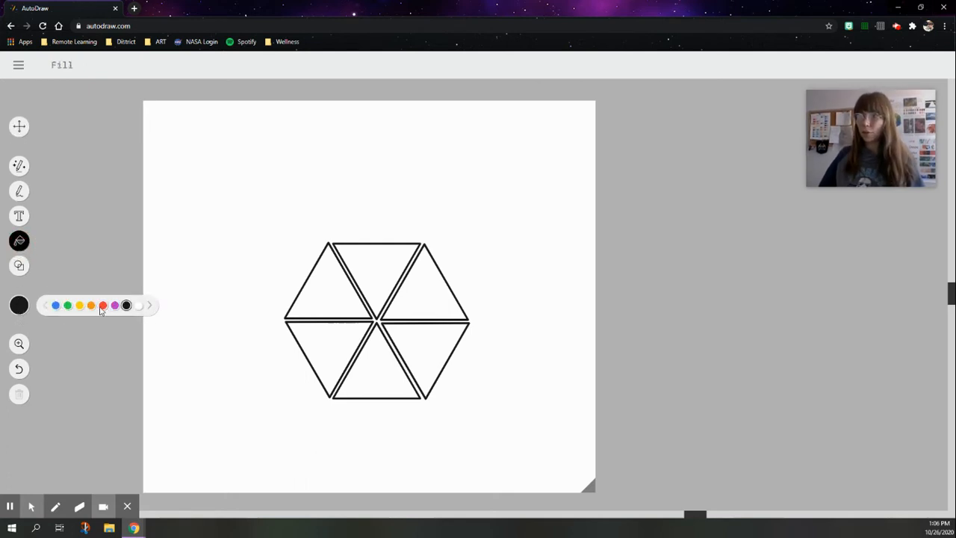
{"action": "left_click", "coordinate": [103, 305]}
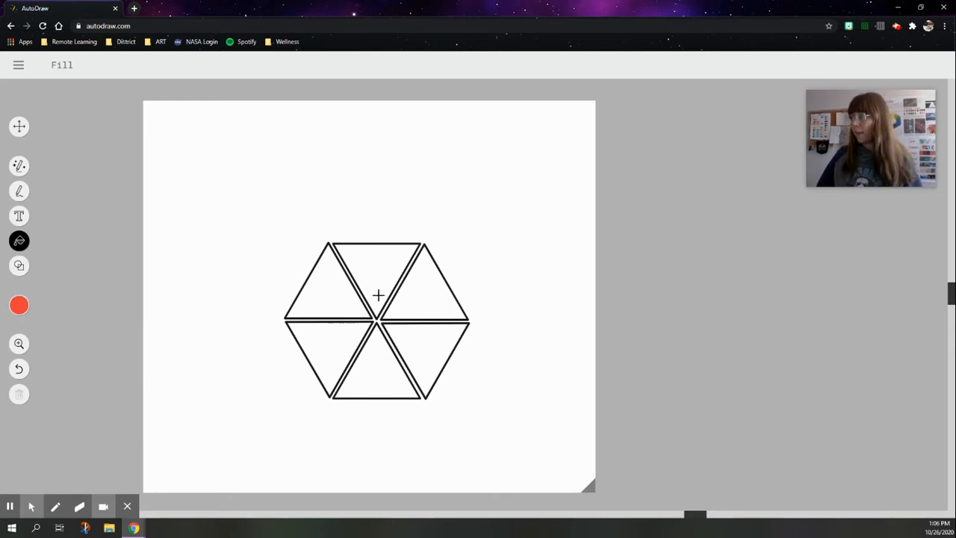
{"action": "left_click", "coordinate": [378, 281]}
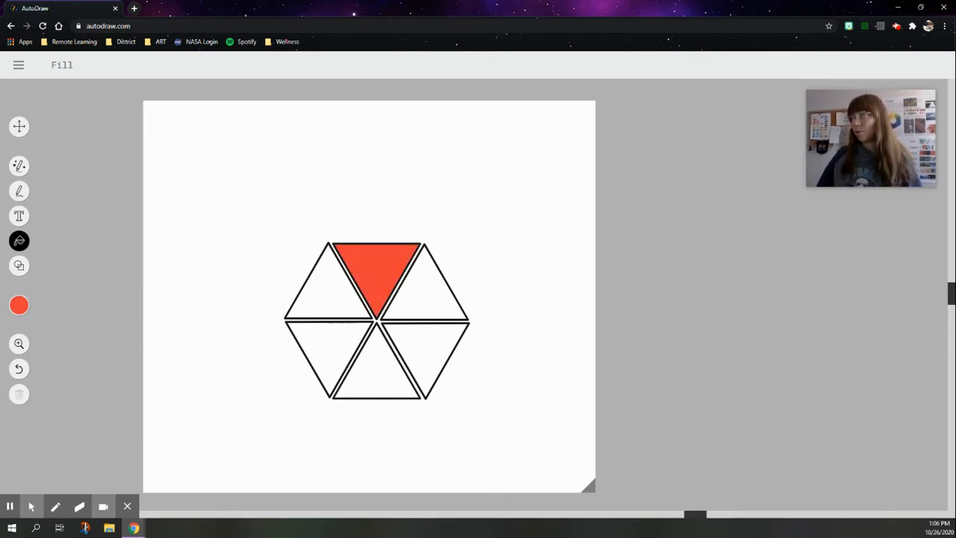
{"action": "left_click", "coordinate": [19, 305]}
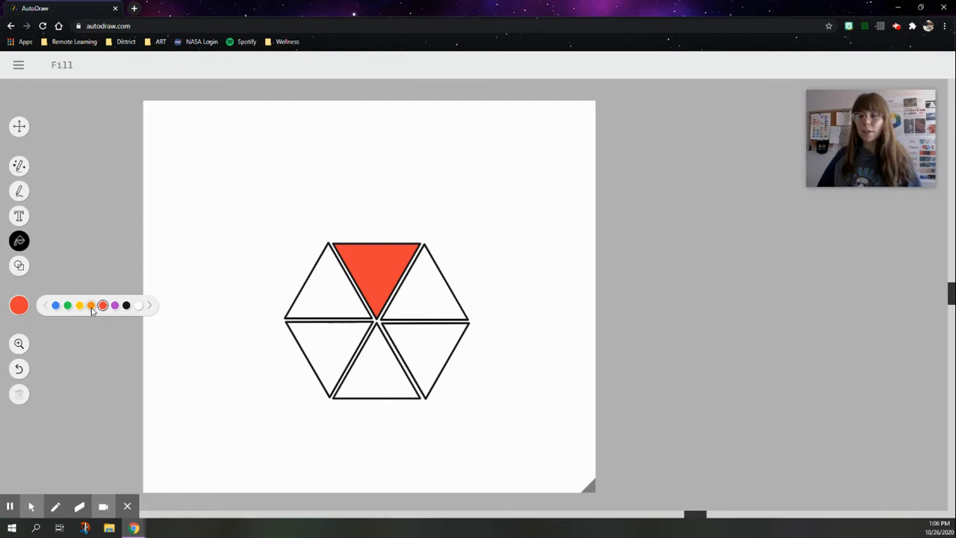
{"action": "left_click", "coordinate": [420, 302]}
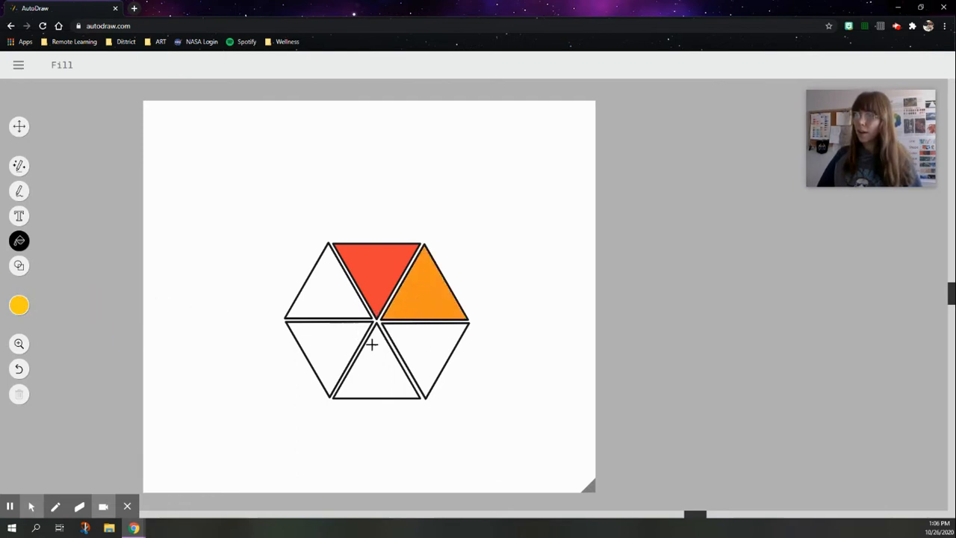
{"action": "left_click", "coordinate": [422, 355]}
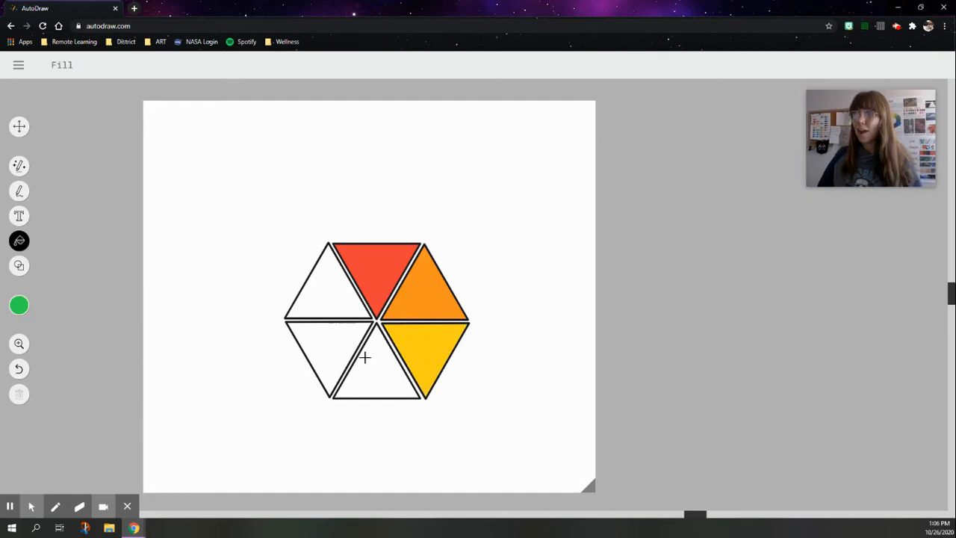
{"action": "left_click", "coordinate": [366, 359]}
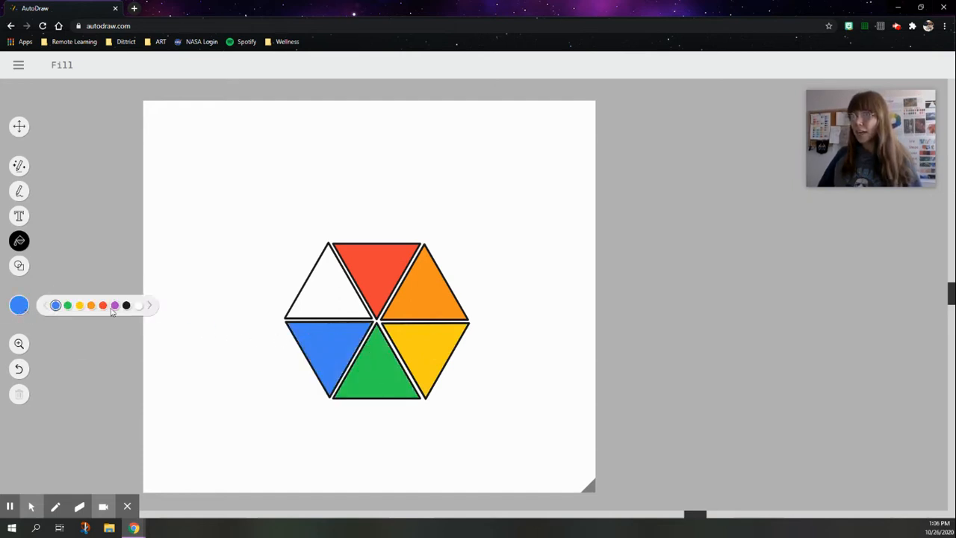
{"action": "left_click", "coordinate": [325, 291]}
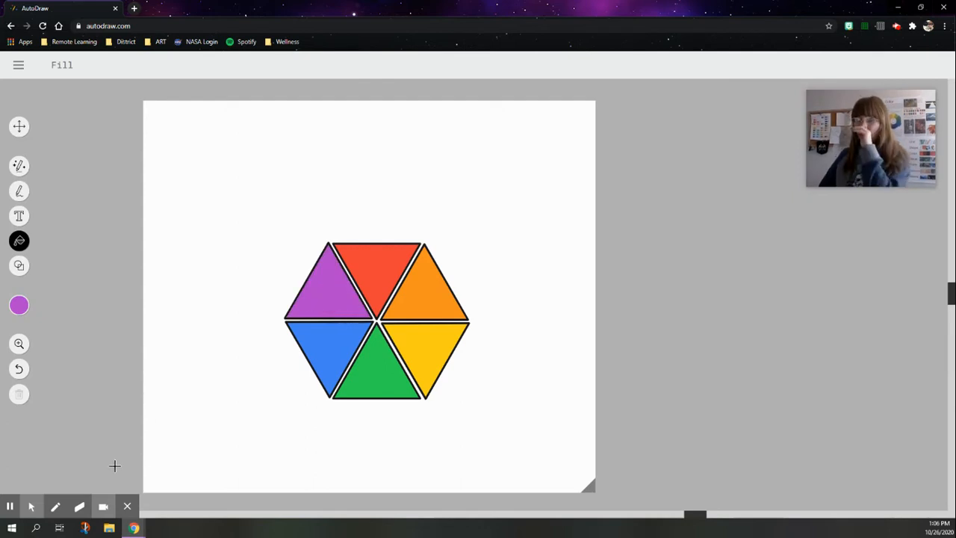
{"action": "mouse_move", "coordinate": [41, 442]}
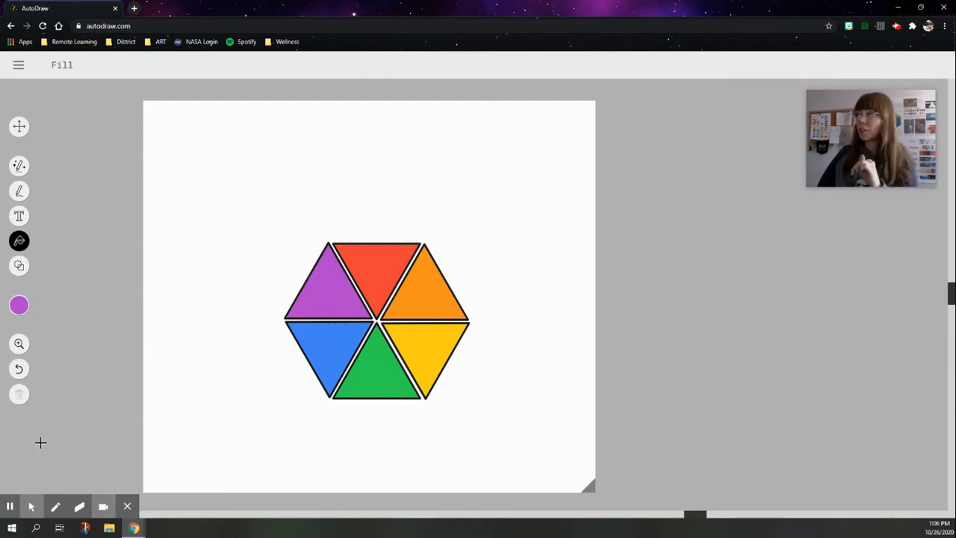
{"action": "mouse_move", "coordinate": [268, 241]}
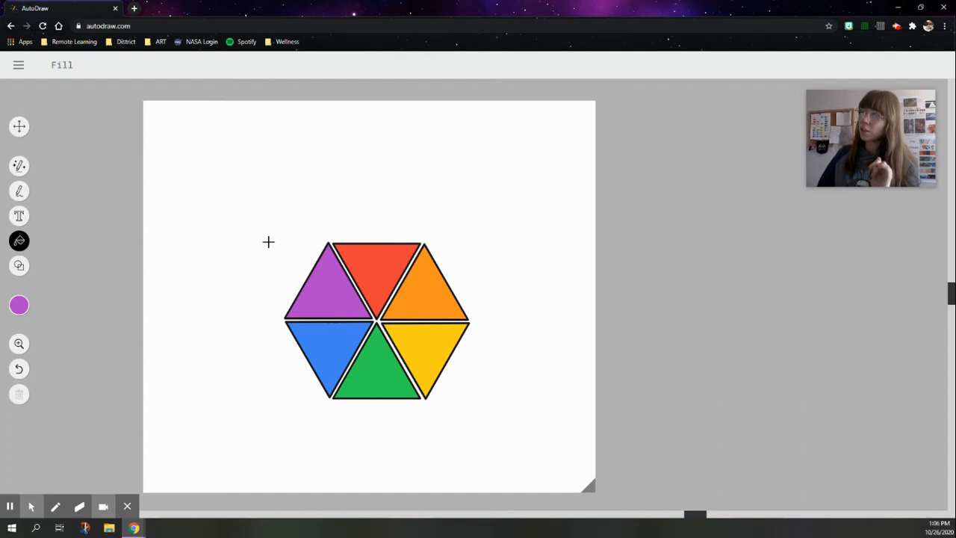
{"action": "mouse_move", "coordinate": [19, 216]}
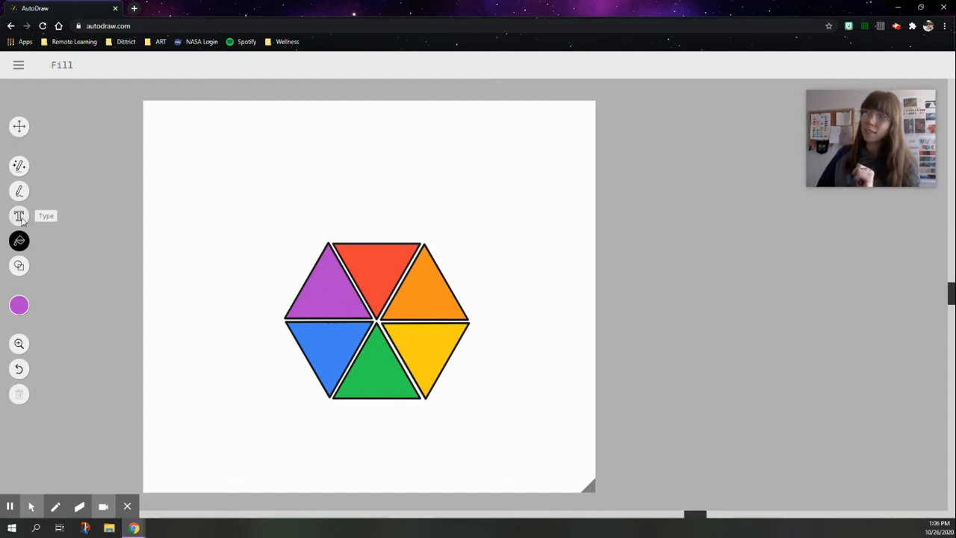
- Add a black 'primary' text label in Pacifico font above the hexagon
{"action": "left_click", "coordinate": [18, 216]}
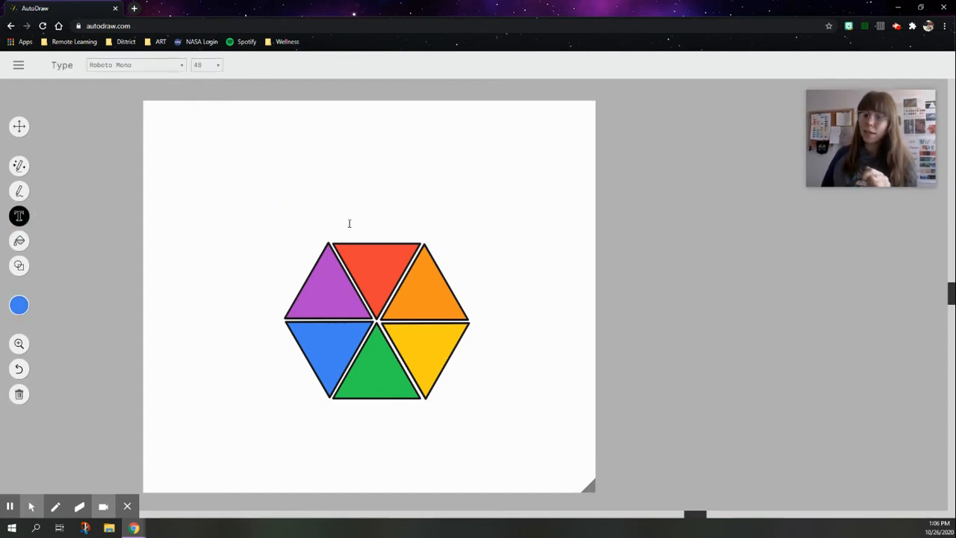
{"action": "type", "text": "primary"}
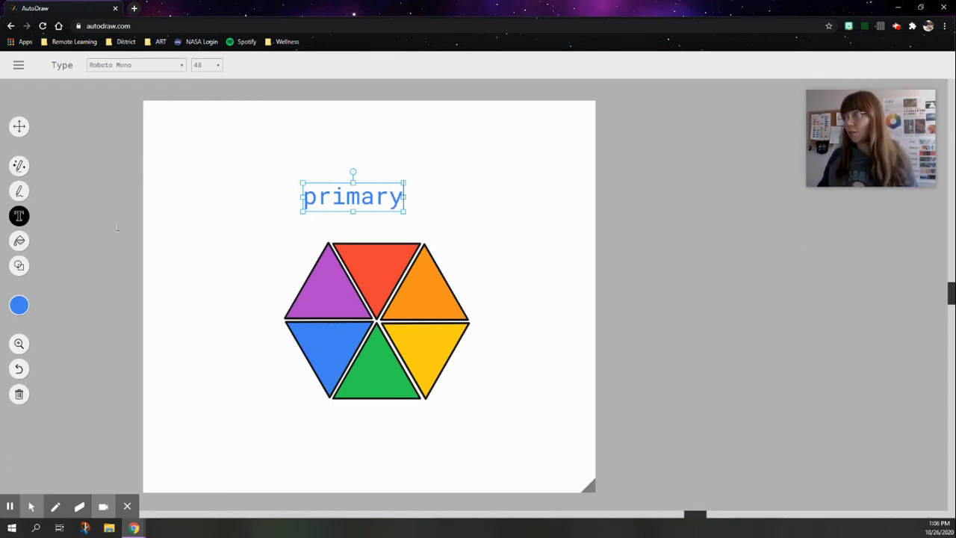
{"action": "left_click", "coordinate": [19, 305]}
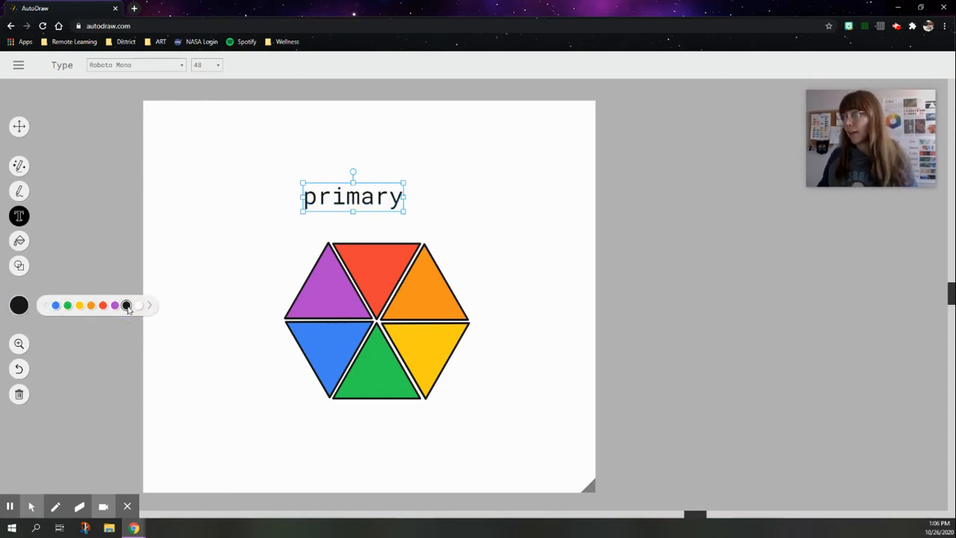
{"action": "left_click", "coordinate": [134, 65]}
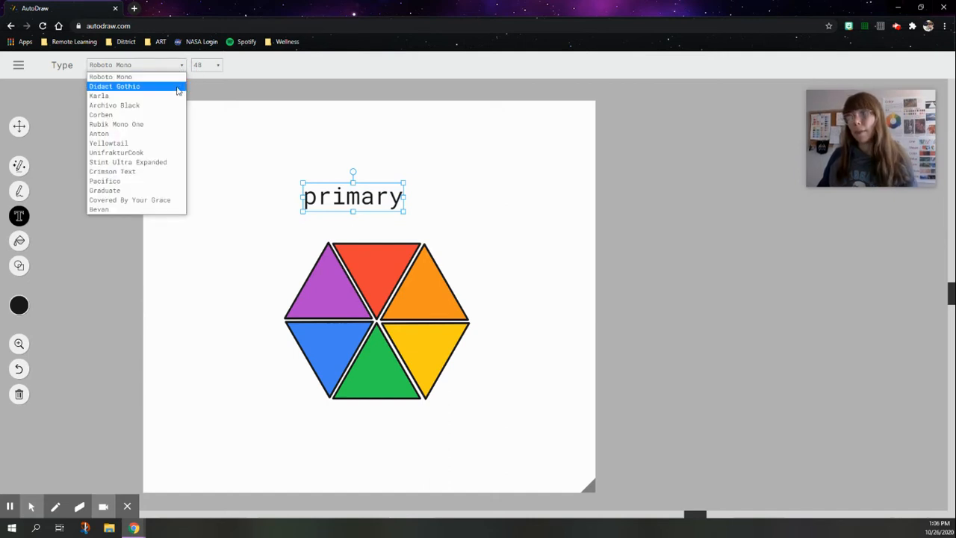
{"action": "left_click", "coordinate": [104, 181]}
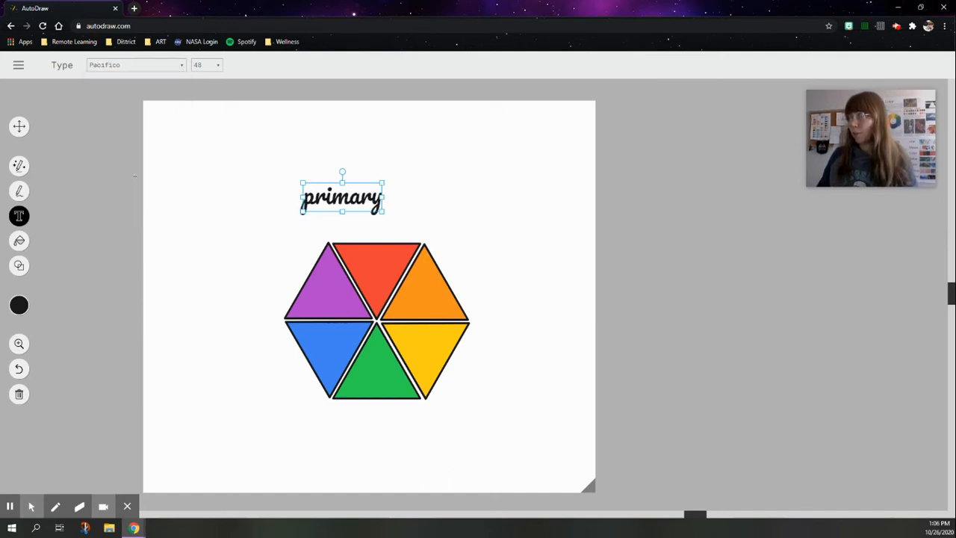
{"action": "left_click", "coordinate": [135, 65]}
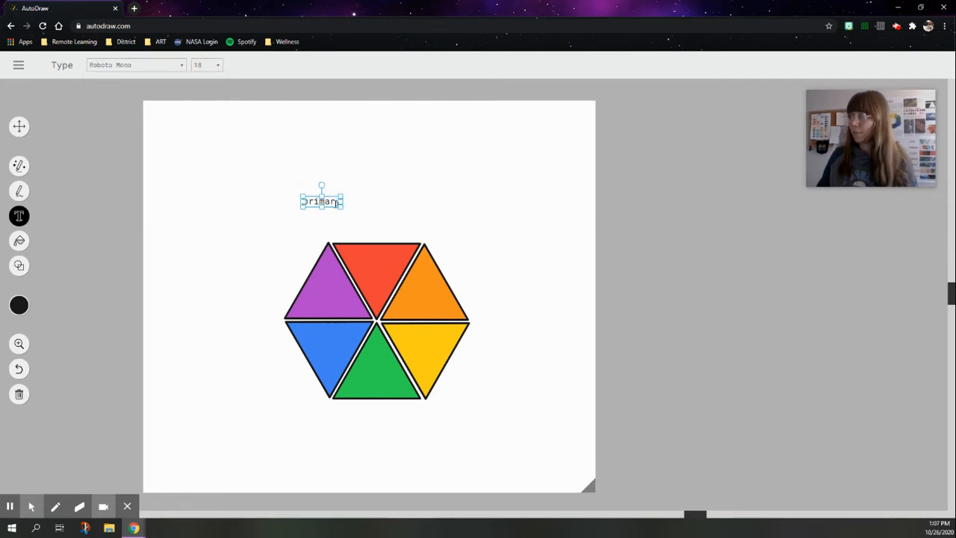
{"action": "left_click", "coordinate": [207, 65]}
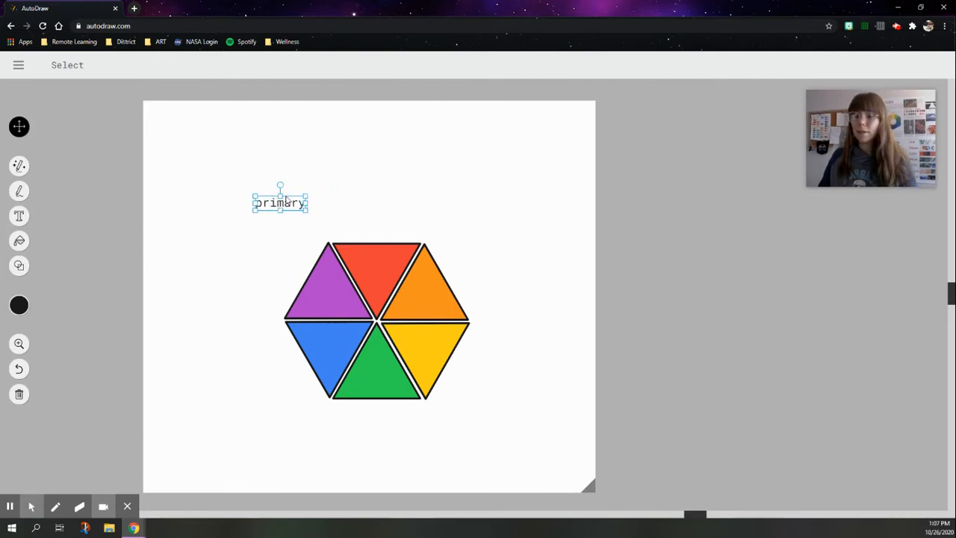
{"action": "mouse_move", "coordinate": [345, 202]}
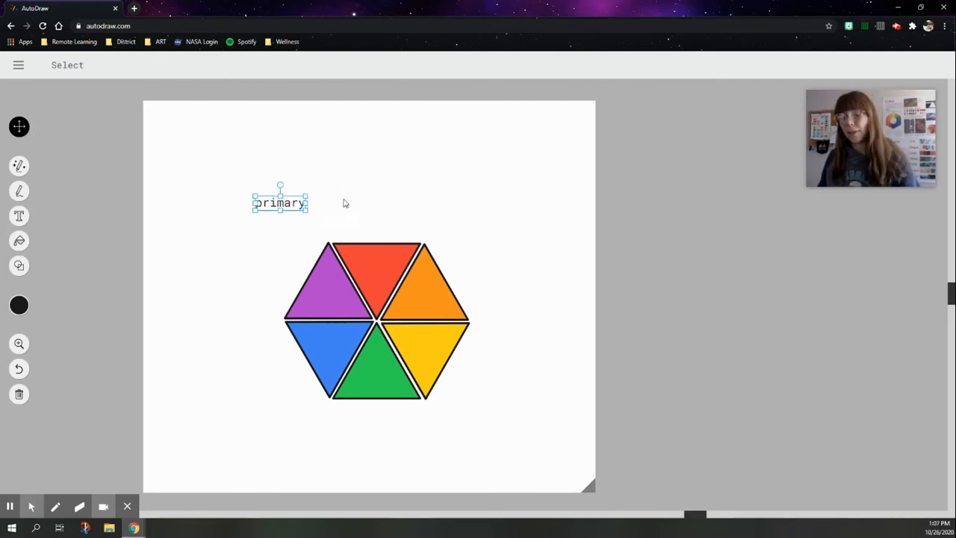
- Drag 'primary' label copies onto the red, blue and yellow triangles
{"action": "left_click_drag", "start_coordinate": [280, 202], "coordinate": [378, 264]}
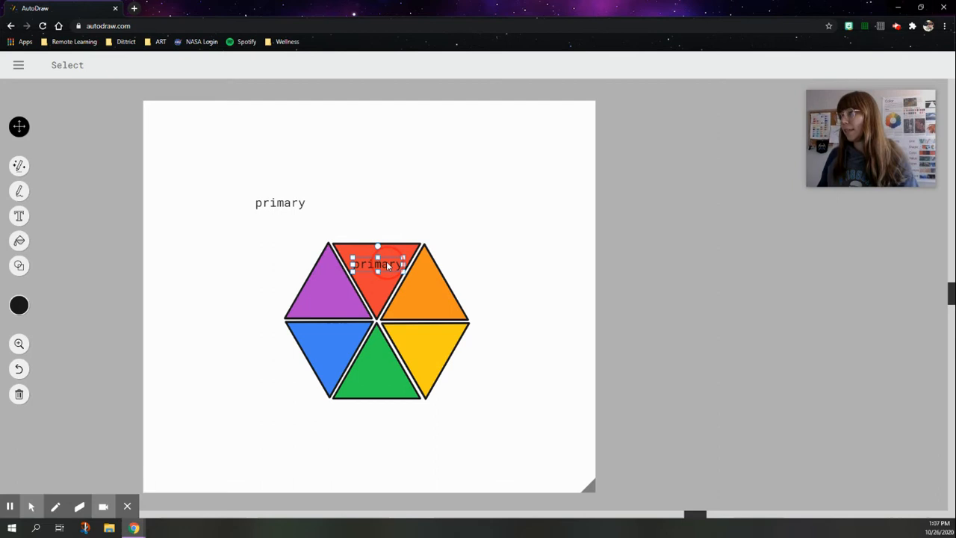
{"action": "left_click_drag", "start_coordinate": [377, 264], "coordinate": [304, 216]}
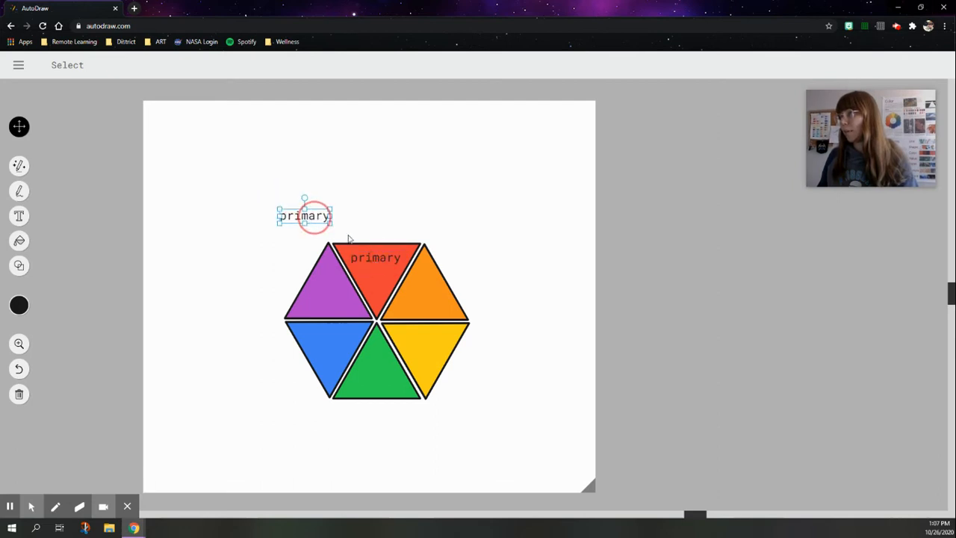
{"action": "left_click_drag", "start_coordinate": [304, 215], "coordinate": [426, 339]}
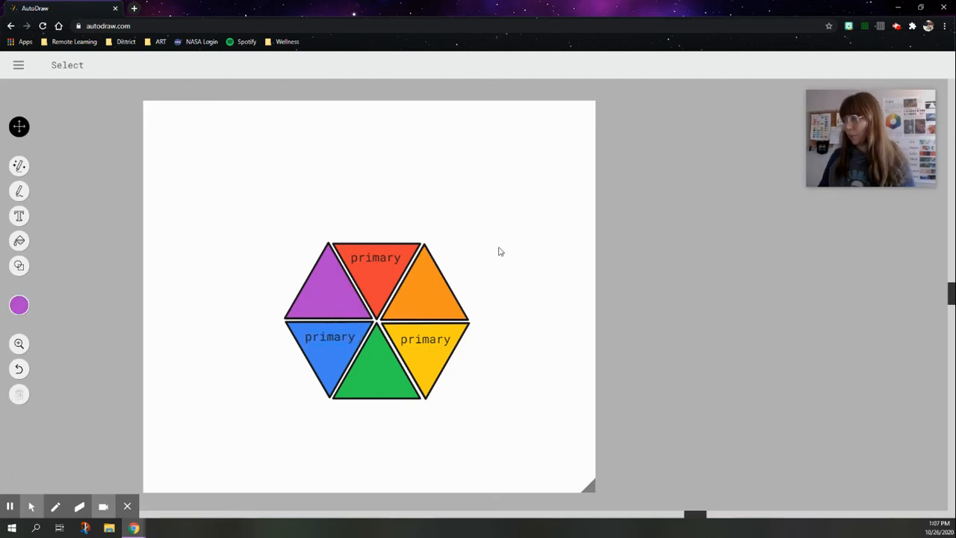
{"action": "mouse_move", "coordinate": [441, 359]}
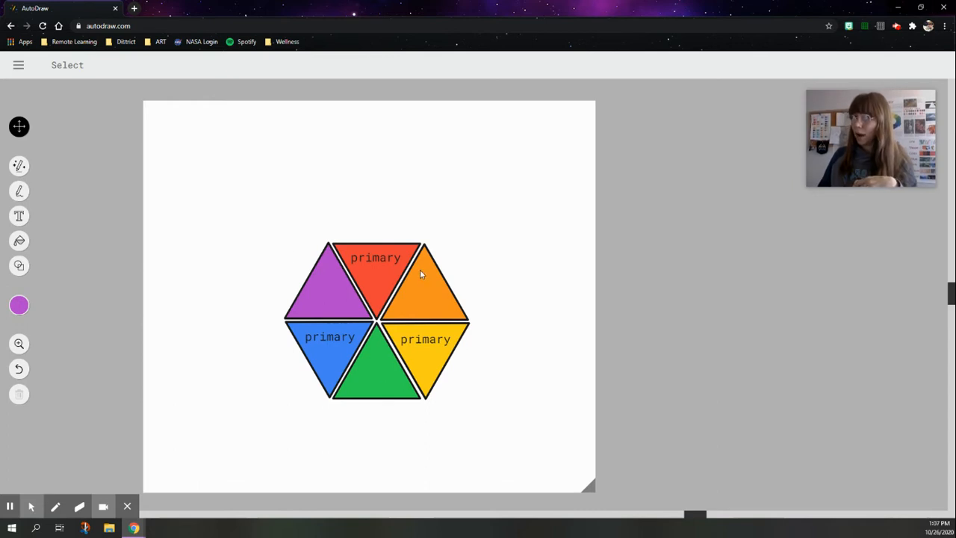
{"action": "mouse_move", "coordinate": [125, 313]}
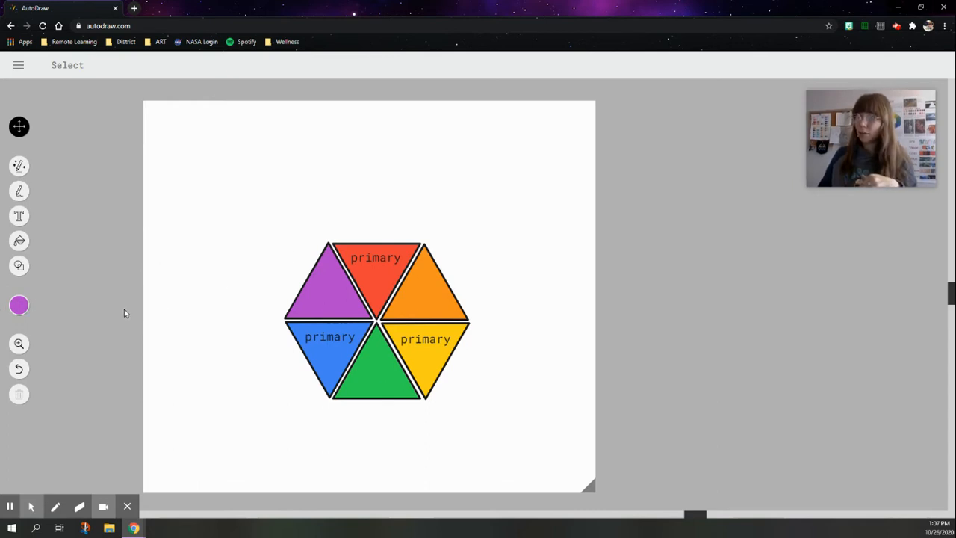
- Pick a brighter yellow from the palette and refill the lower-right triangle with it
{"action": "left_click", "coordinate": [19, 304]}
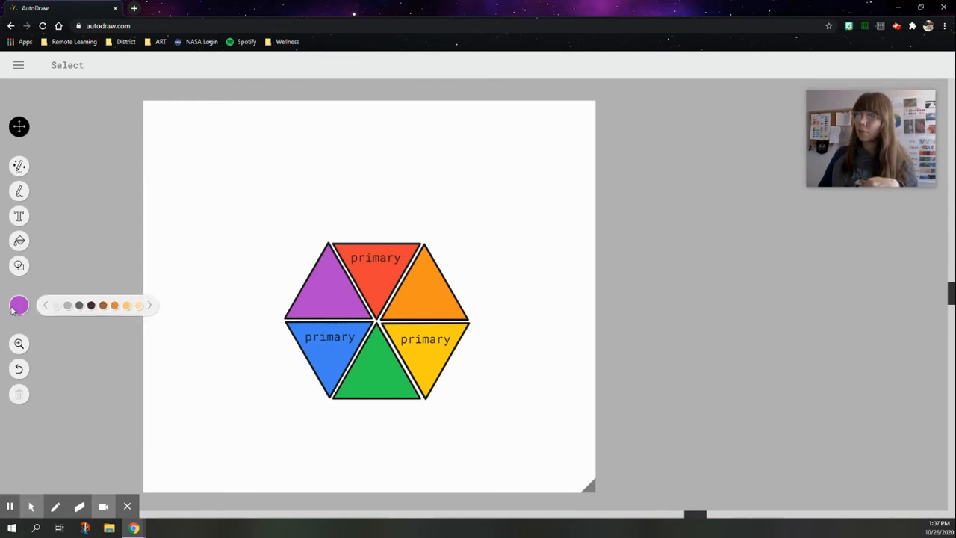
{"action": "left_click", "coordinate": [148, 305]}
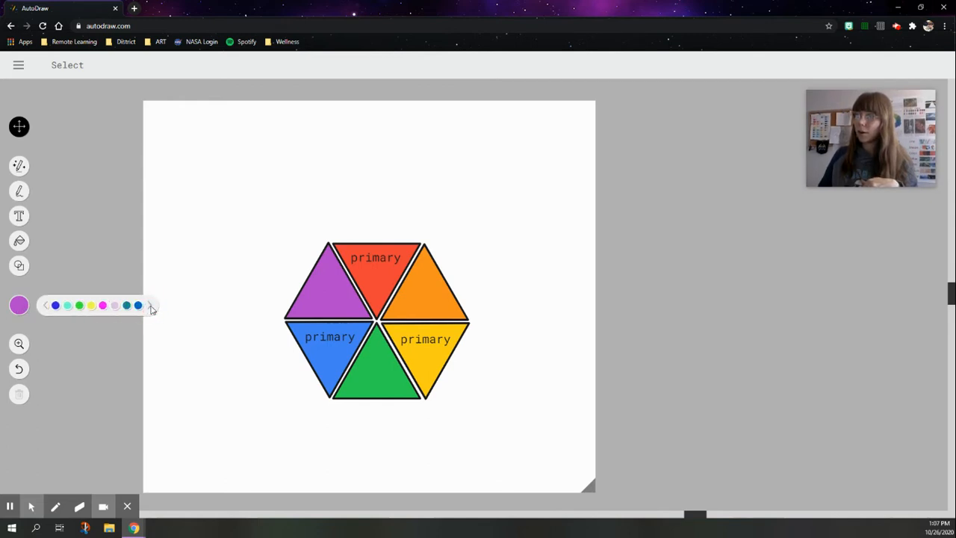
{"action": "left_click", "coordinate": [138, 304]}
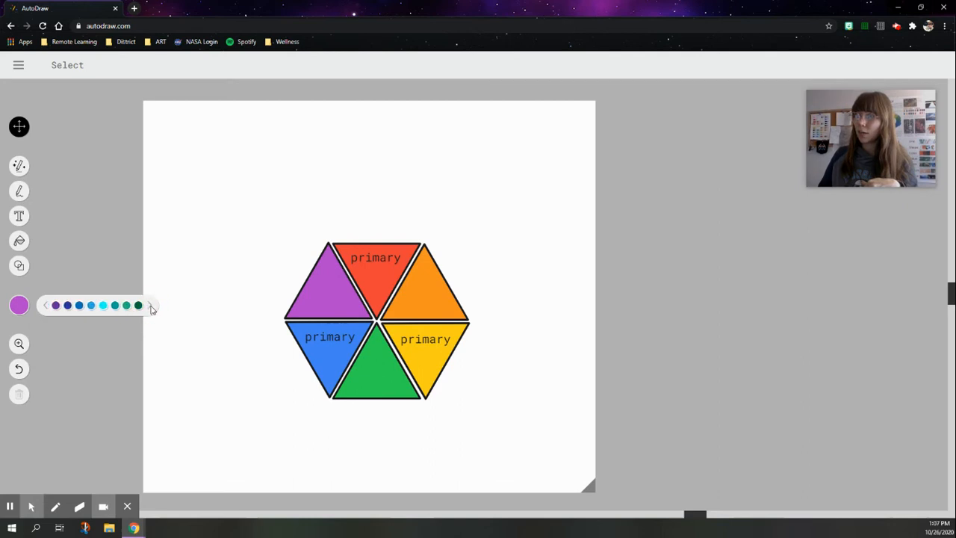
{"action": "left_click", "coordinate": [150, 305]}
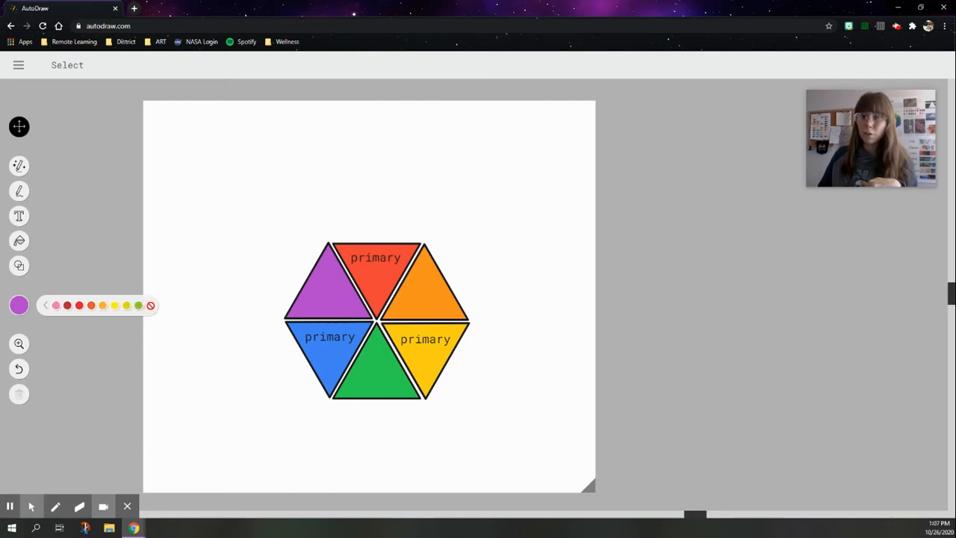
{"action": "left_click", "coordinate": [428, 360]}
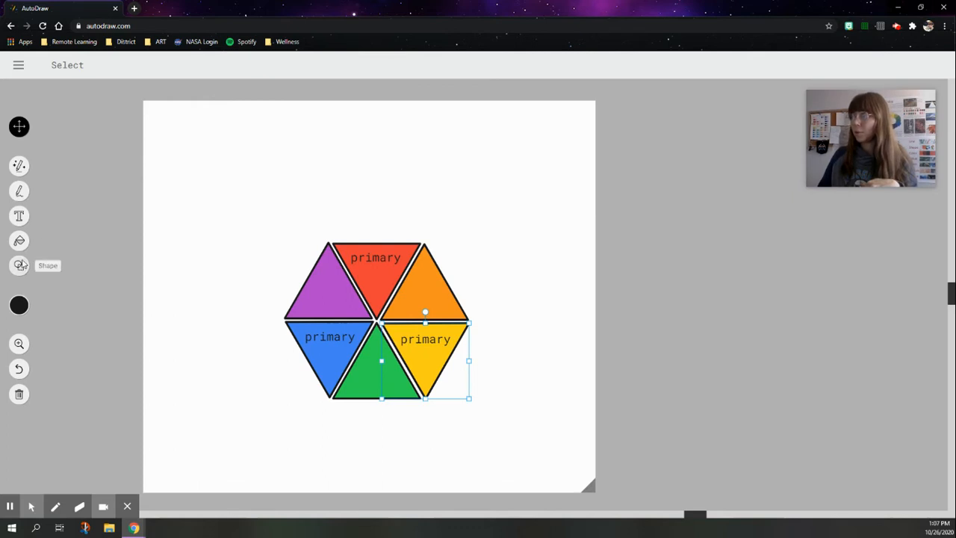
{"action": "left_click", "coordinate": [19, 304]}
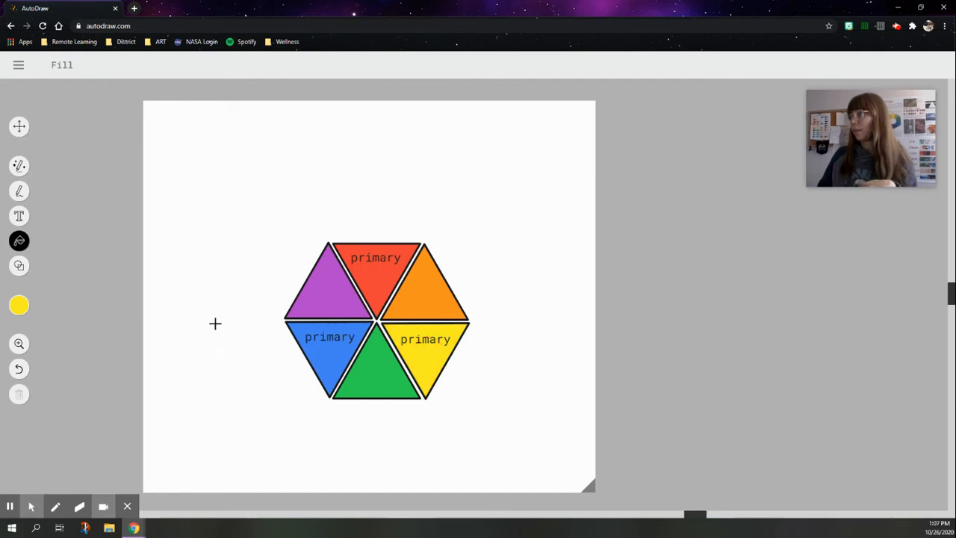
{"action": "left_click", "coordinate": [19, 305]}
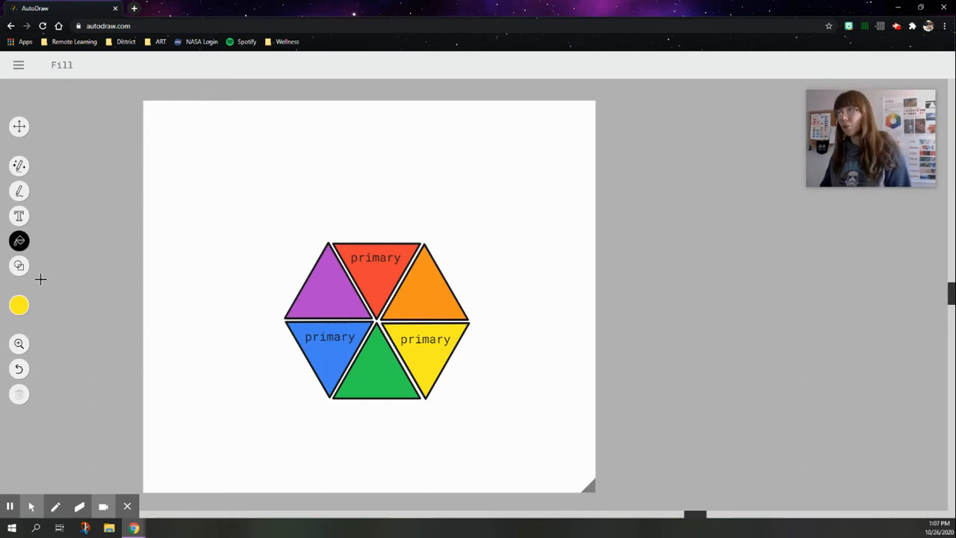
{"action": "mouse_move", "coordinate": [352, 317]}
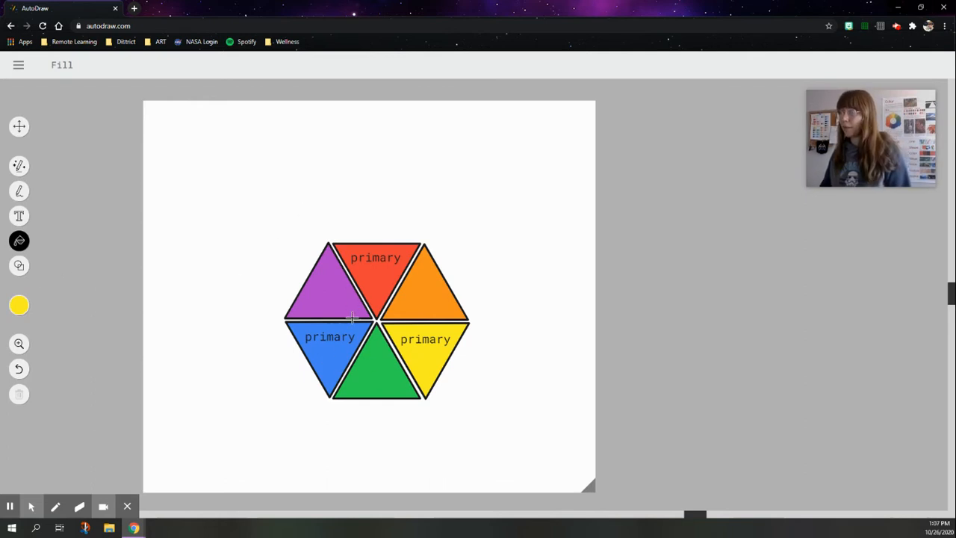
{"action": "mouse_move", "coordinate": [251, 327]}
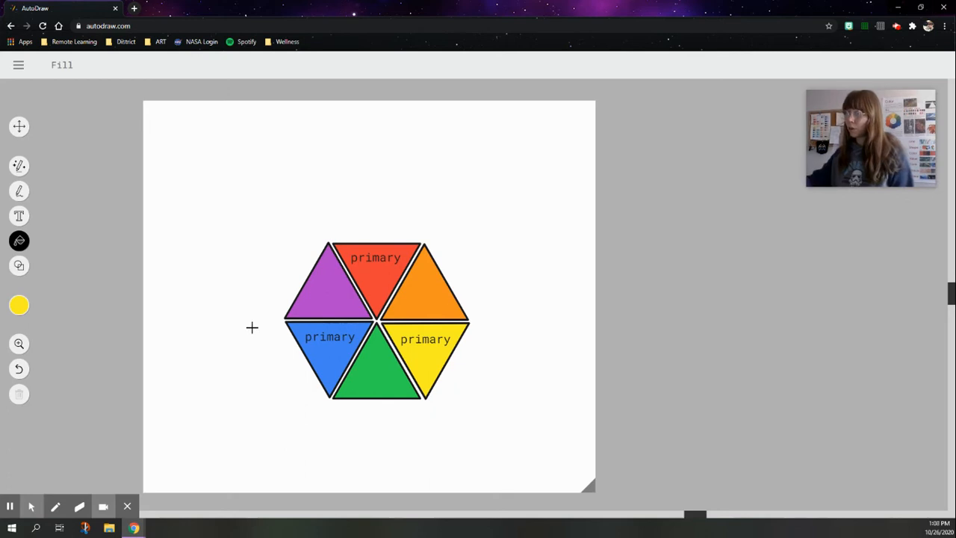
{"action": "mouse_move", "coordinate": [18, 265]}
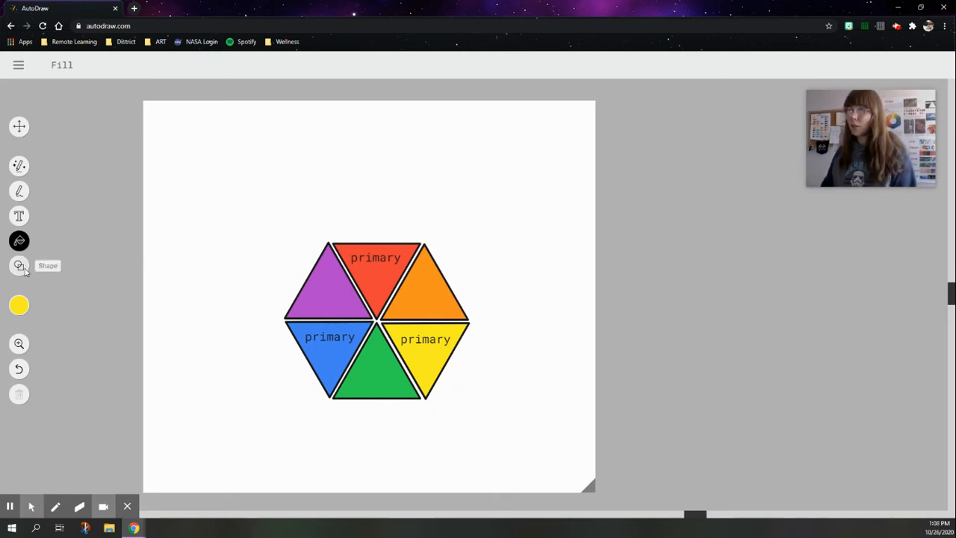
- Switch the active drawing colour from yellow back to black
{"action": "left_click", "coordinate": [19, 305]}
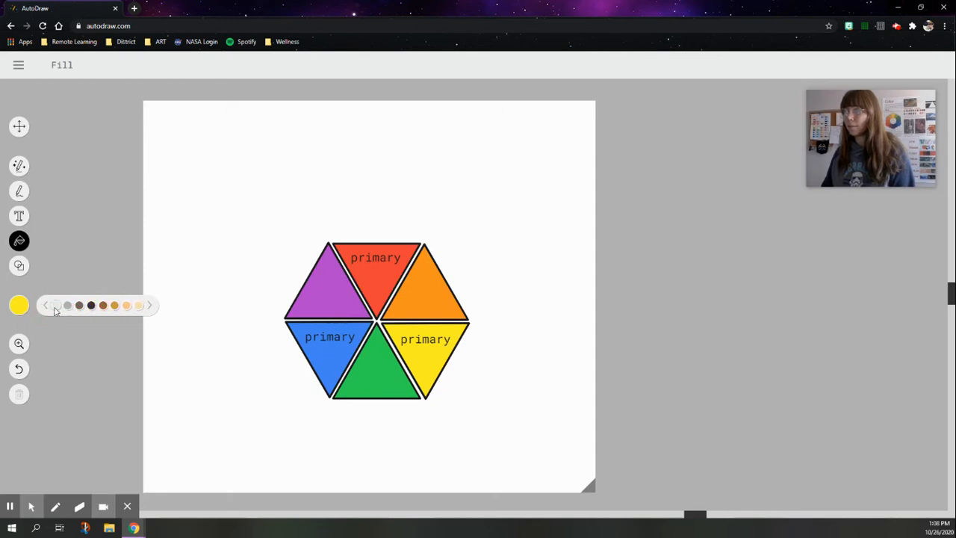
{"action": "left_click", "coordinate": [91, 306]}
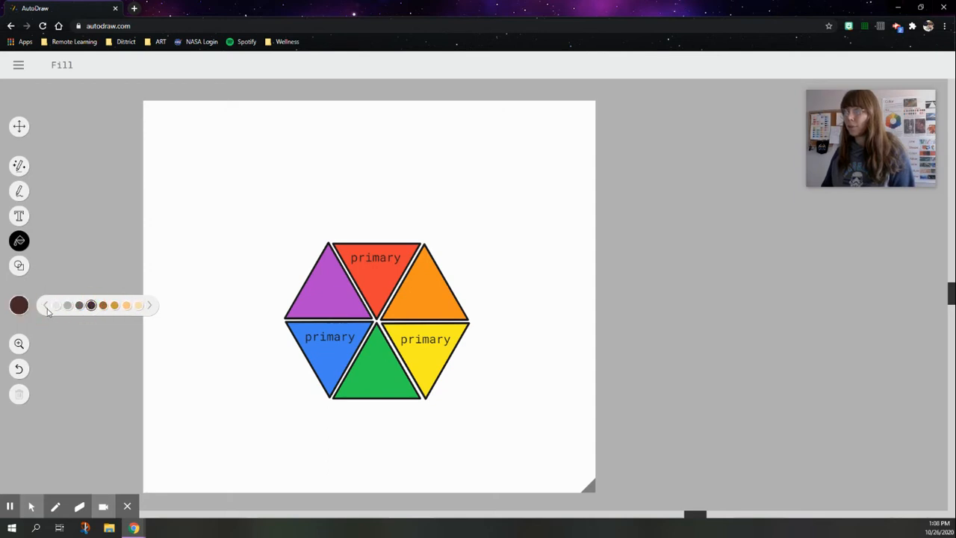
{"action": "left_click", "coordinate": [68, 305]}
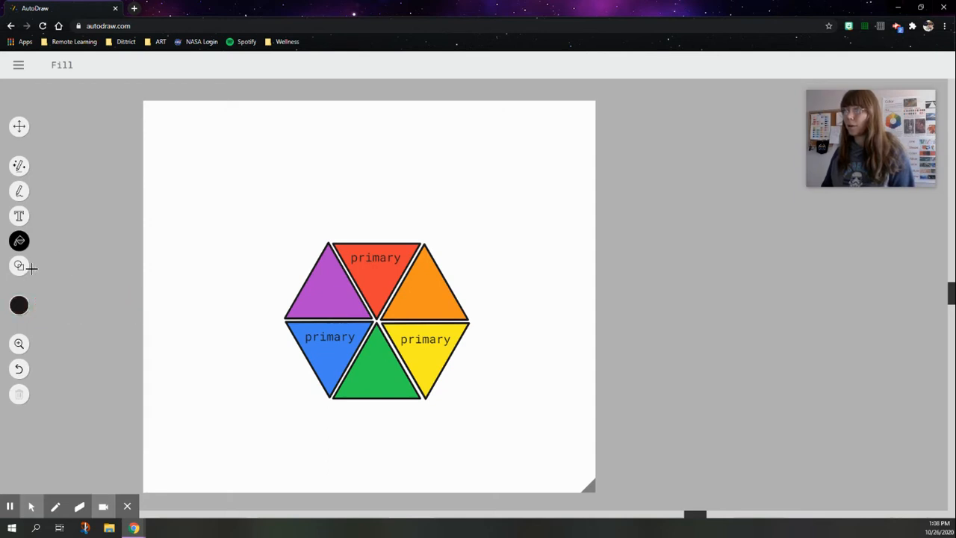
- Draw a circle and move it onto the hexagon's top-right corner
{"action": "left_click", "coordinate": [18, 266]}
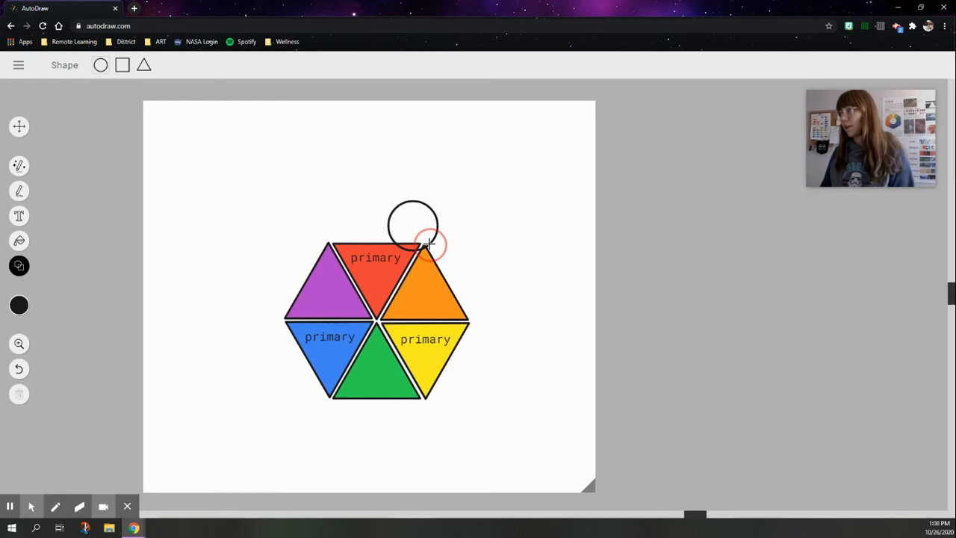
{"action": "mouse_move", "coordinate": [19, 127]}
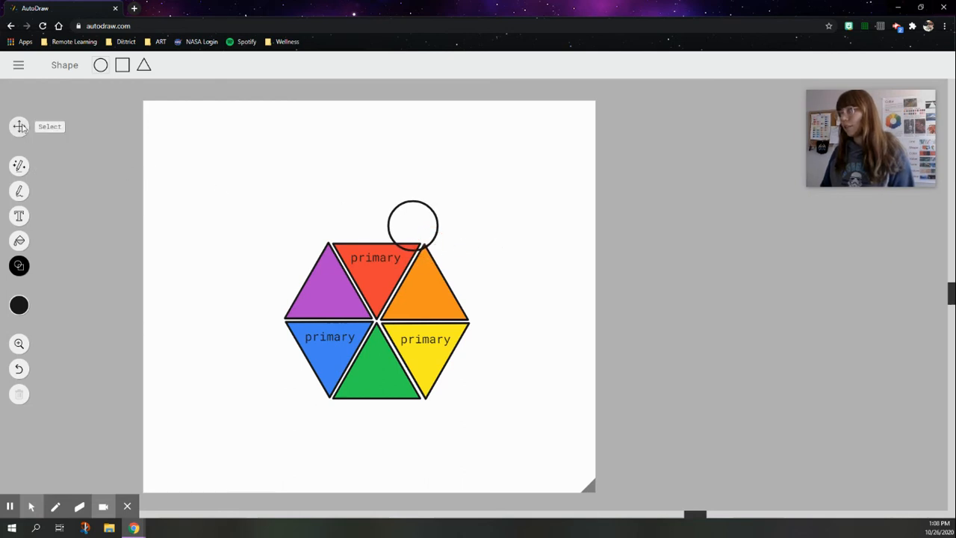
{"action": "left_click", "coordinate": [19, 126]}
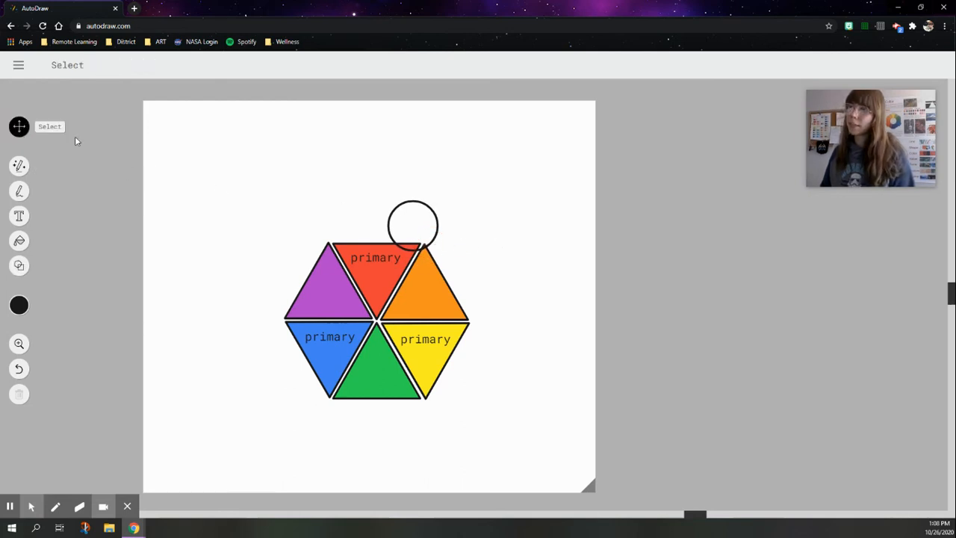
{"action": "left_click", "coordinate": [413, 224]}
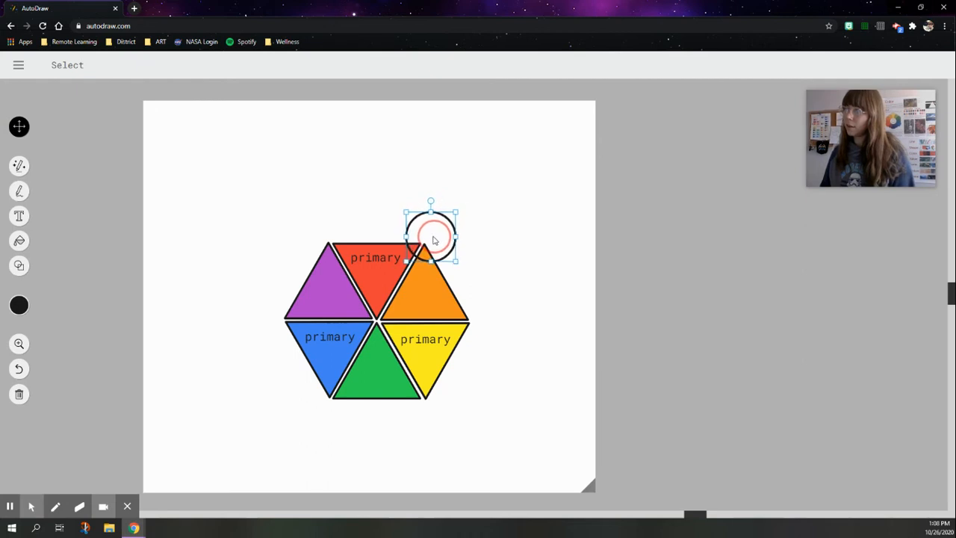
{"action": "left_click_drag", "start_coordinate": [433, 239], "coordinate": [443, 245]}
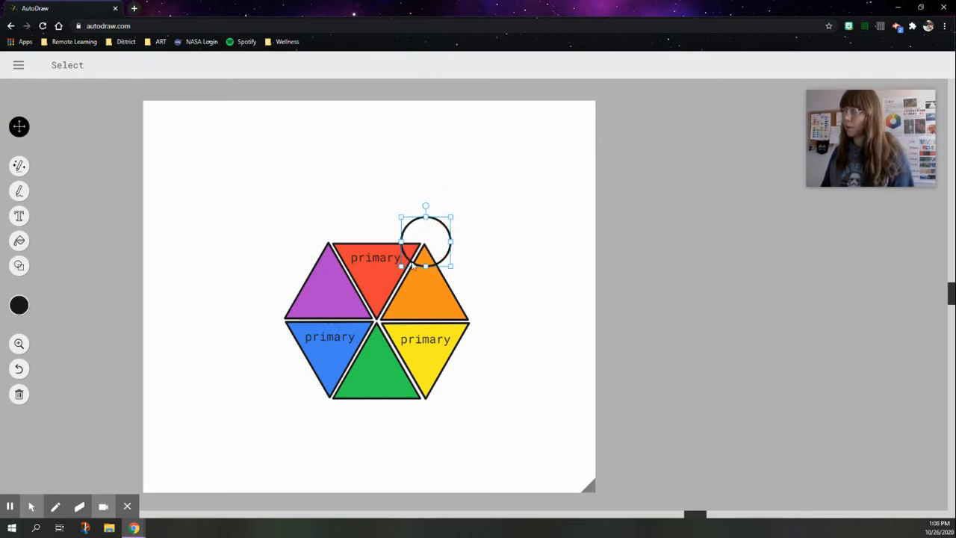
{"action": "mouse_move", "coordinate": [455, 253]}
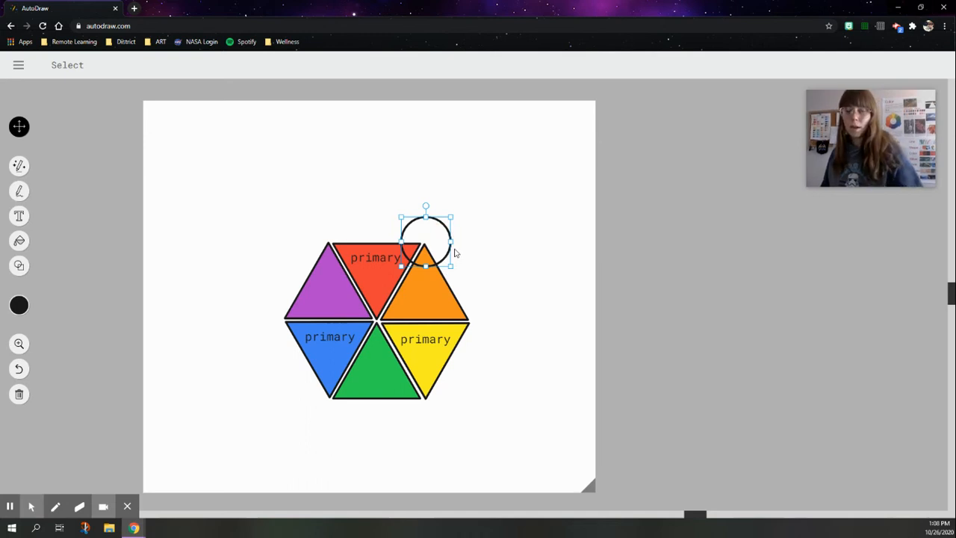
- Place circle copies on the hexagon's right and bottom-right corners
{"action": "left_click_drag", "start_coordinate": [425, 239], "coordinate": [496, 310]}
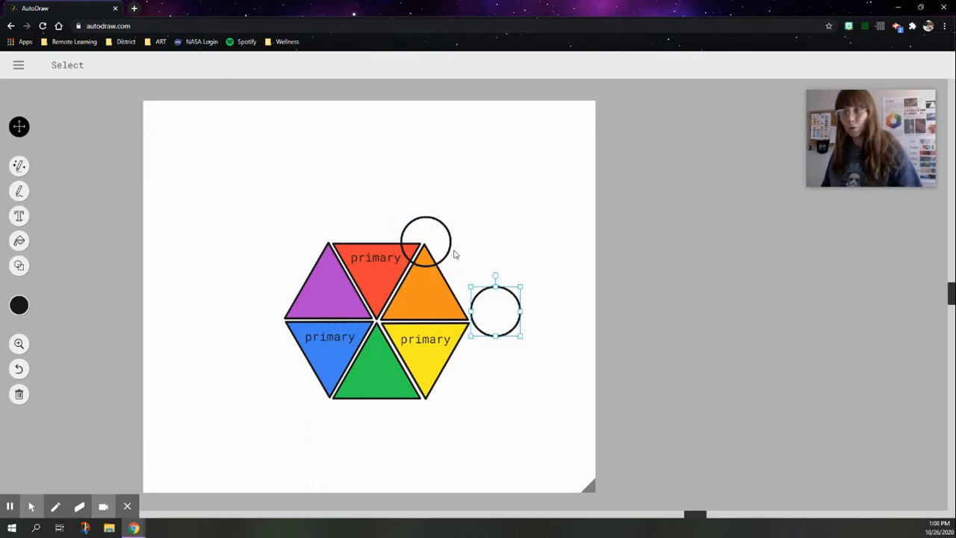
{"action": "left_click_drag", "start_coordinate": [495, 310], "coordinate": [478, 322]}
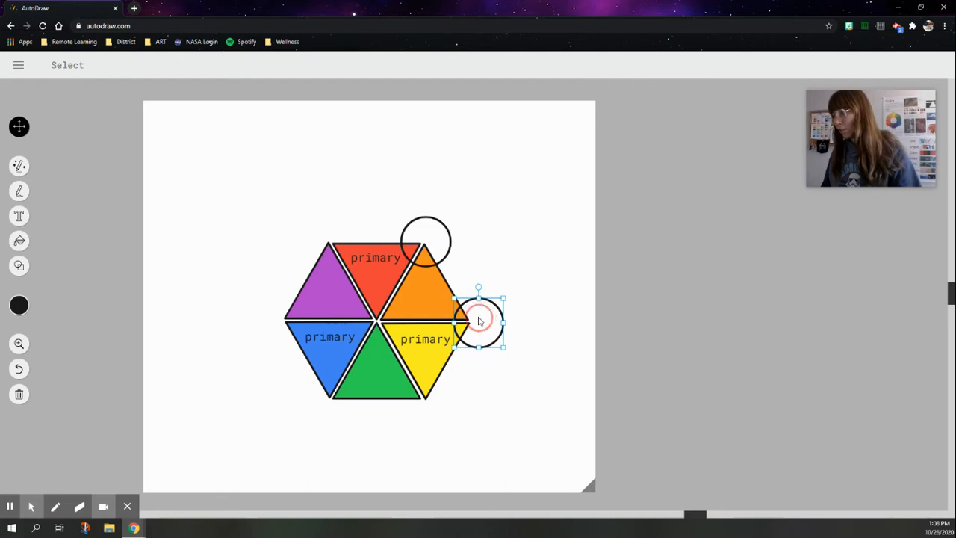
{"action": "left_click_drag", "start_coordinate": [478, 321], "coordinate": [504, 321]}
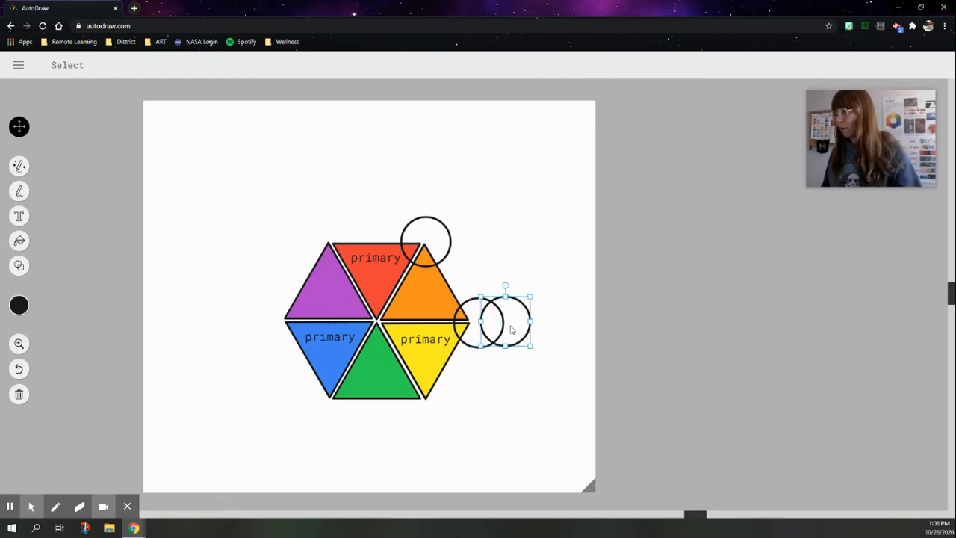
{"action": "left_click_drag", "start_coordinate": [505, 321], "coordinate": [426, 403]}
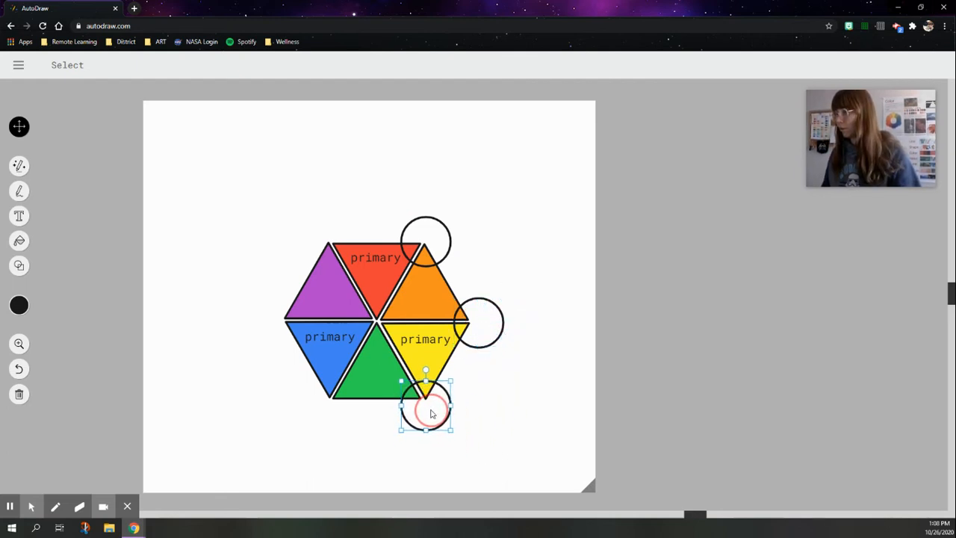
- Position circles on the bottom-left, left and top-left hexagon corners
{"action": "left_click_drag", "start_coordinate": [426, 408], "coordinate": [317, 404]}
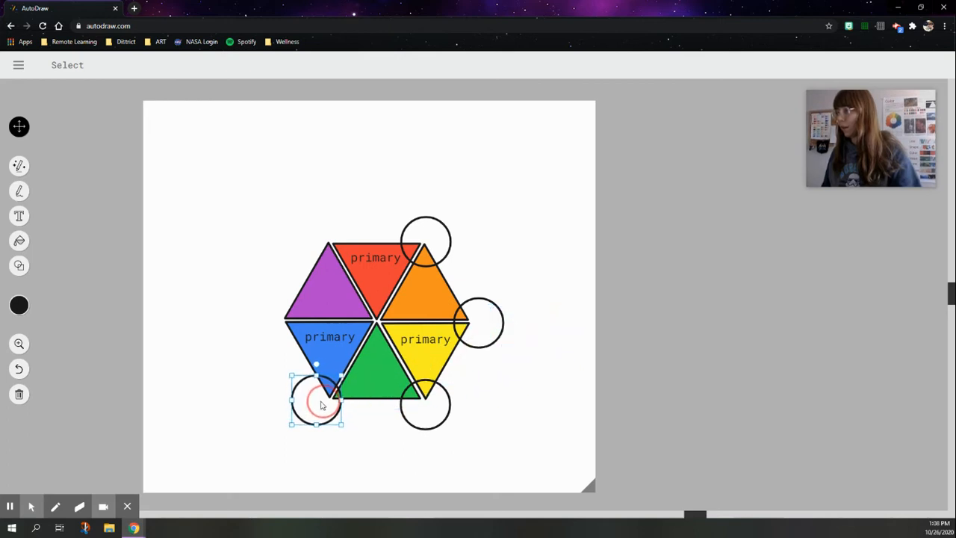
{"action": "left_click_drag", "start_coordinate": [317, 399], "coordinate": [525, 339]}
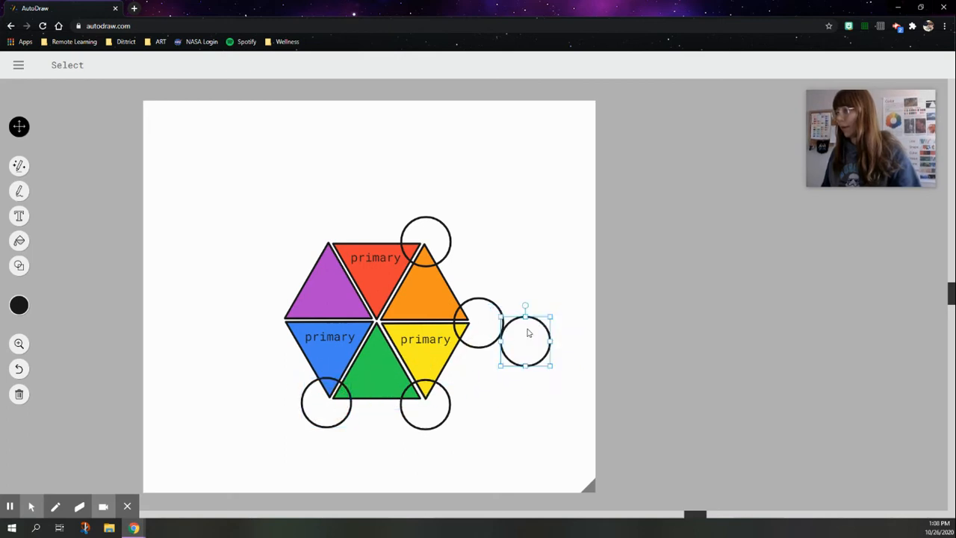
{"action": "left_click_drag", "start_coordinate": [526, 340], "coordinate": [273, 318]}
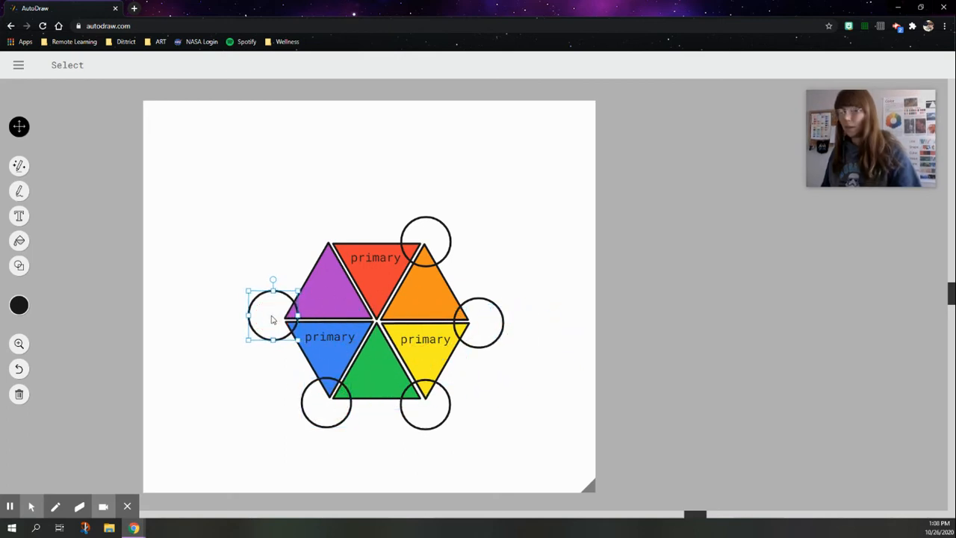
{"action": "left_click_drag", "start_coordinate": [272, 314], "coordinate": [287, 213]}
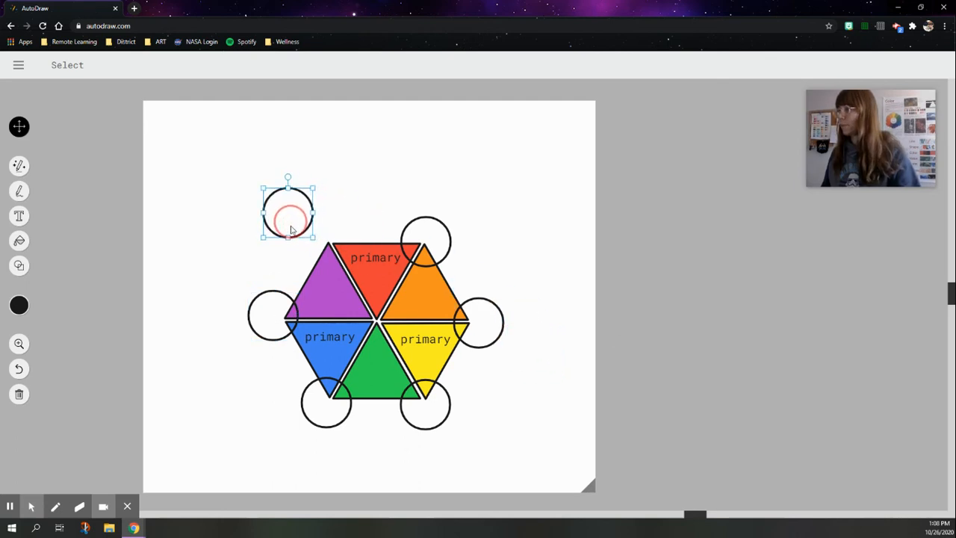
{"action": "left_click_drag", "start_coordinate": [287, 213], "coordinate": [325, 239]}
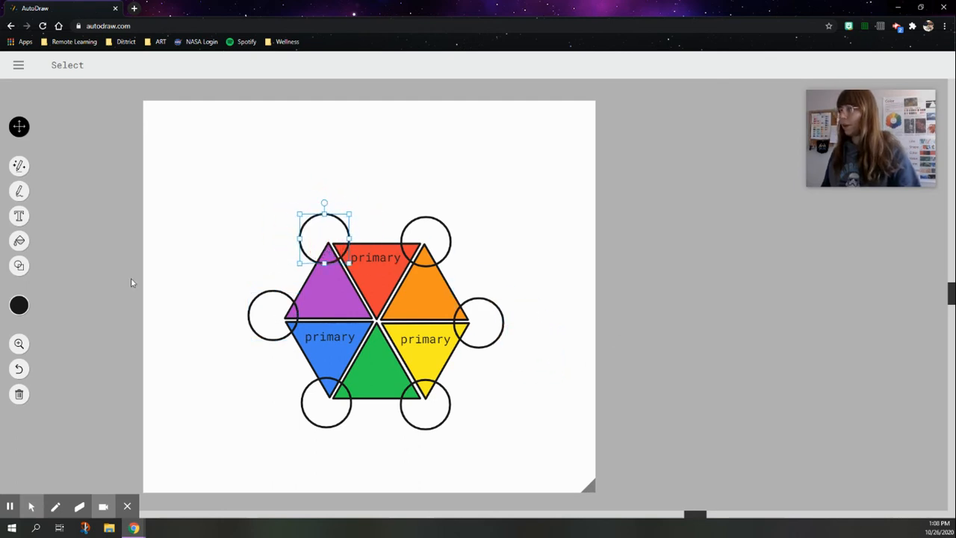
- Fill the bottom-right circle with yellow-green using the Fill tool
{"action": "left_click", "coordinate": [18, 240]}
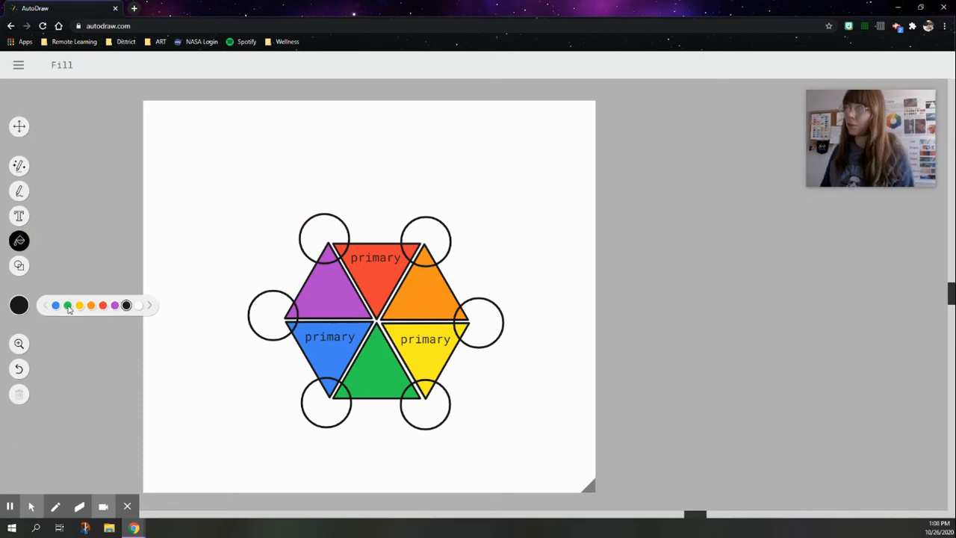
{"action": "left_click", "coordinate": [149, 305]}
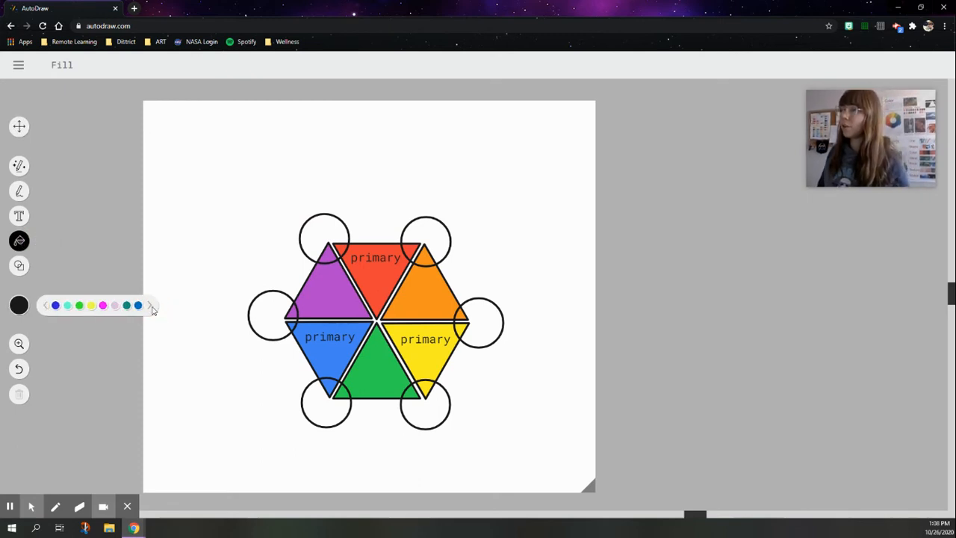
{"action": "left_click", "coordinate": [151, 306]}
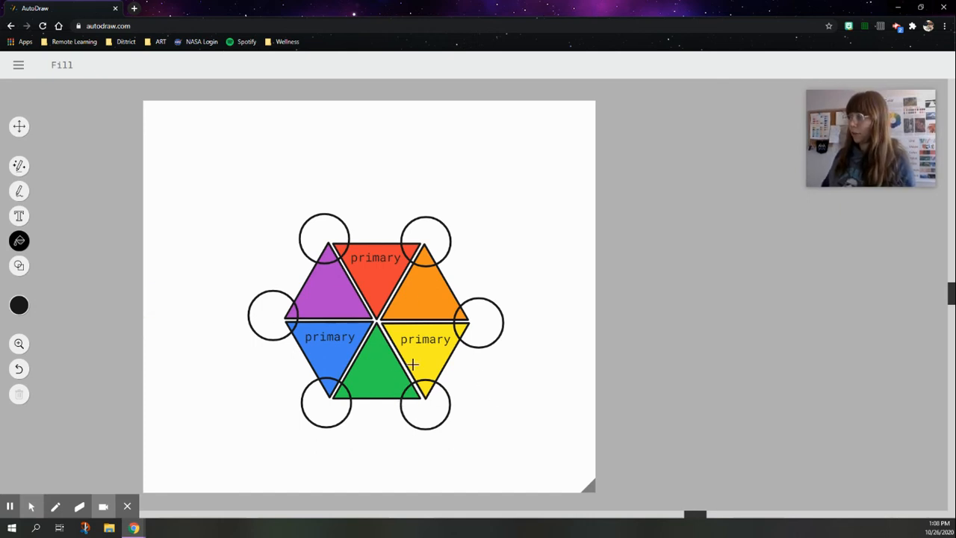
{"action": "mouse_move", "coordinate": [414, 391]}
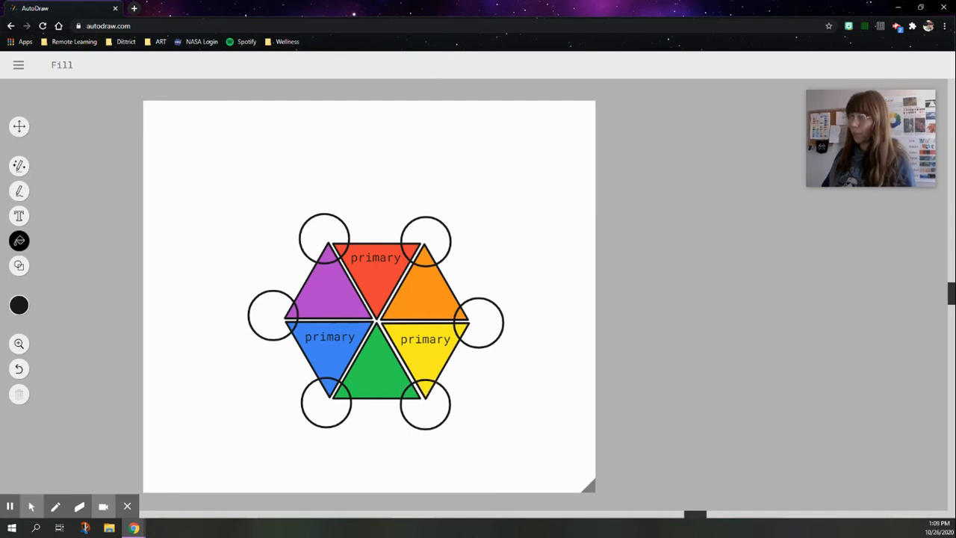
{"action": "left_click", "coordinate": [19, 305]}
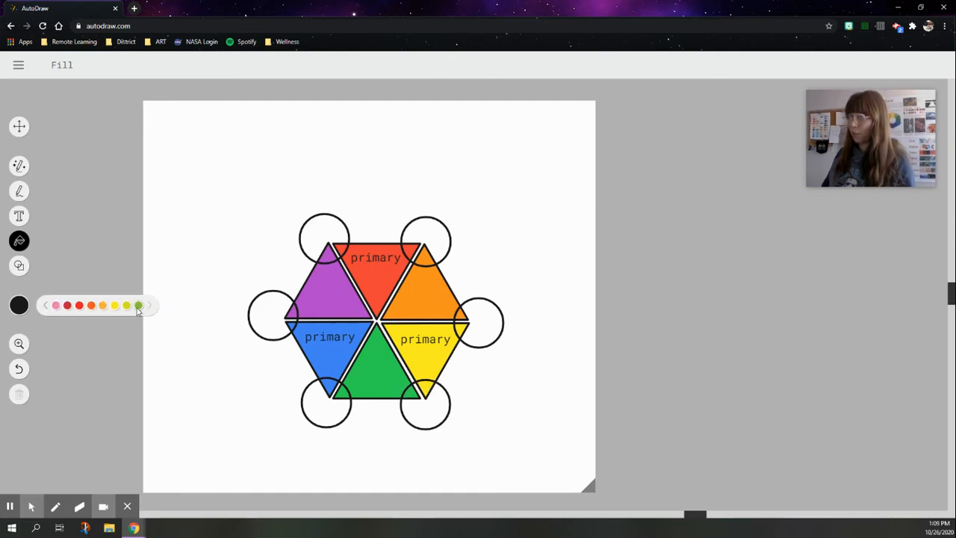
{"action": "left_click", "coordinate": [126, 306]}
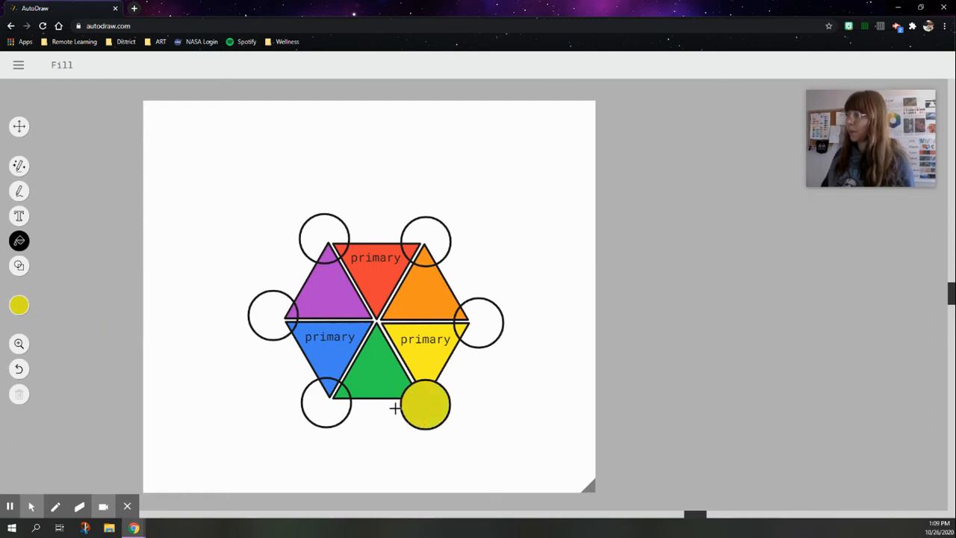
{"action": "mouse_move", "coordinate": [431, 404]}
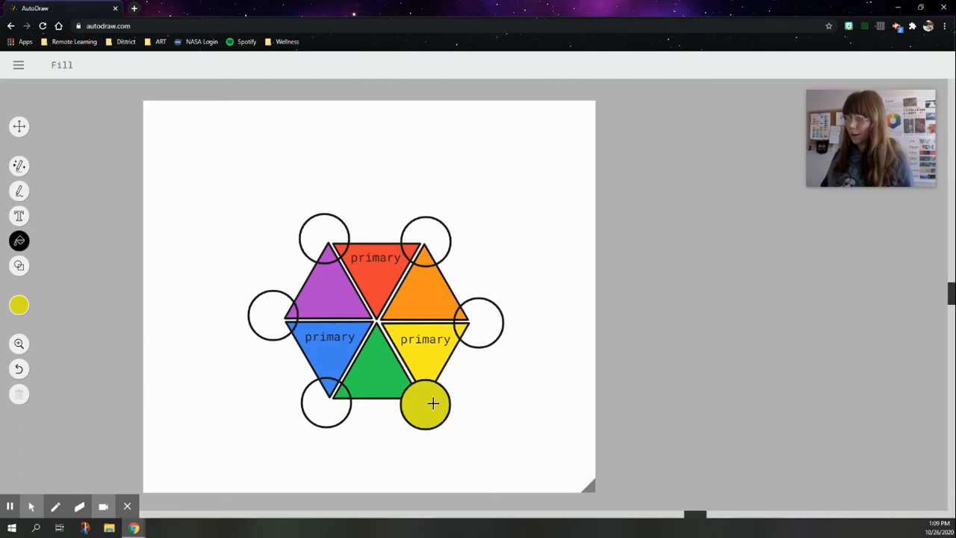
{"action": "mouse_move", "coordinate": [433, 417]}
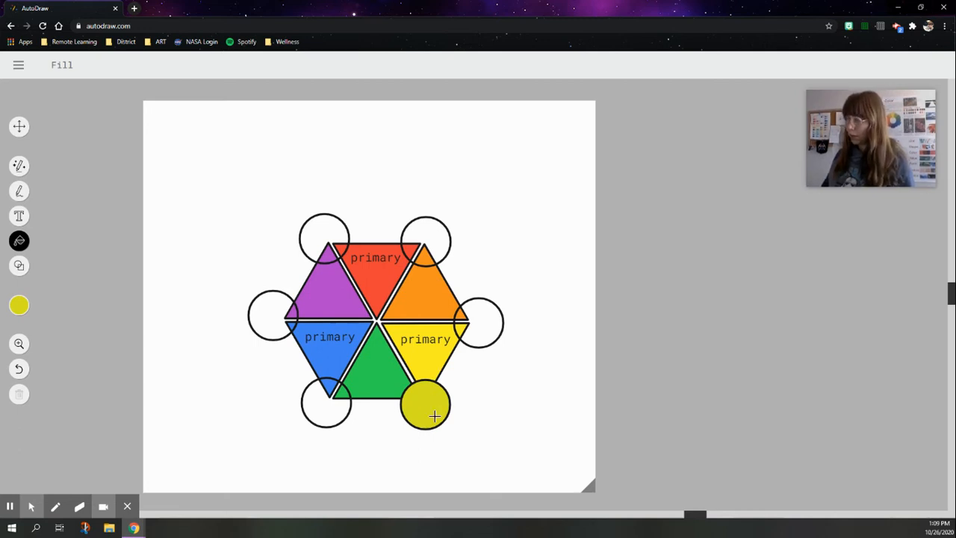
{"action": "mouse_move", "coordinate": [375, 368]}
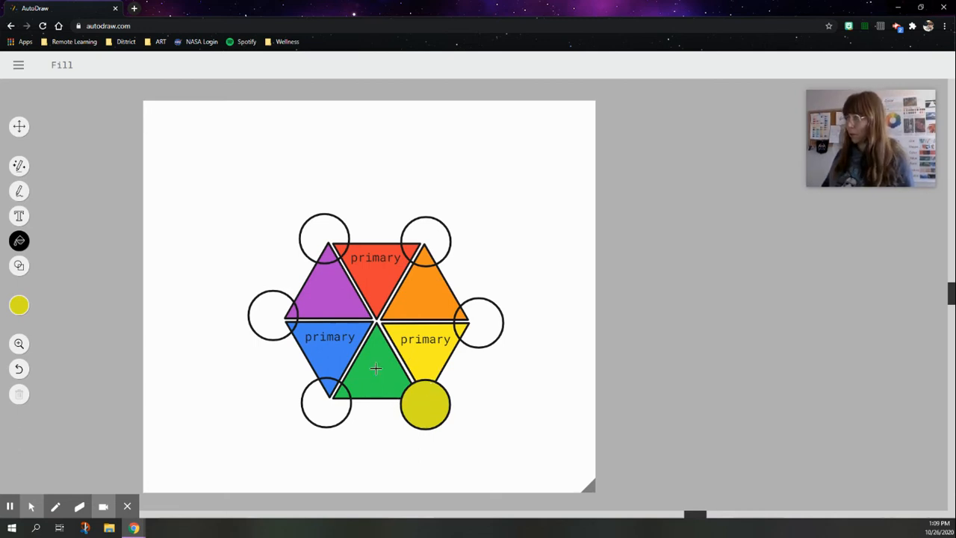
{"action": "mouse_move", "coordinate": [151, 357]}
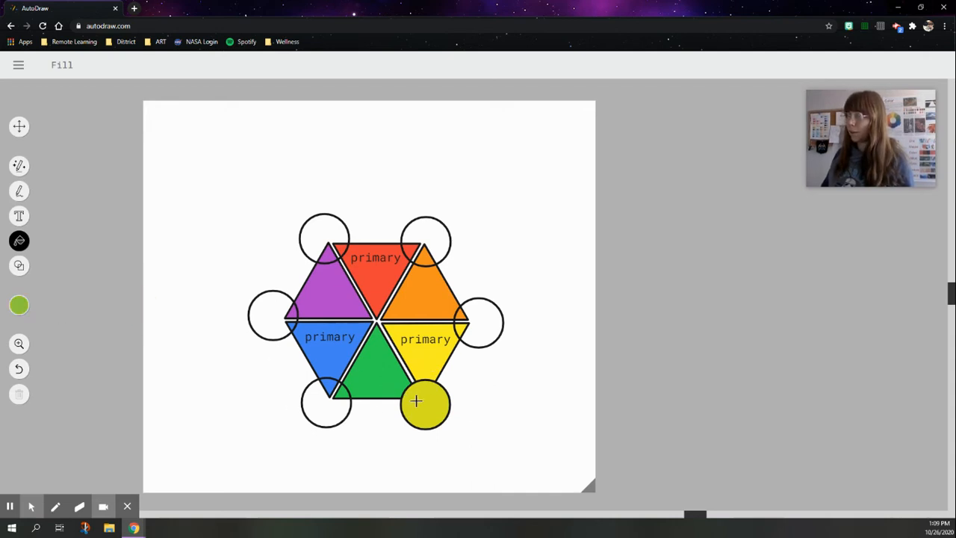
{"action": "left_click", "coordinate": [425, 403]}
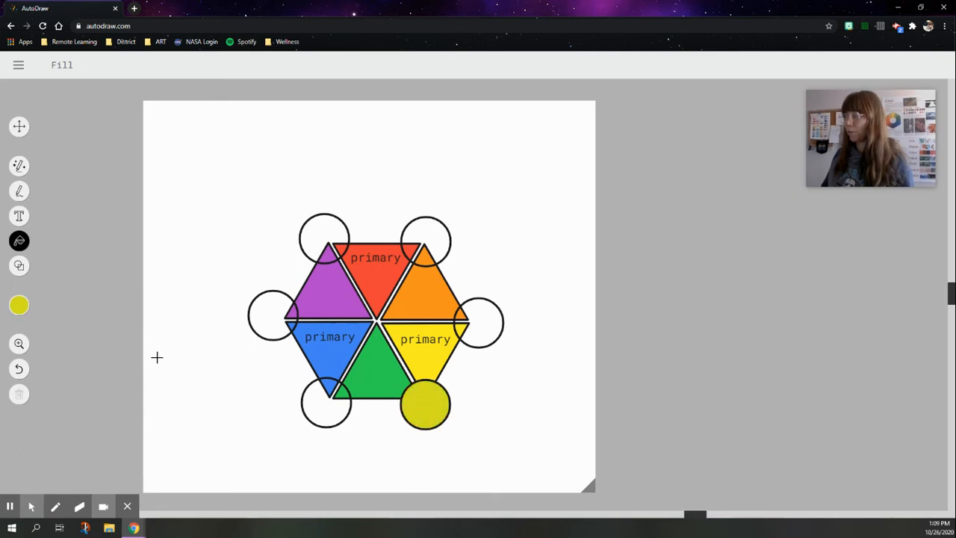
{"action": "mouse_move", "coordinate": [270, 352]}
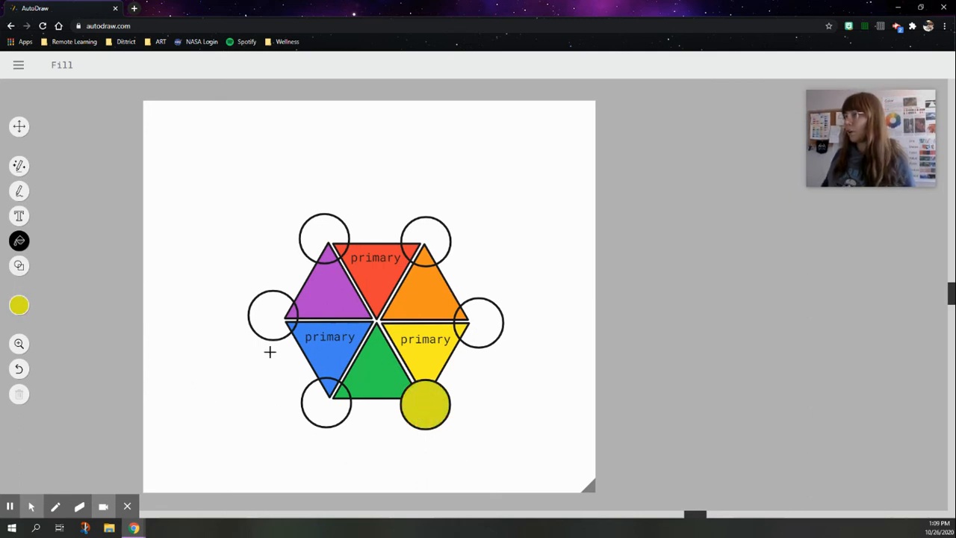
{"action": "mouse_move", "coordinate": [383, 375]}
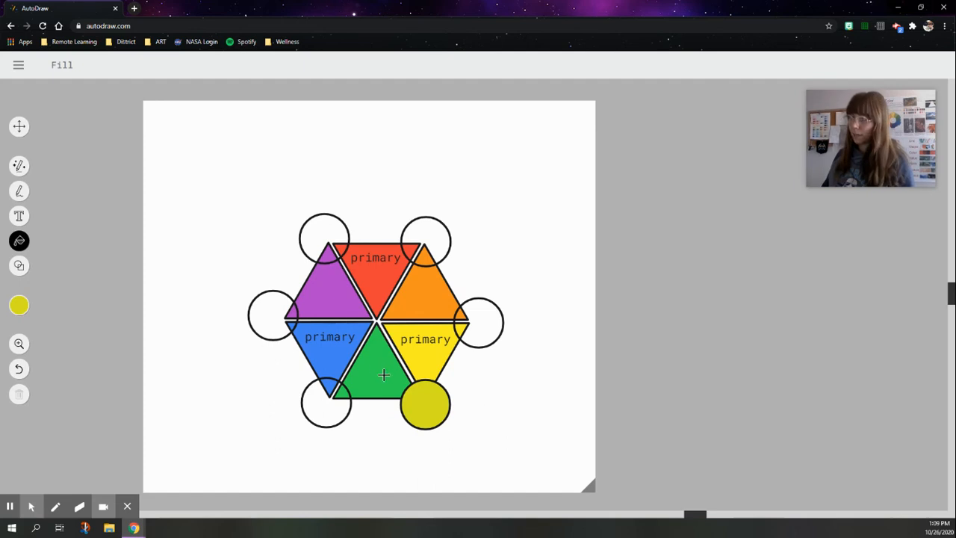
{"action": "left_click", "coordinate": [19, 304]}
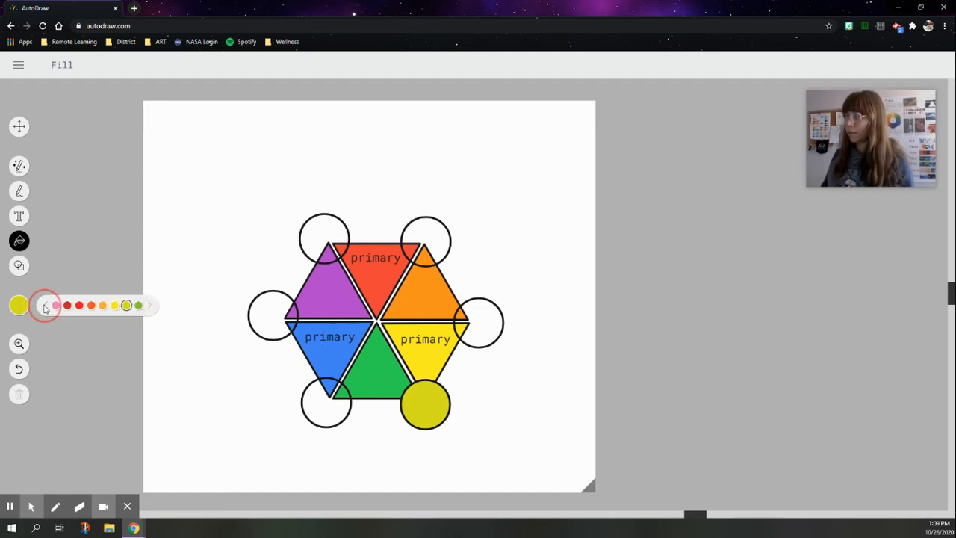
- Fill the left circle, between blue and purple, with deep violet
{"action": "left_click", "coordinate": [148, 304]}
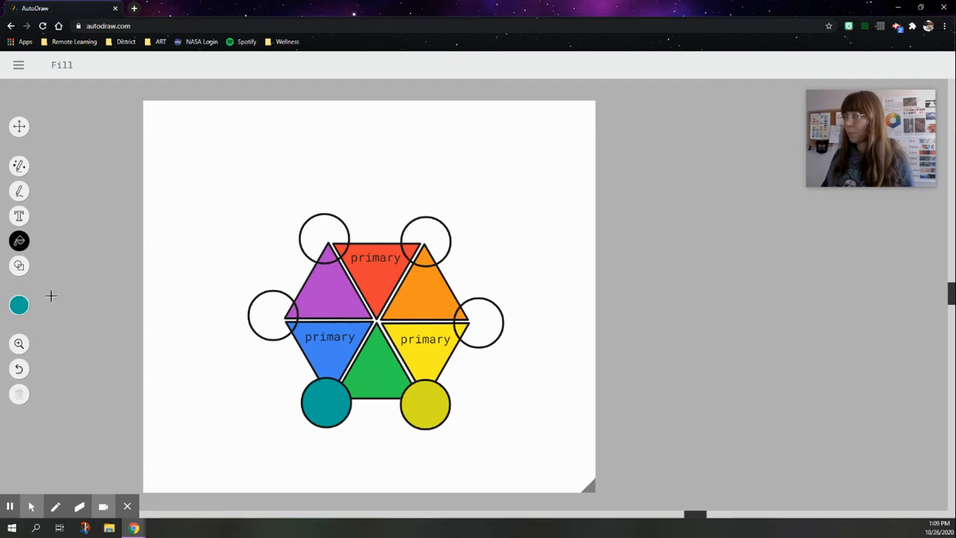
{"action": "mouse_move", "coordinate": [28, 302]}
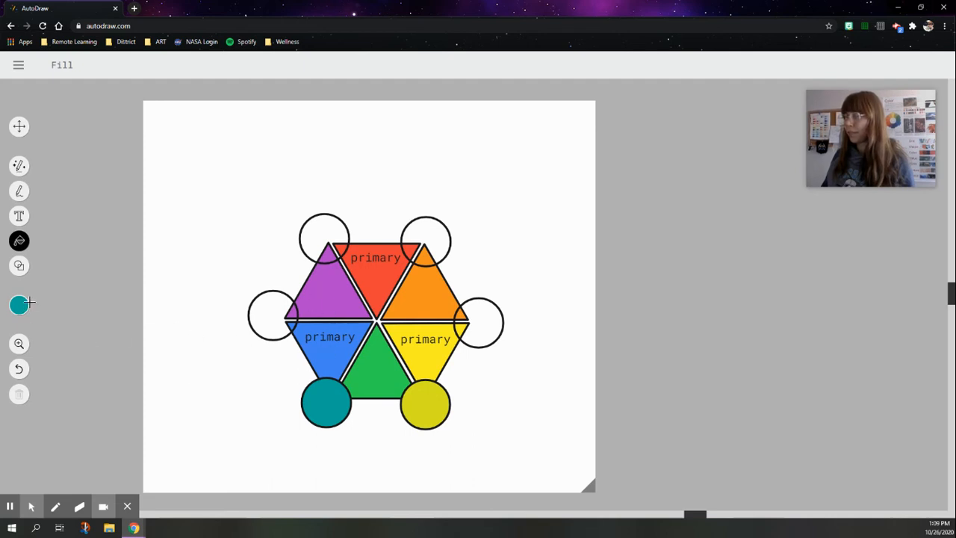
{"action": "left_click", "coordinate": [19, 304]}
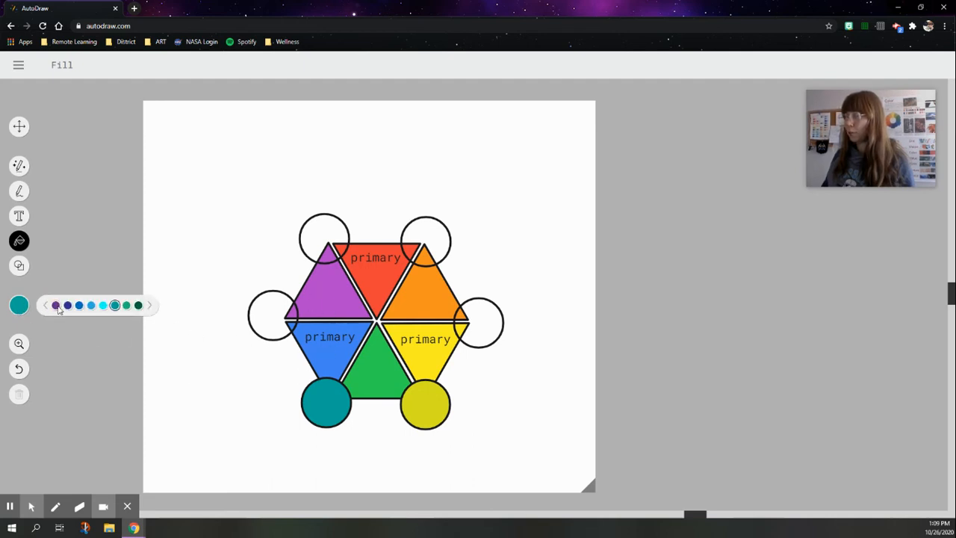
{"action": "left_click", "coordinate": [55, 304]}
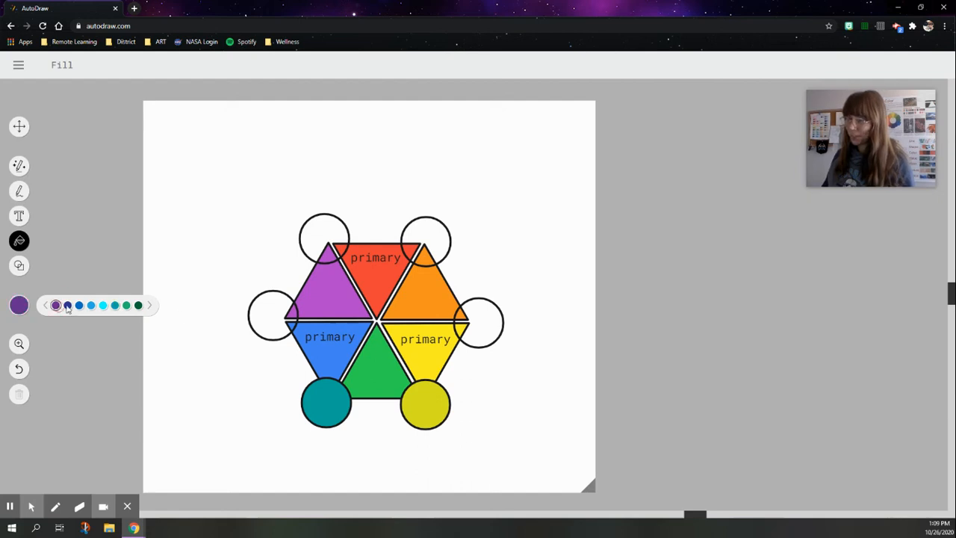
{"action": "left_click", "coordinate": [273, 315]}
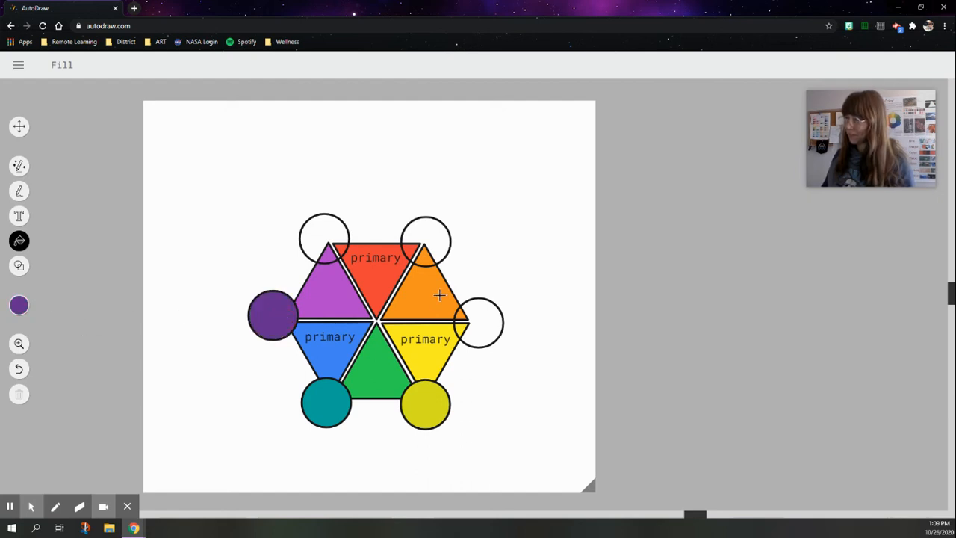
- Fill the top-left circle with pink
{"action": "left_click", "coordinate": [18, 304]}
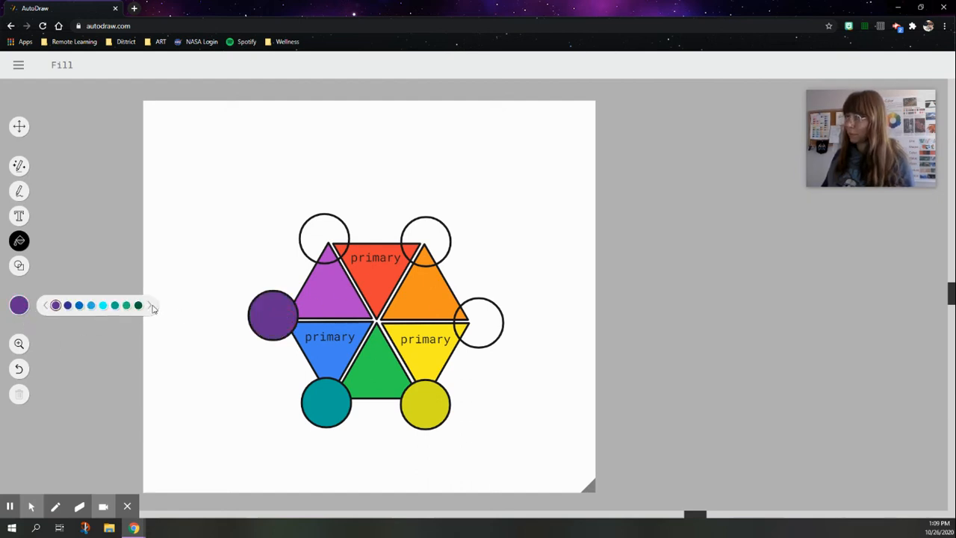
{"action": "left_click", "coordinate": [45, 305]}
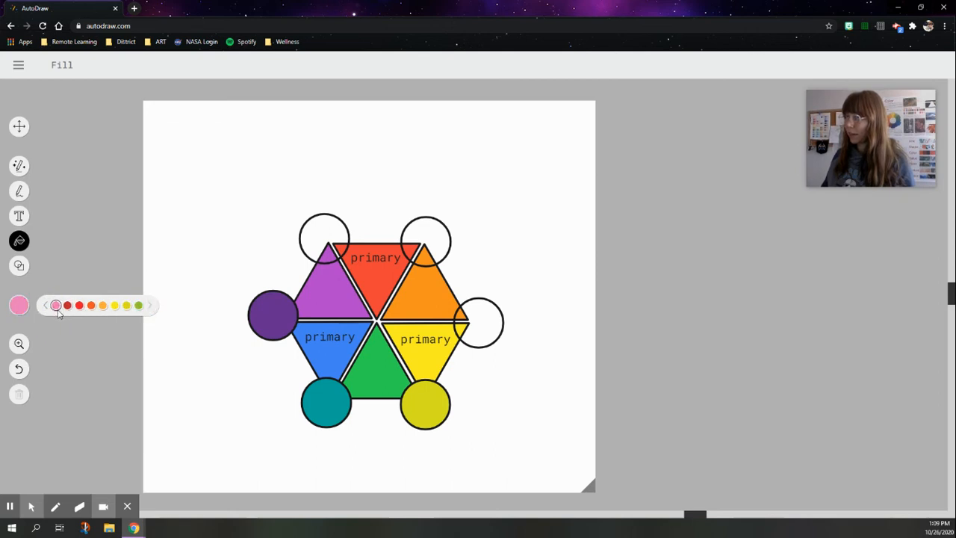
{"action": "left_click", "coordinate": [324, 238]}
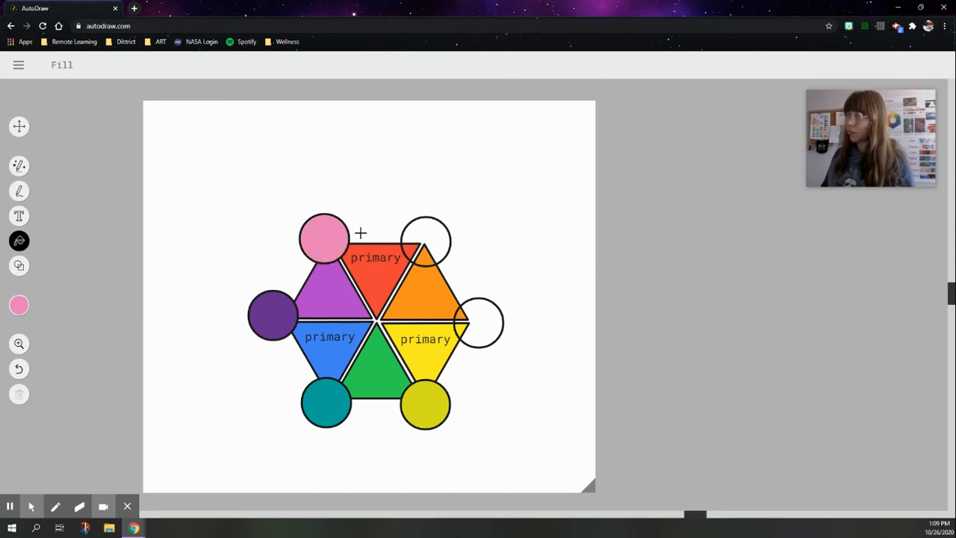
- Fill the top-right circle red-orange and the right circle yellow-orange
{"action": "left_click", "coordinate": [19, 305]}
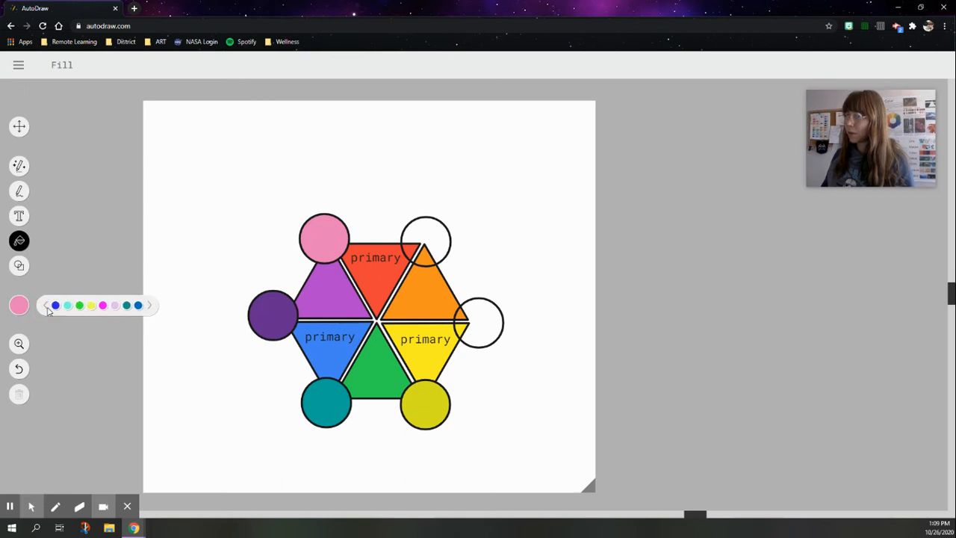
{"action": "left_click", "coordinate": [45, 305]}
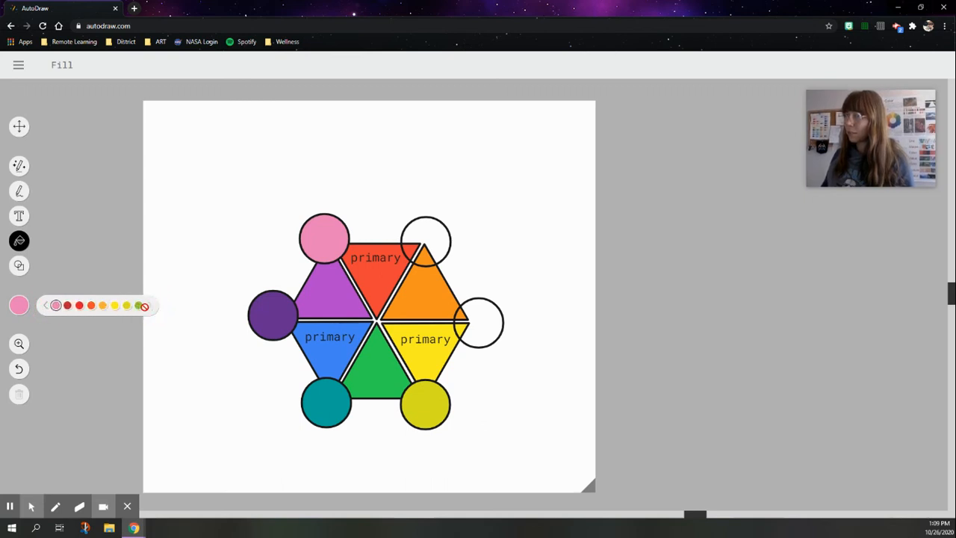
{"action": "left_click", "coordinate": [91, 305]}
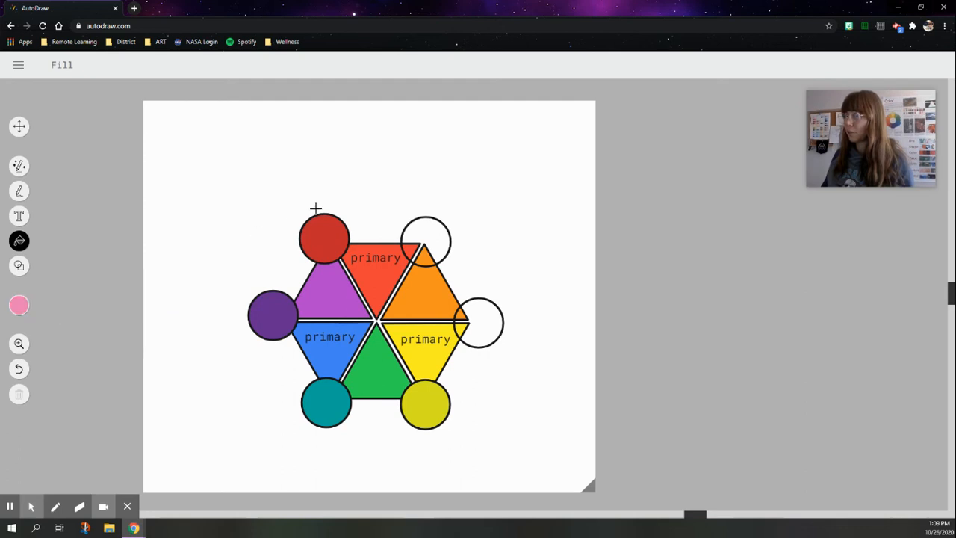
{"action": "left_click", "coordinate": [324, 237]}
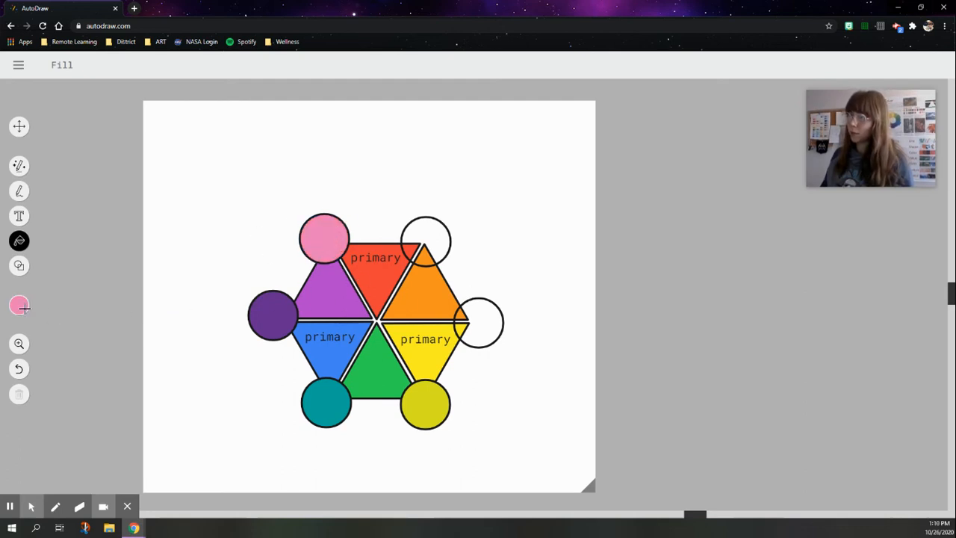
{"action": "left_click", "coordinate": [19, 305]}
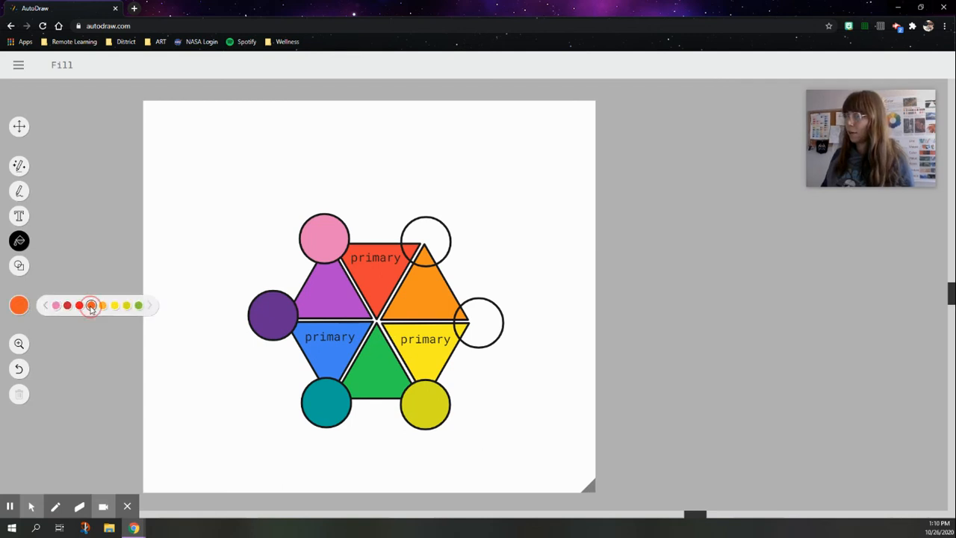
{"action": "left_click", "coordinate": [426, 239]}
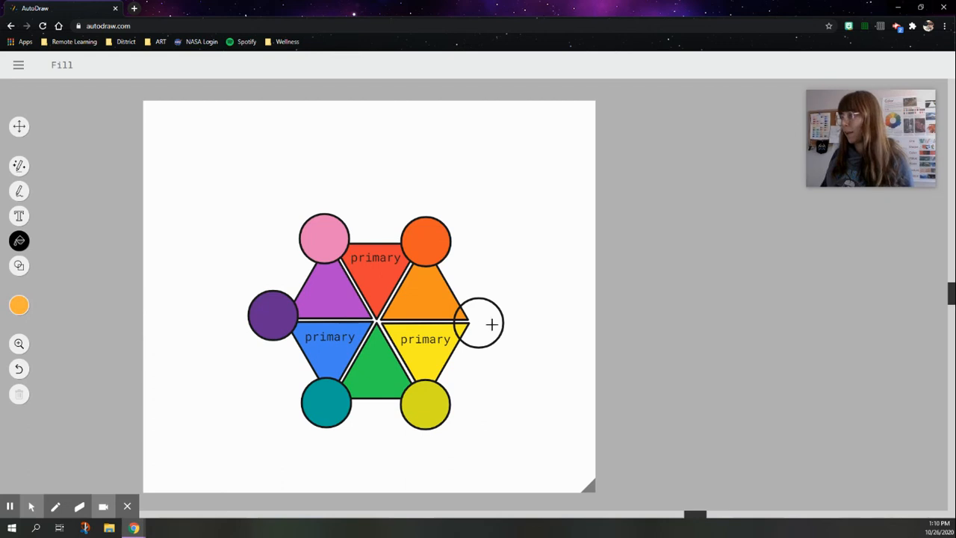
{"action": "left_click", "coordinate": [479, 323]}
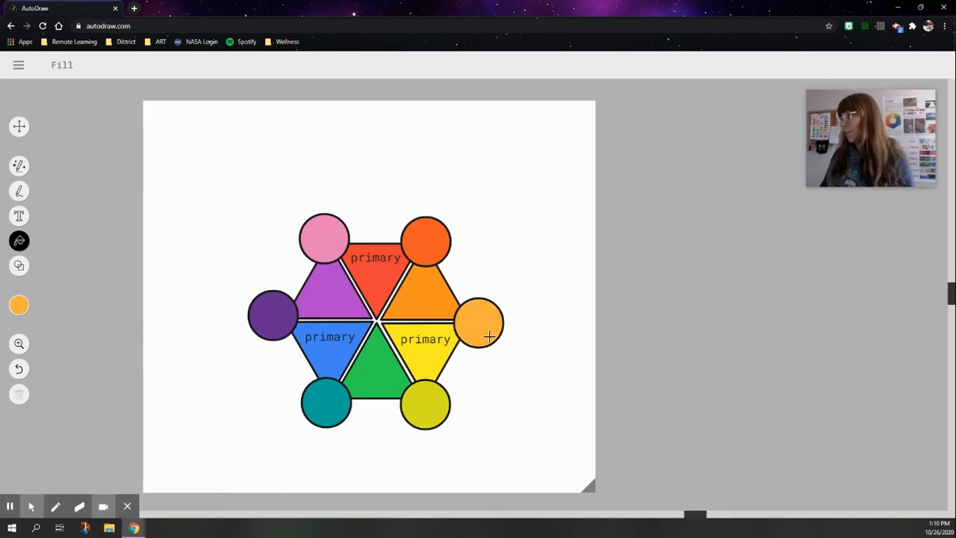
{"action": "mouse_move", "coordinate": [439, 360]}
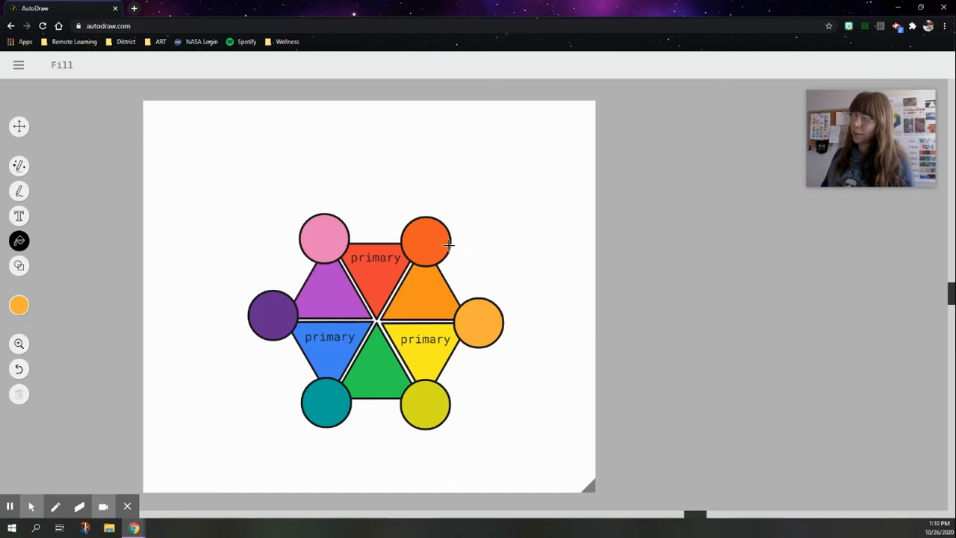
{"action": "mouse_move", "coordinate": [416, 304]}
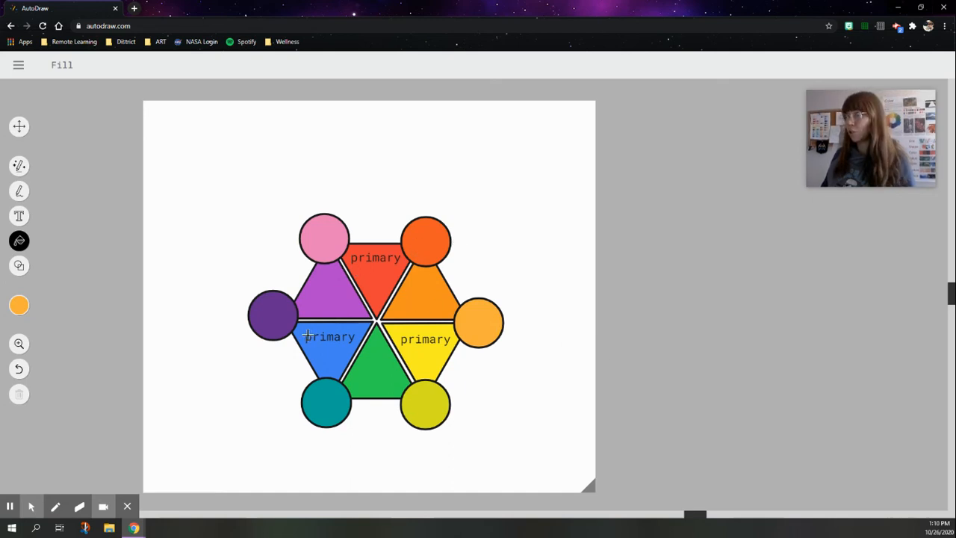
- Refill the bottom-right circle with a paler, brighter yellow
{"action": "left_click", "coordinate": [19, 305]}
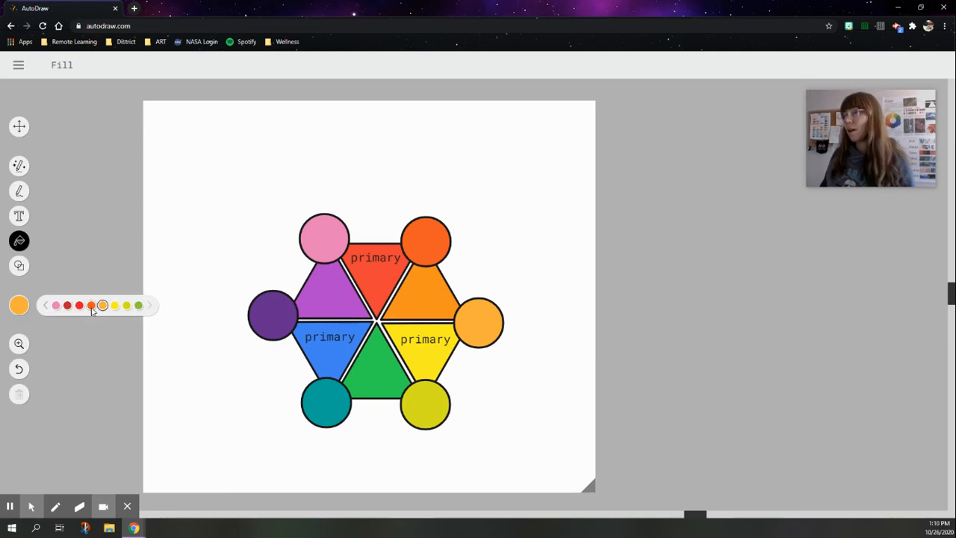
{"action": "left_click", "coordinate": [67, 305]}
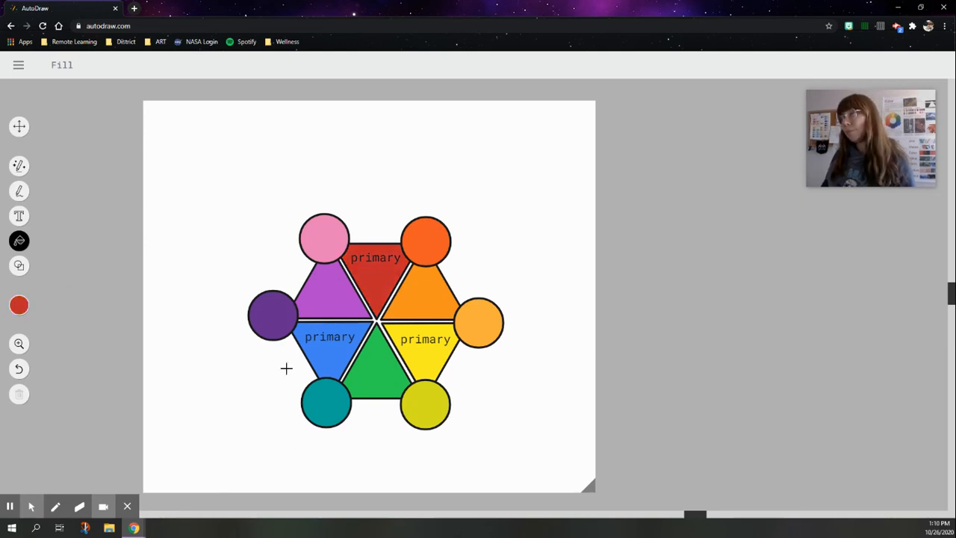
{"action": "mouse_move", "coordinate": [376, 365]}
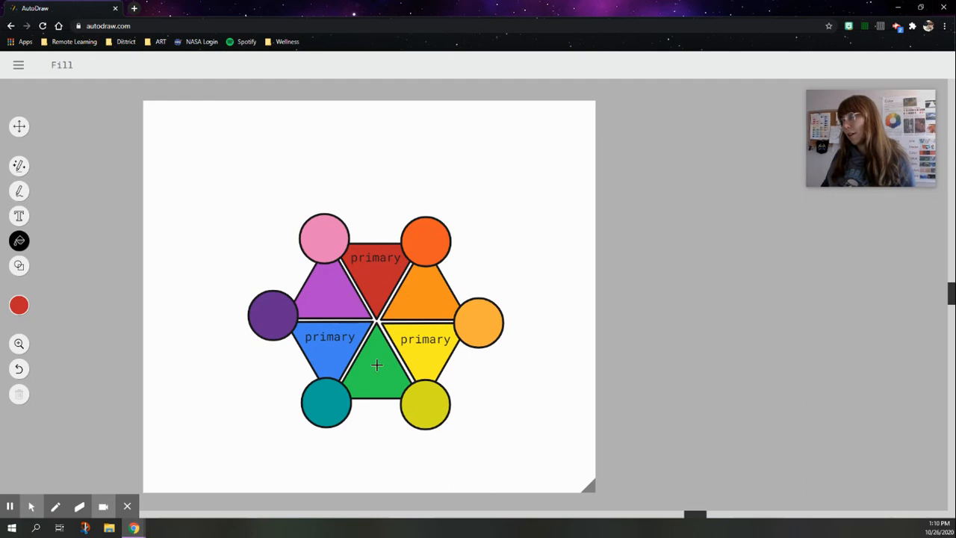
{"action": "left_click", "coordinate": [19, 305]}
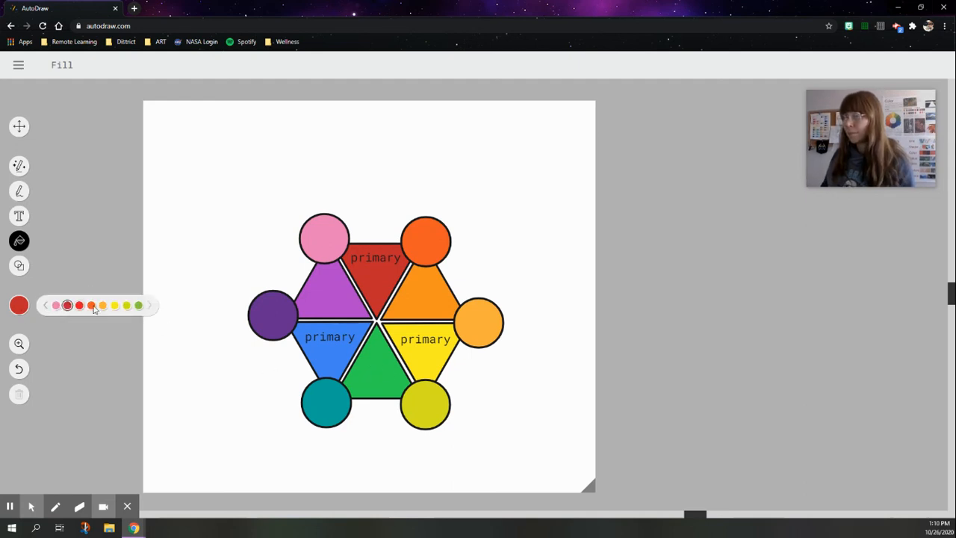
{"action": "left_click", "coordinate": [115, 305]}
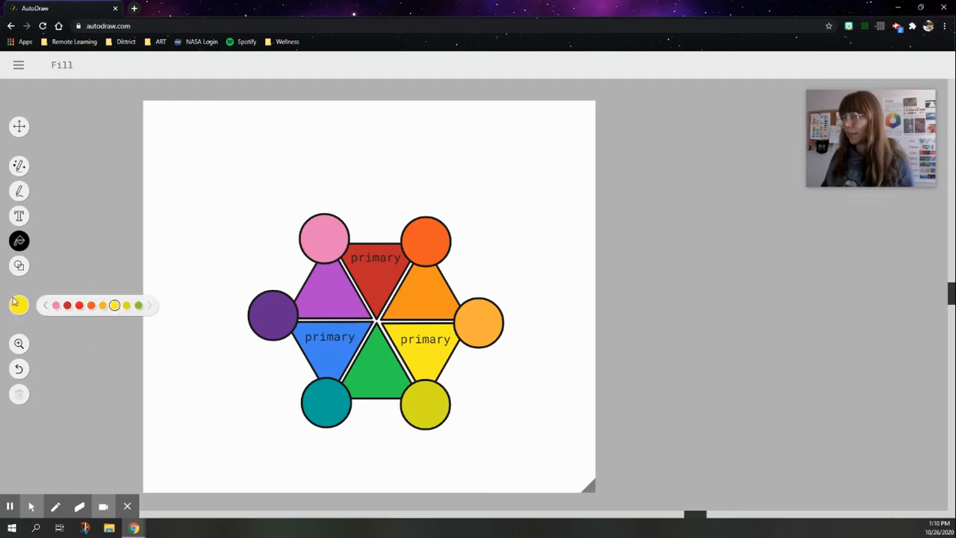
{"action": "left_click", "coordinate": [45, 305]}
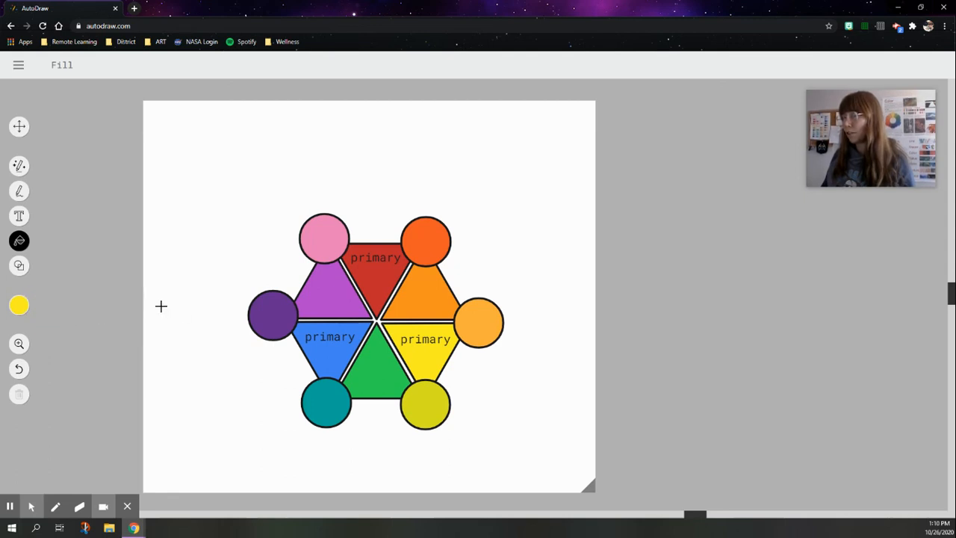
{"action": "left_click", "coordinate": [18, 304]}
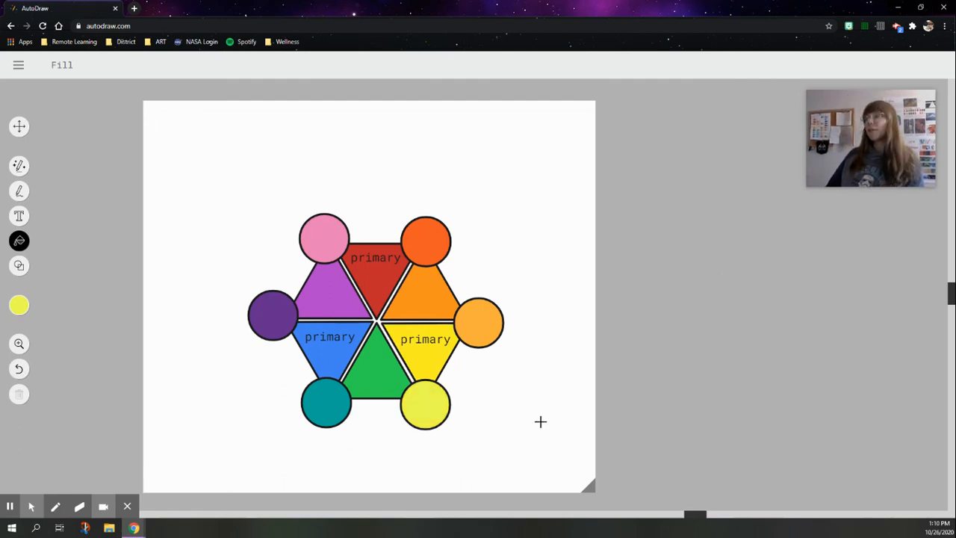
- Set the current fill colour to a deeper orange shade
{"action": "left_click", "coordinate": [20, 305]}
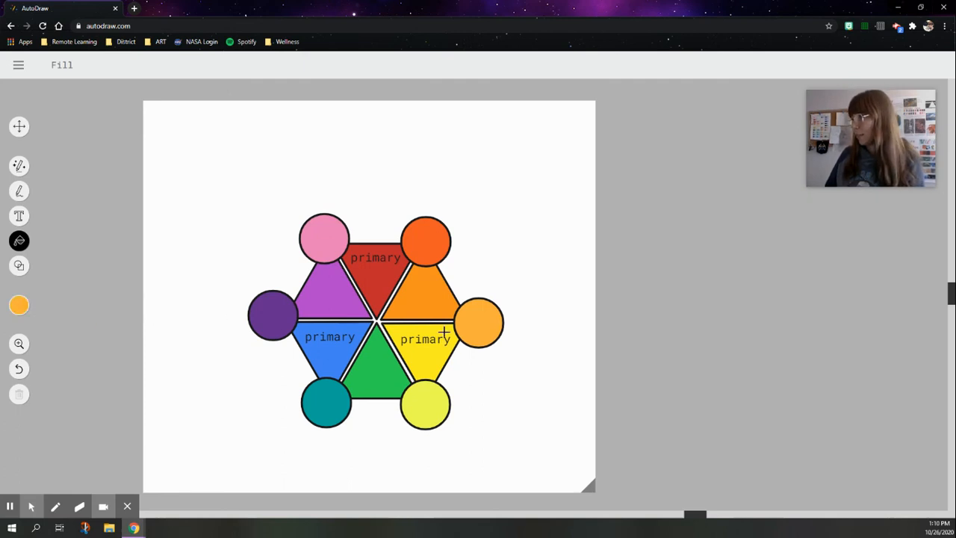
{"action": "mouse_move", "coordinate": [33, 310]}
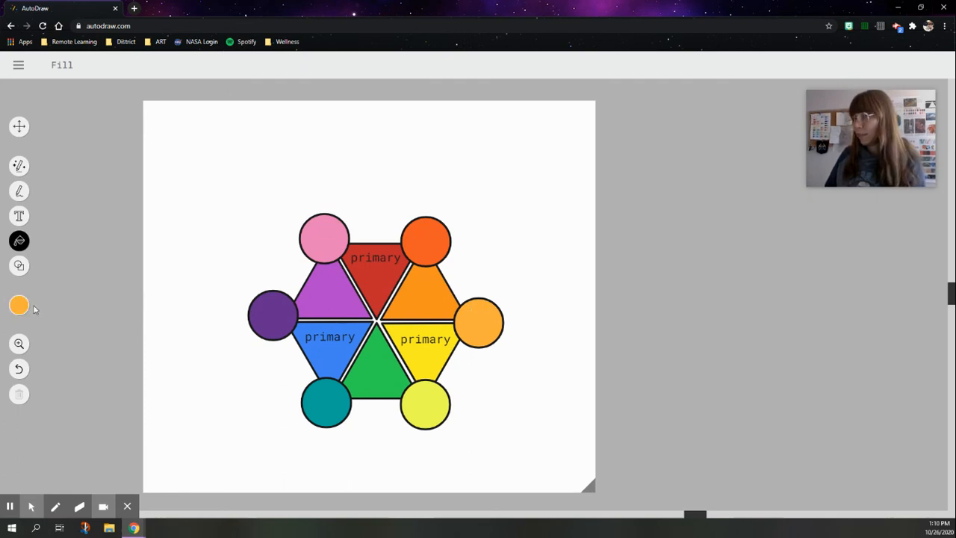
{"action": "left_click", "coordinate": [19, 304]}
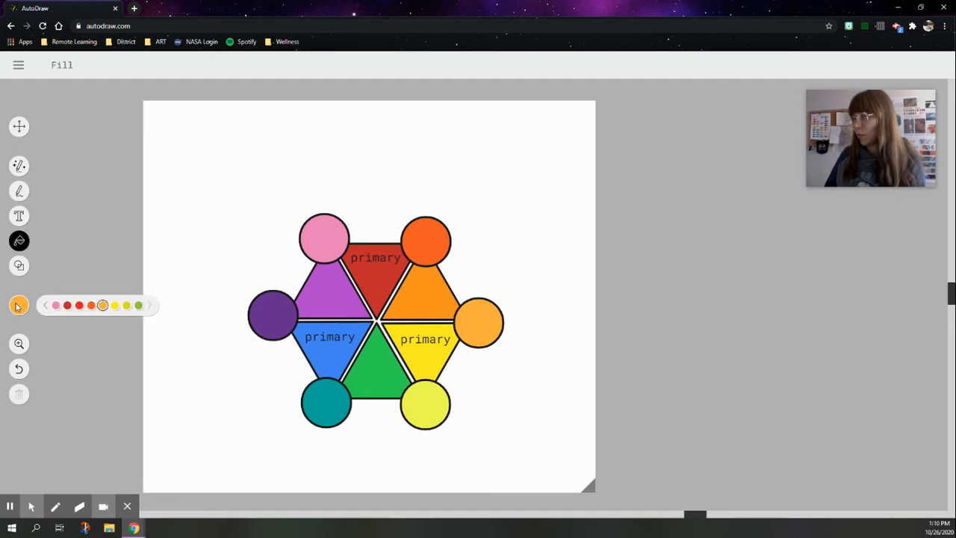
{"action": "left_click", "coordinate": [45, 305]}
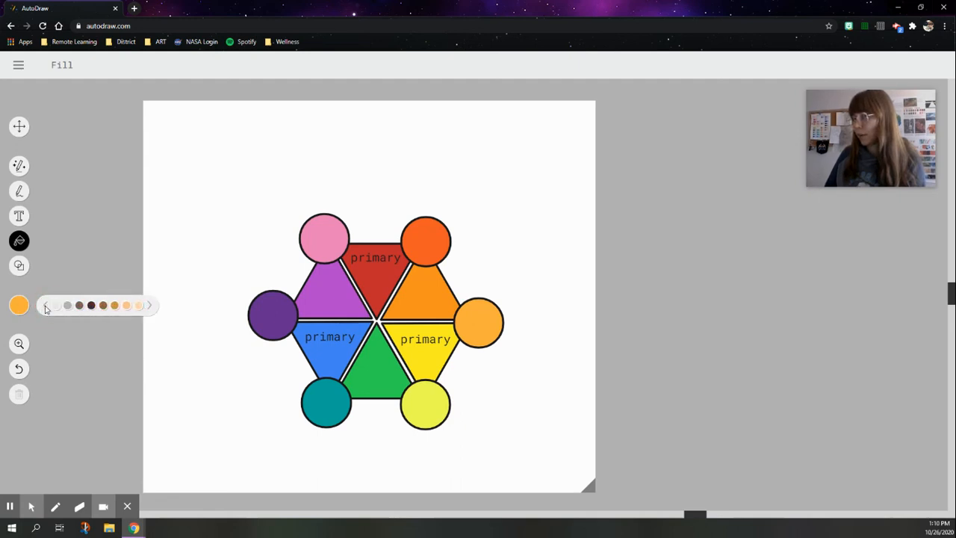
{"action": "left_click", "coordinate": [44, 304]}
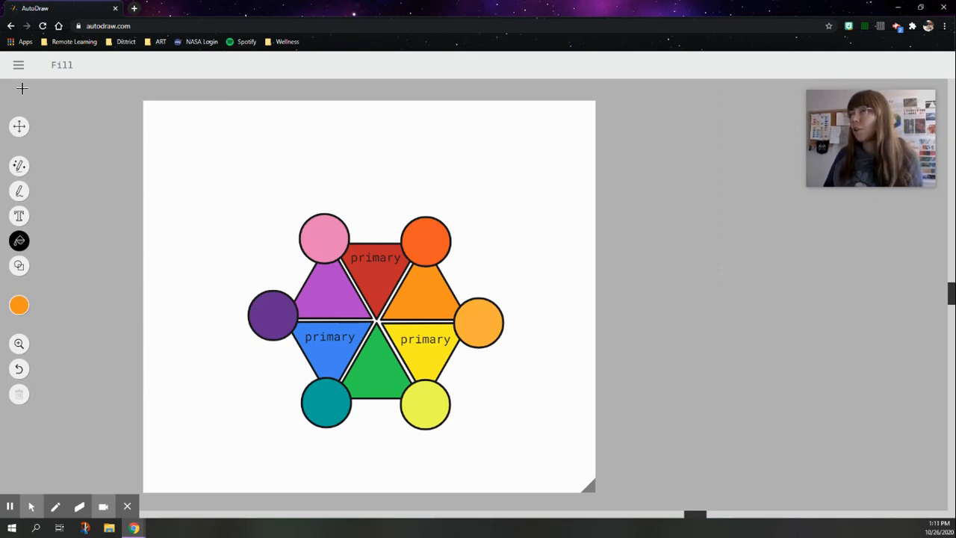
- Download the finished colour wheel as a PNG from the main menu
{"action": "left_click", "coordinate": [18, 65]}
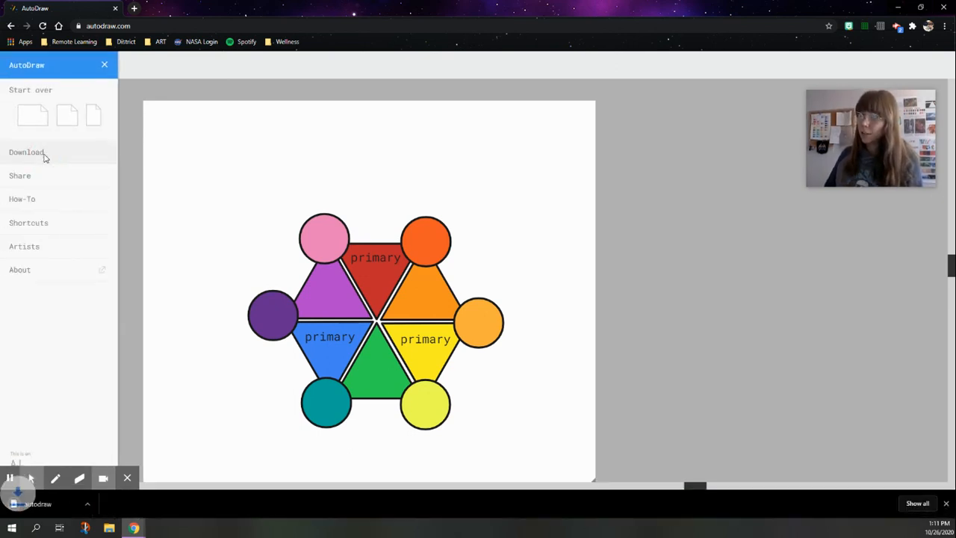
{"action": "left_click", "coordinate": [27, 152]}
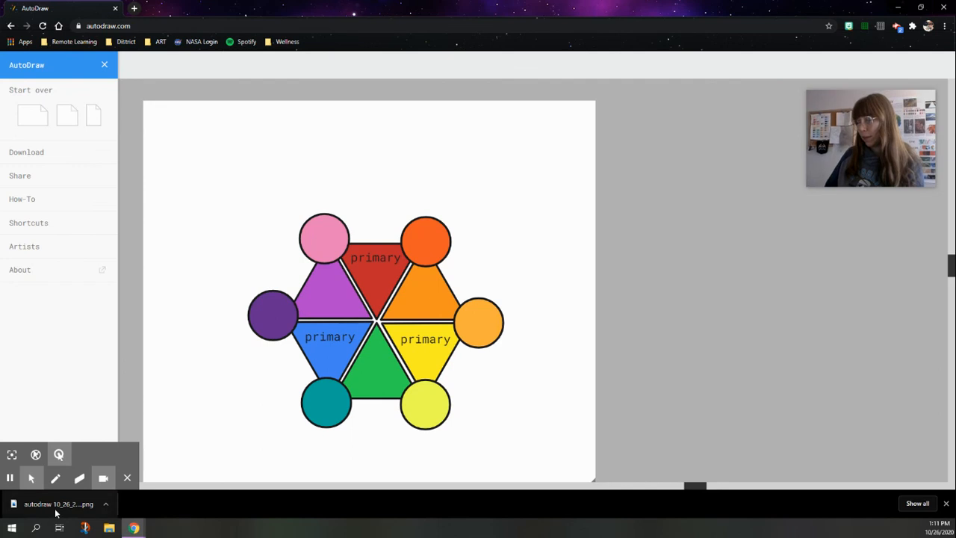
{"action": "mouse_move", "coordinate": [51, 307]}
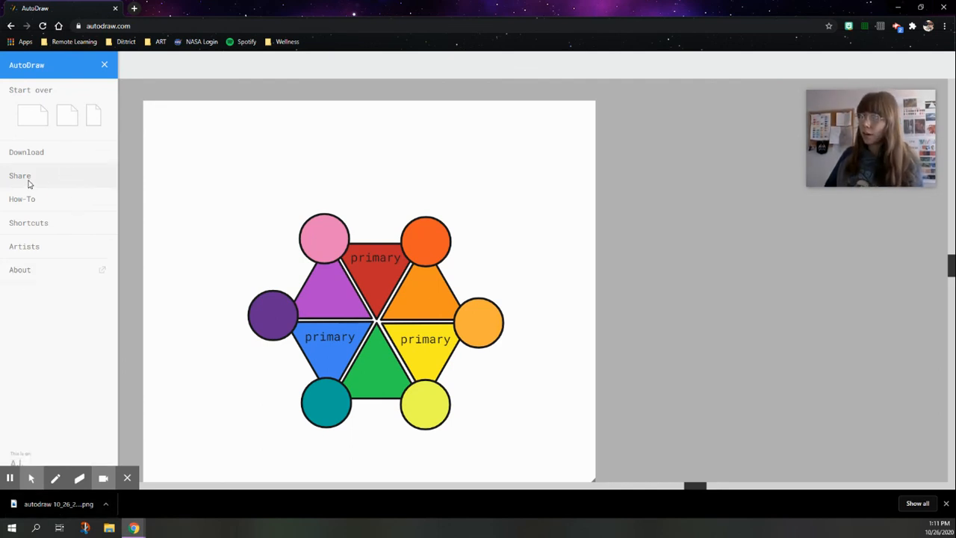
{"action": "left_click", "coordinate": [20, 176]}
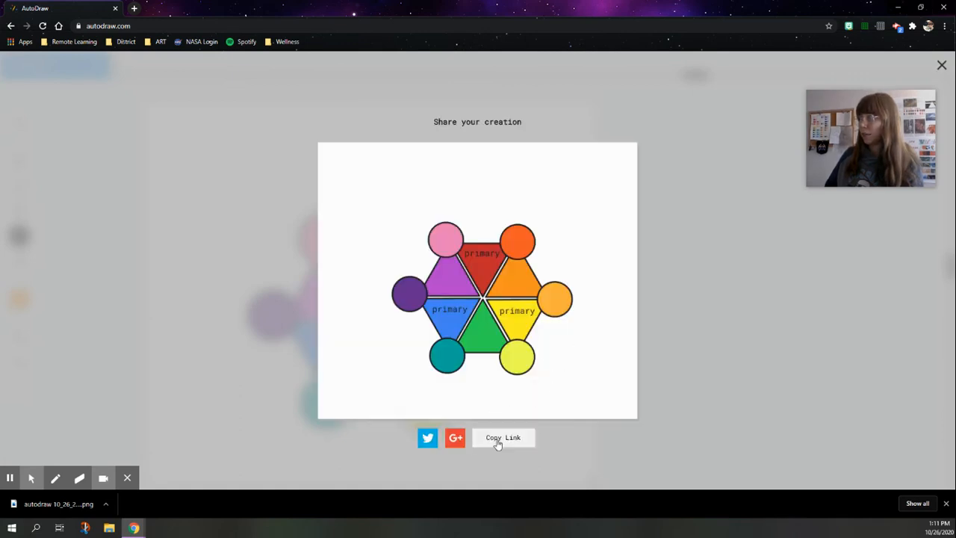
{"action": "mouse_move", "coordinate": [510, 445]}
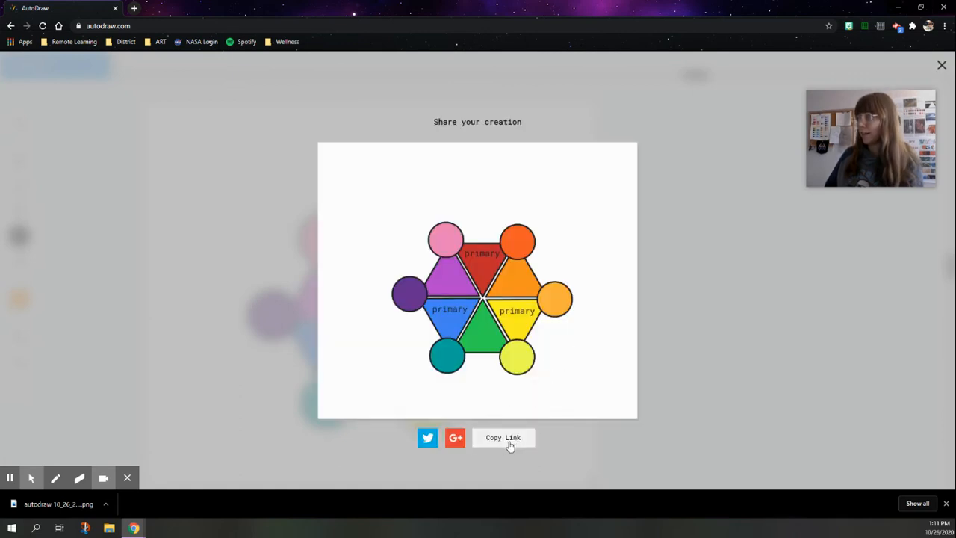
- Copy the drawing's share link and close the sharing view
{"action": "left_click", "coordinate": [503, 437]}
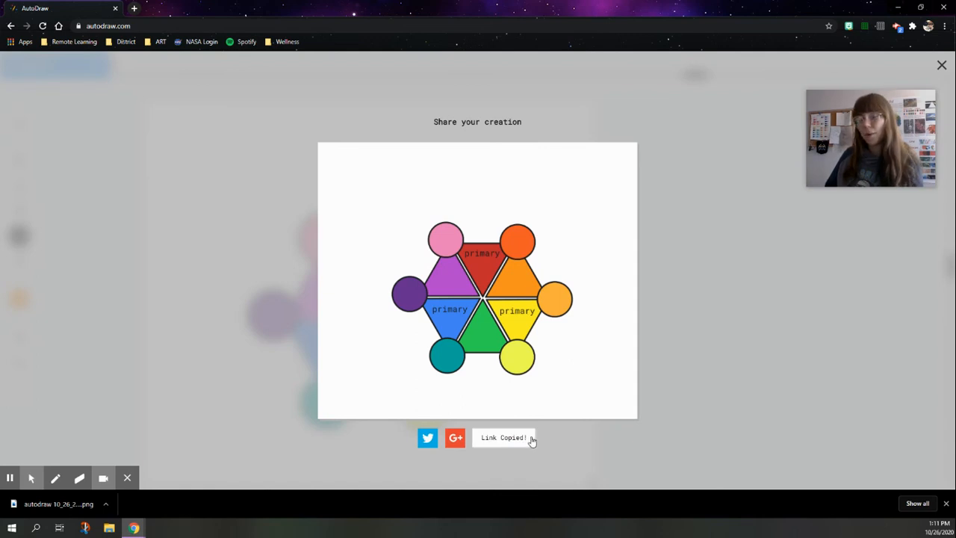
{"action": "mouse_move", "coordinate": [277, 180]}
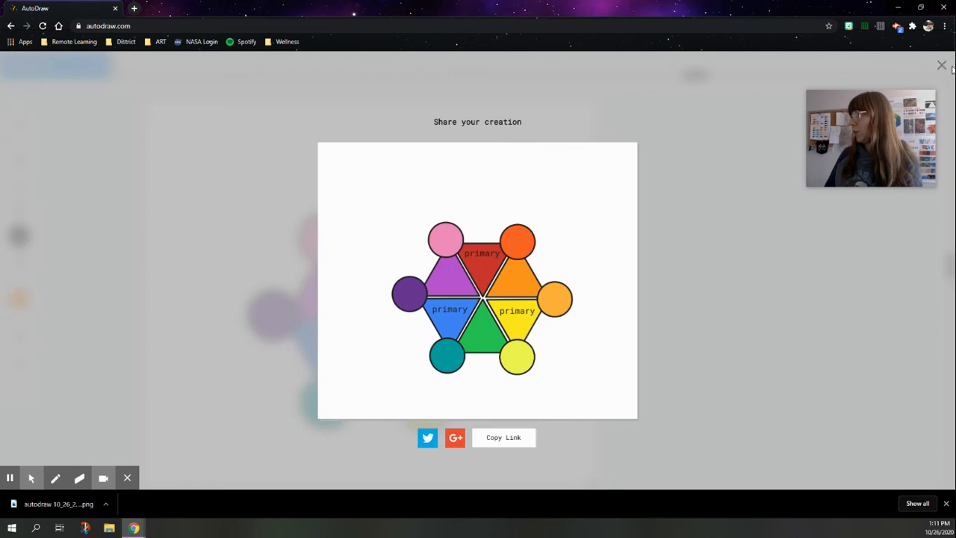
{"action": "left_click", "coordinate": [941, 65]}
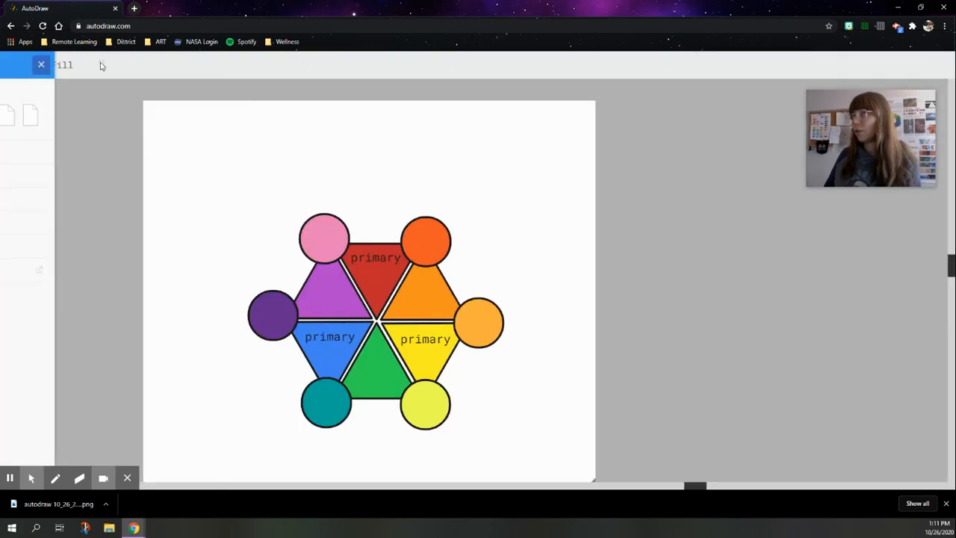
- Type the label 'Your name :)' and drag it to the page's upper right
{"action": "left_click", "coordinate": [19, 211]}
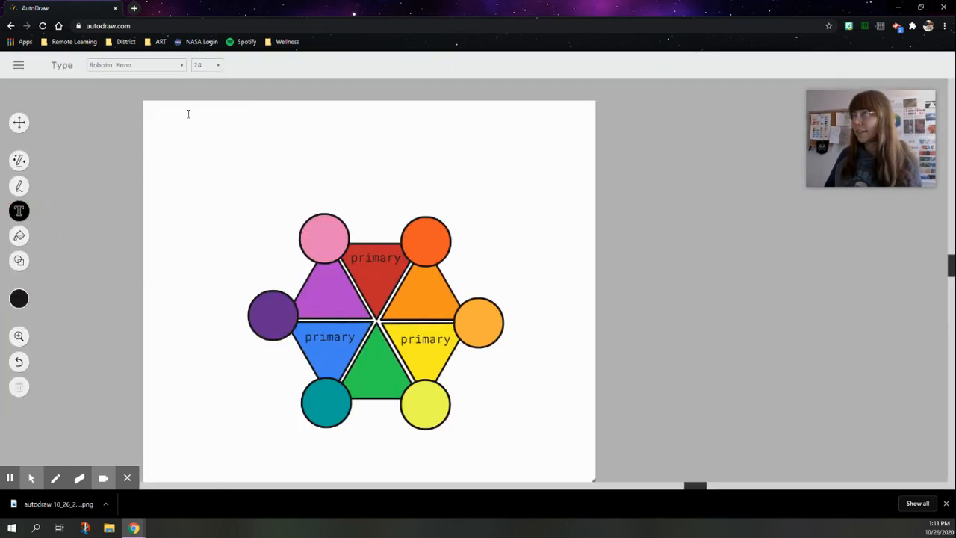
{"action": "type", "text": "Your"}
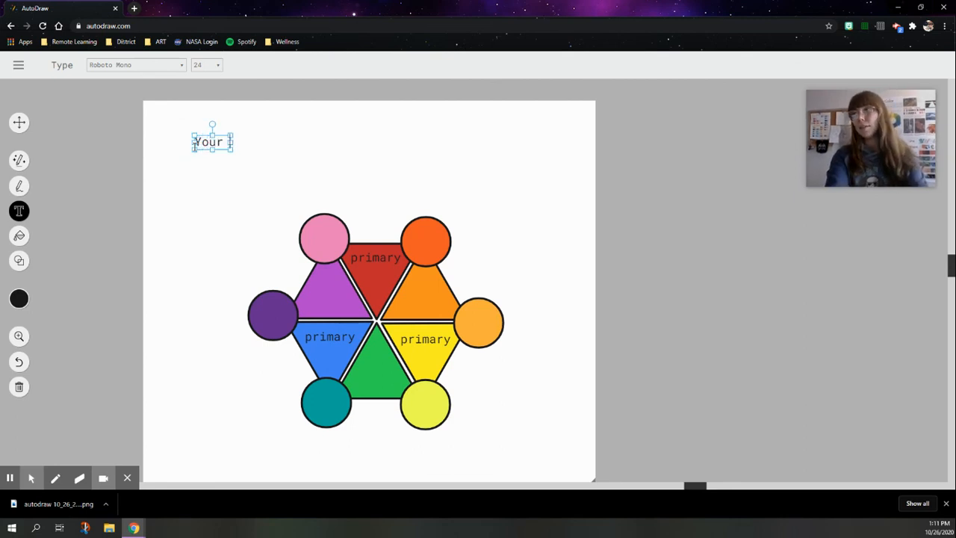
{"action": "type", "text": "name :)"}
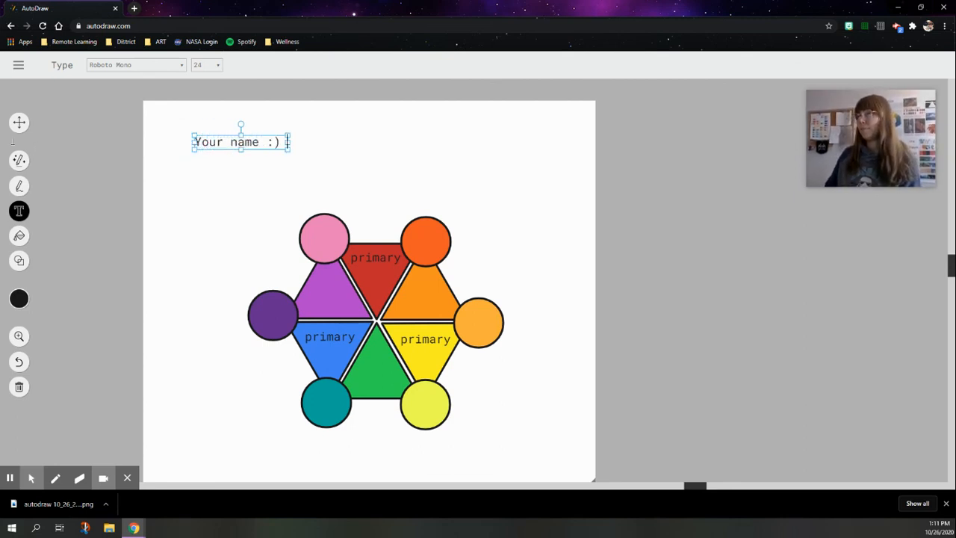
{"action": "left_click_drag", "start_coordinate": [241, 142], "coordinate": [549, 168]}
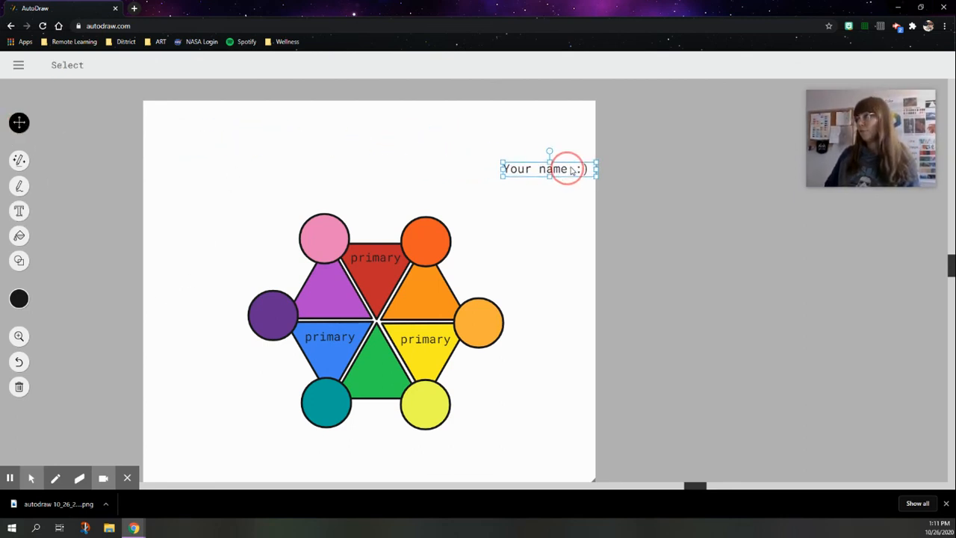